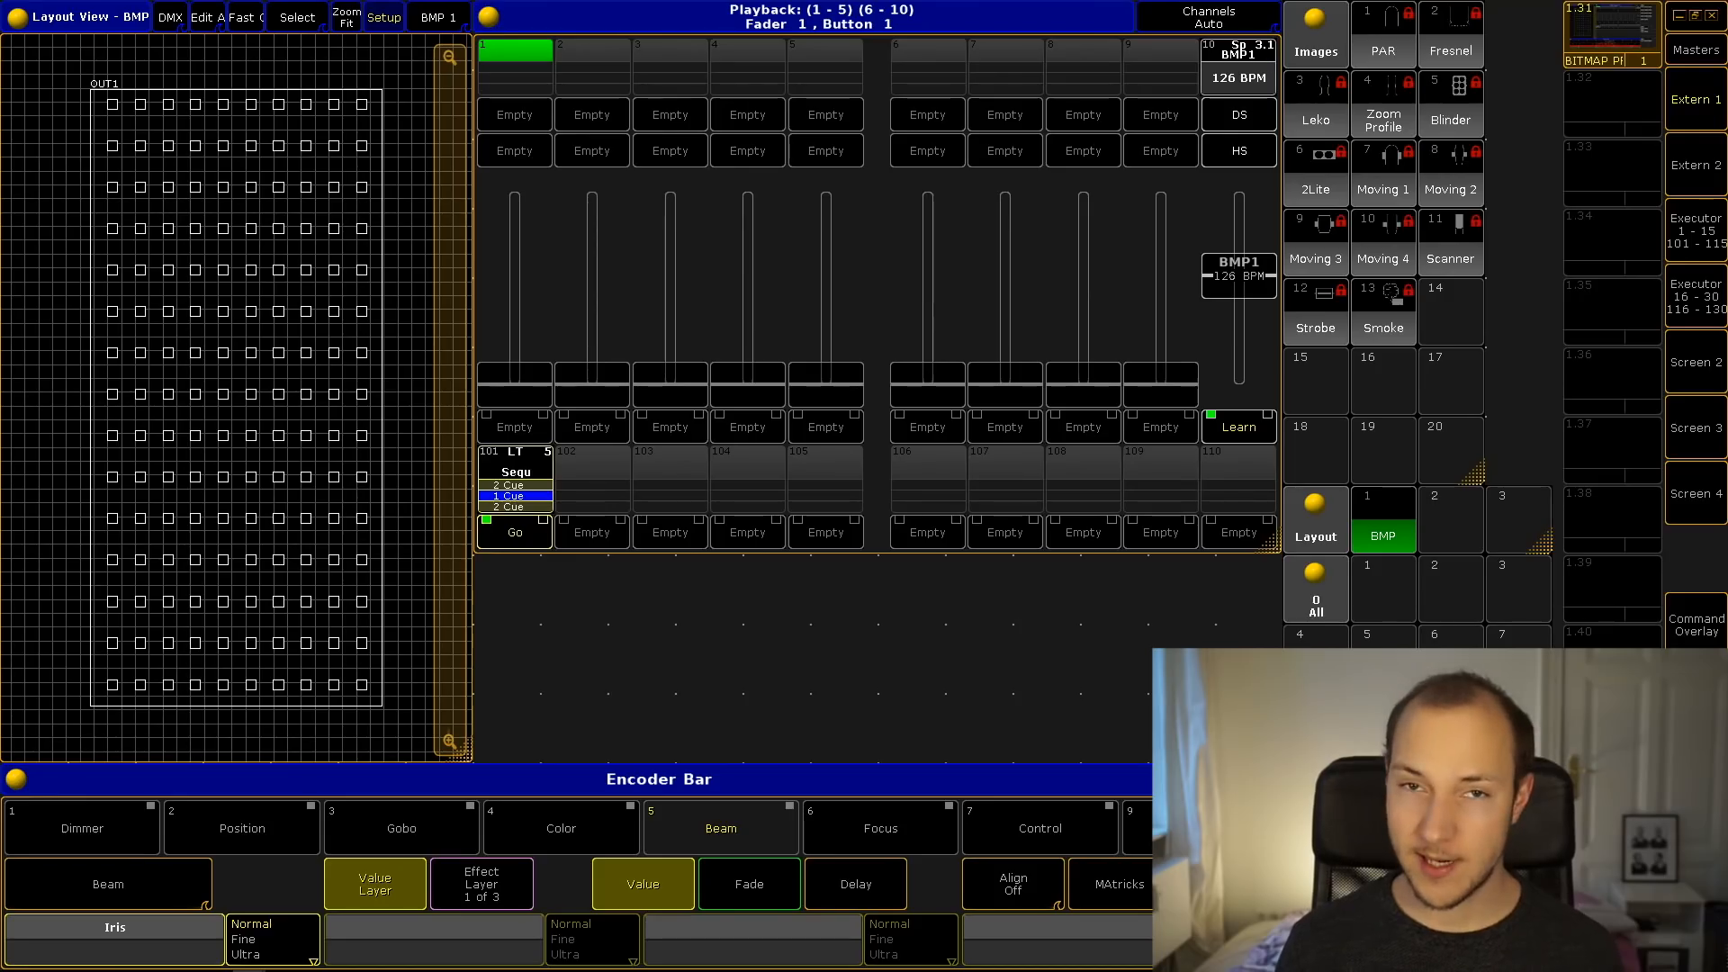
Switch from grandMA2 onPC to the After Effects DROP-OF-WATER composition
{"action": "key", "text": "alt+tab"}
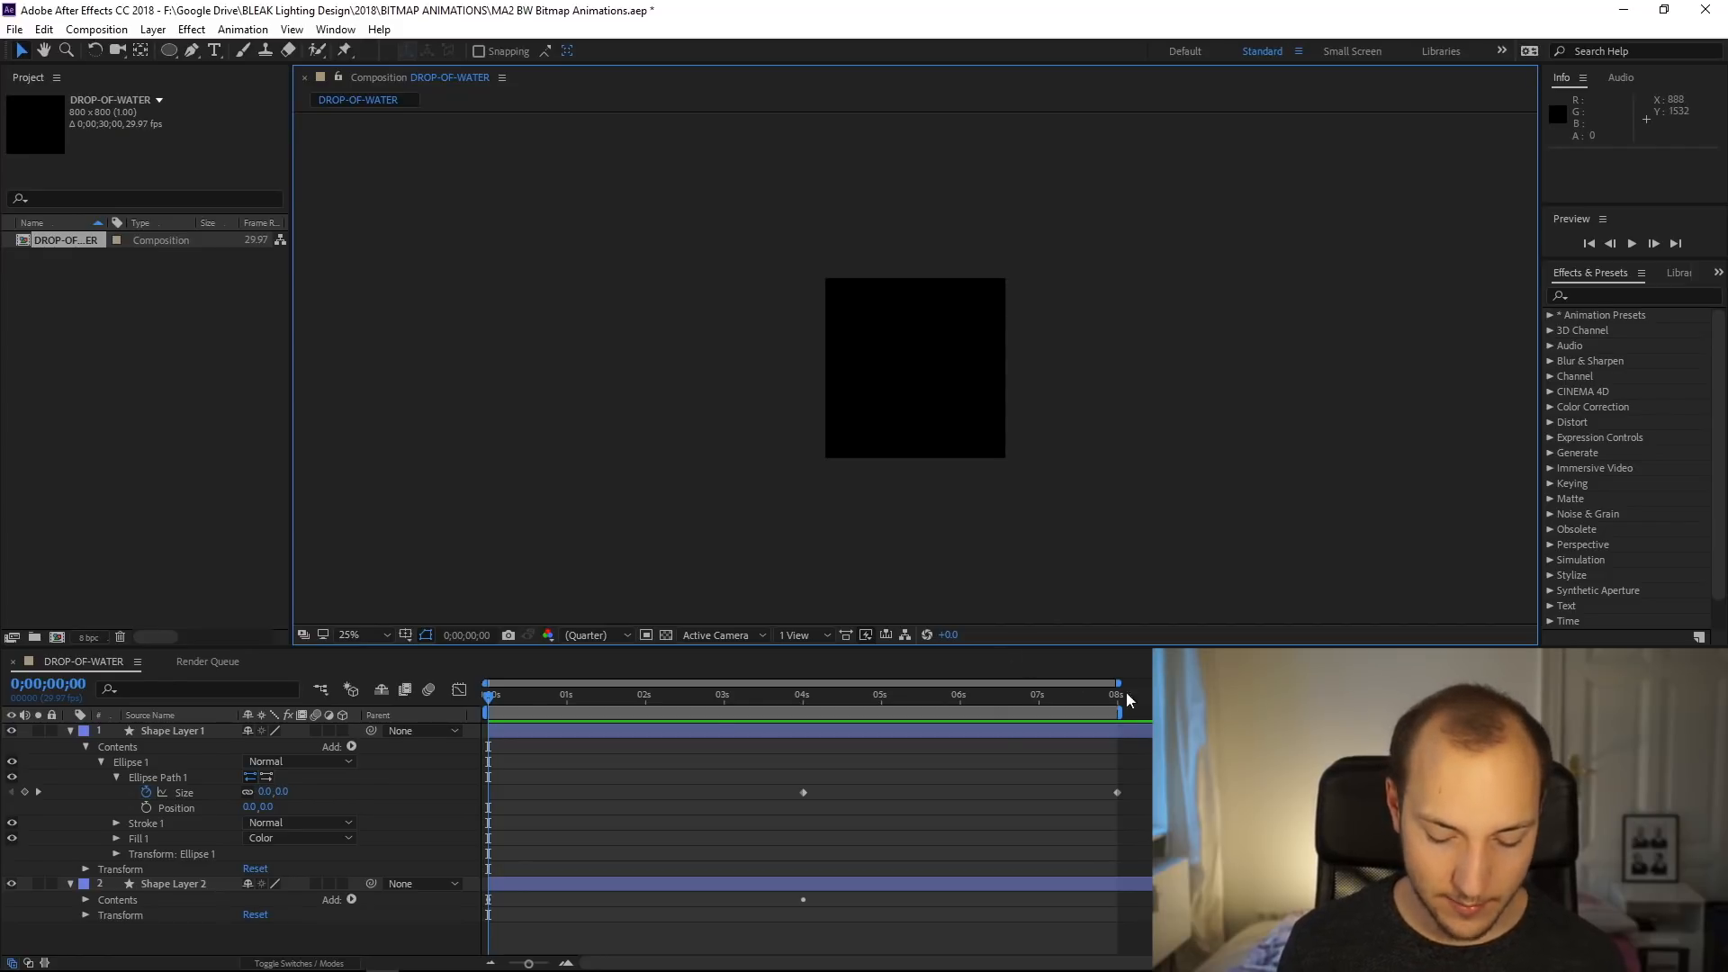
{"action": "left_click", "coordinate": [489, 700]}
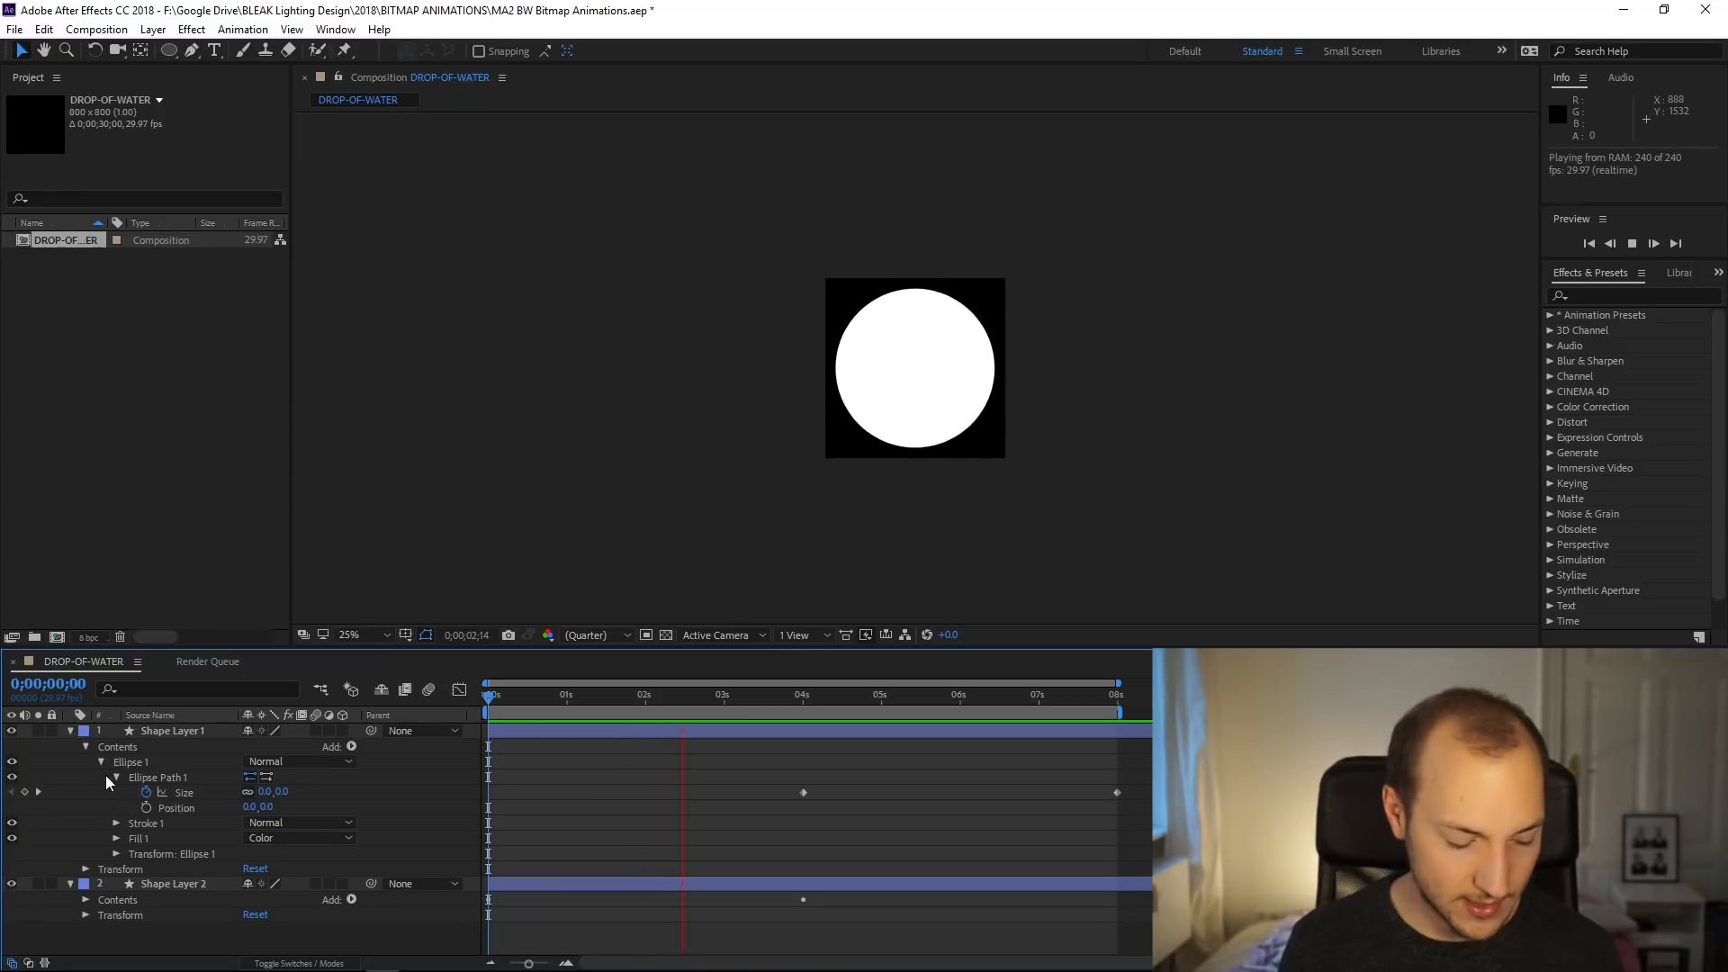
{"action": "left_click", "coordinate": [36, 792]}
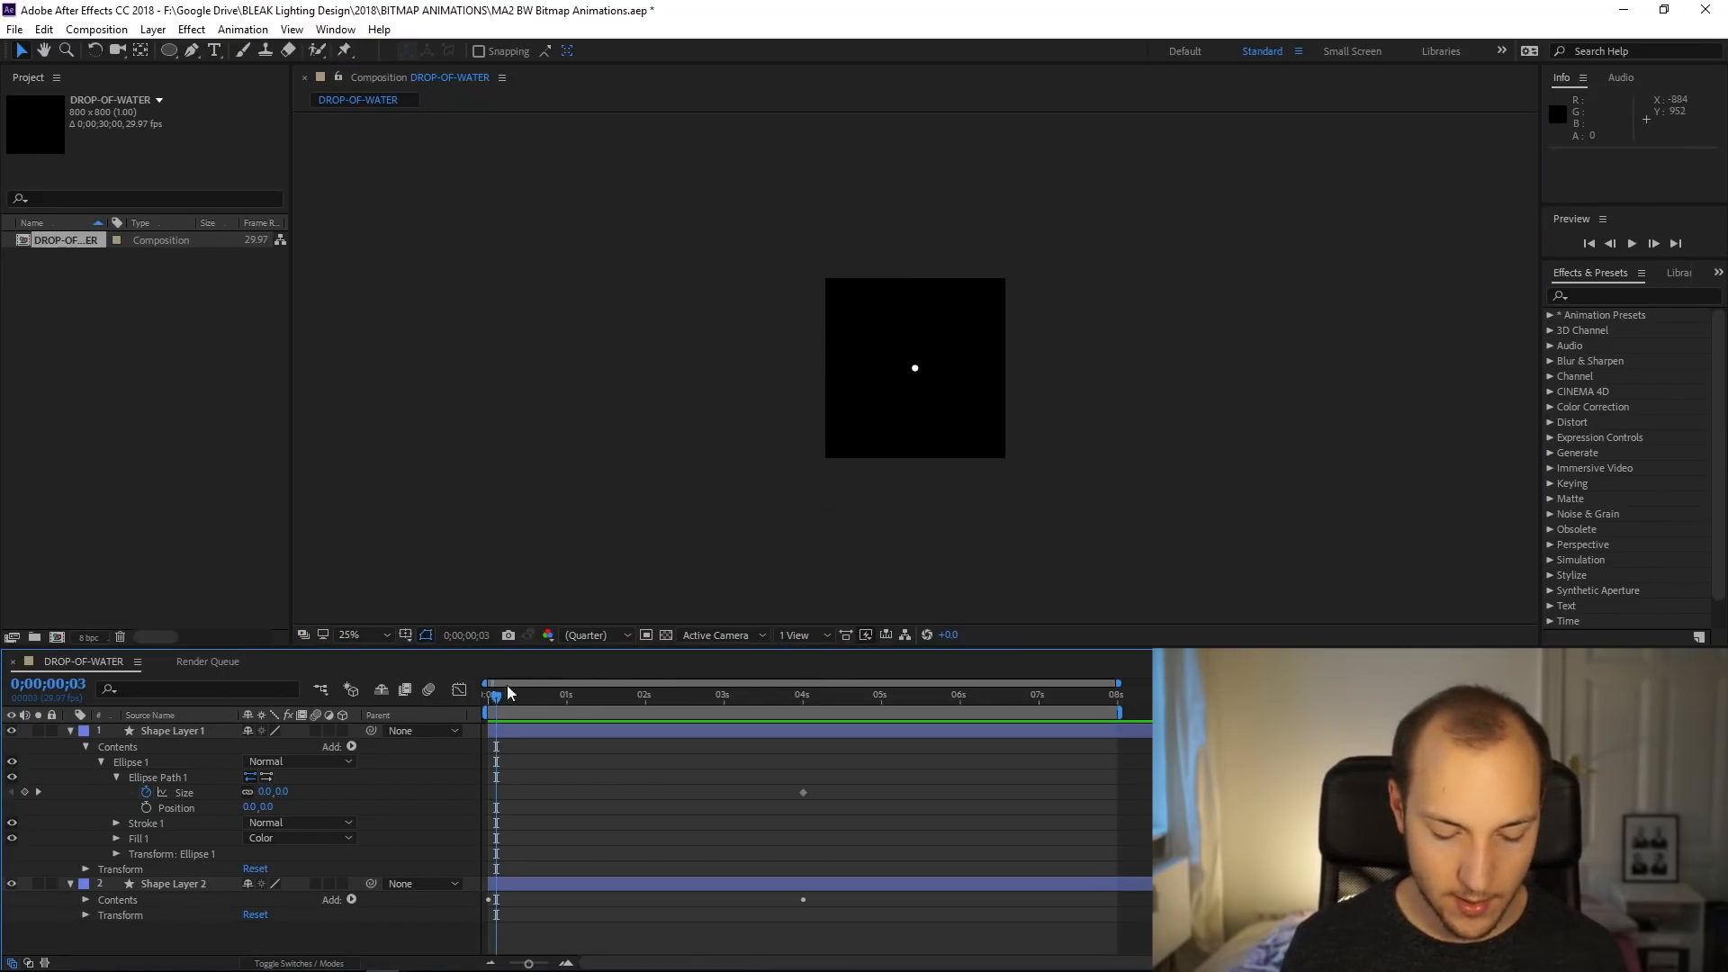
{"action": "left_click", "coordinate": [1632, 243]}
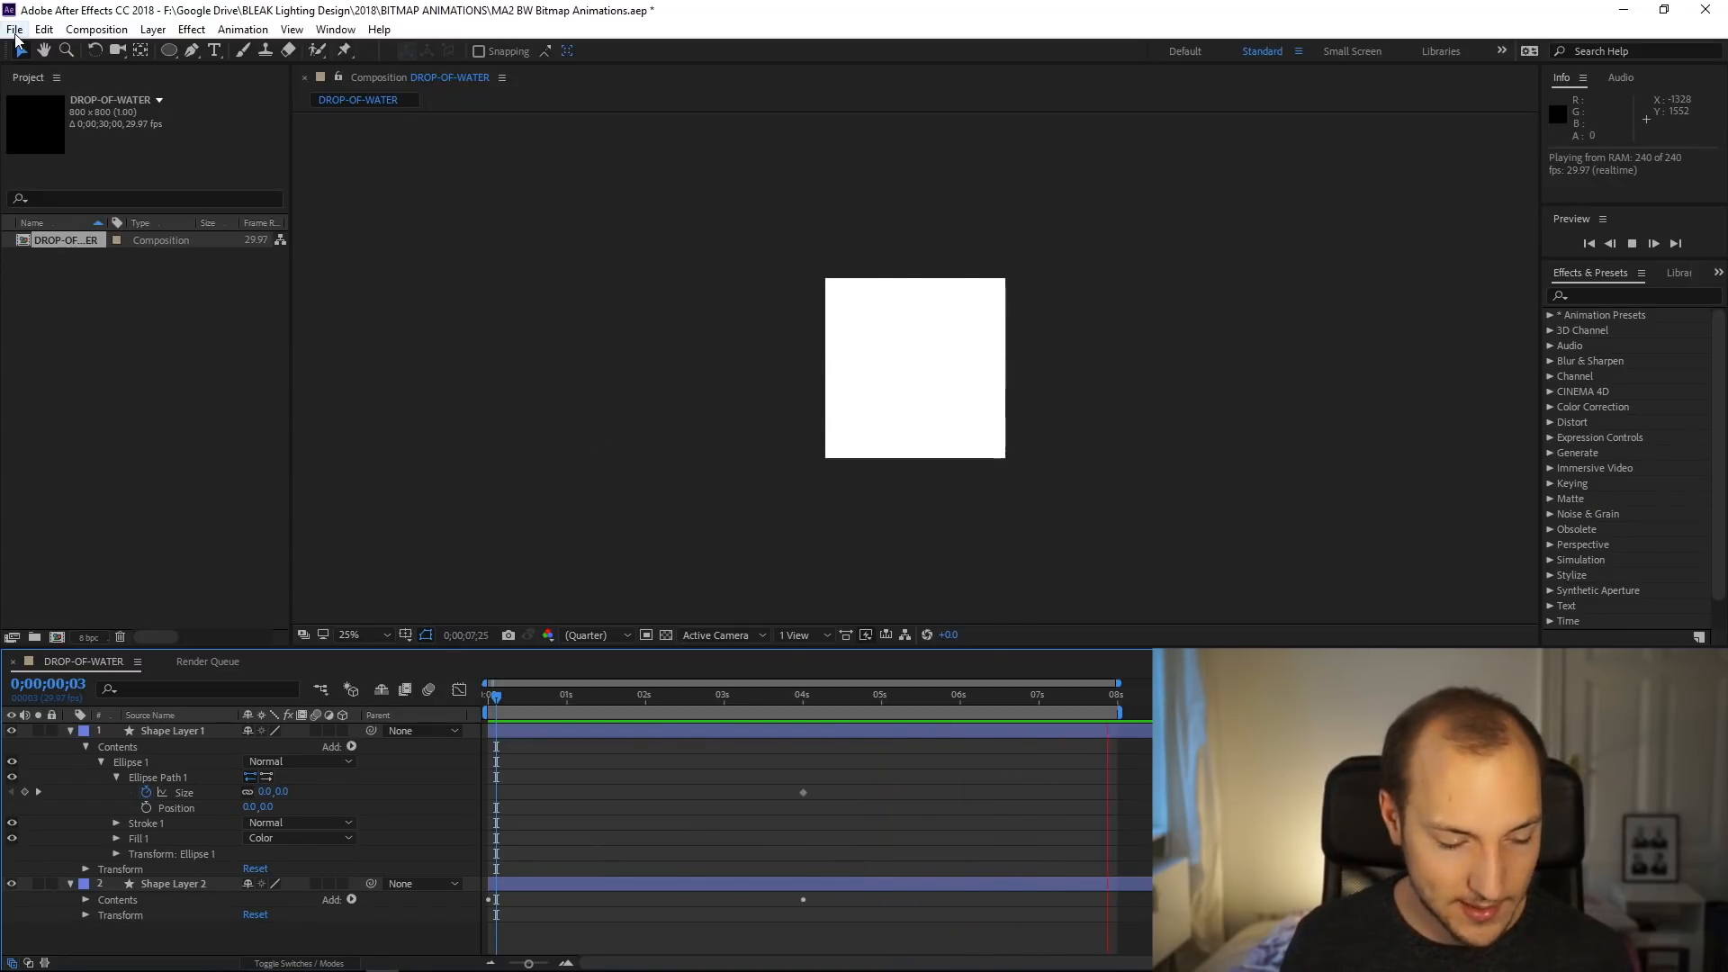
Queue the composition for rendering as a lossless 800 x 800 AVI and review the render settings
{"action": "left_click", "coordinate": [16, 28]}
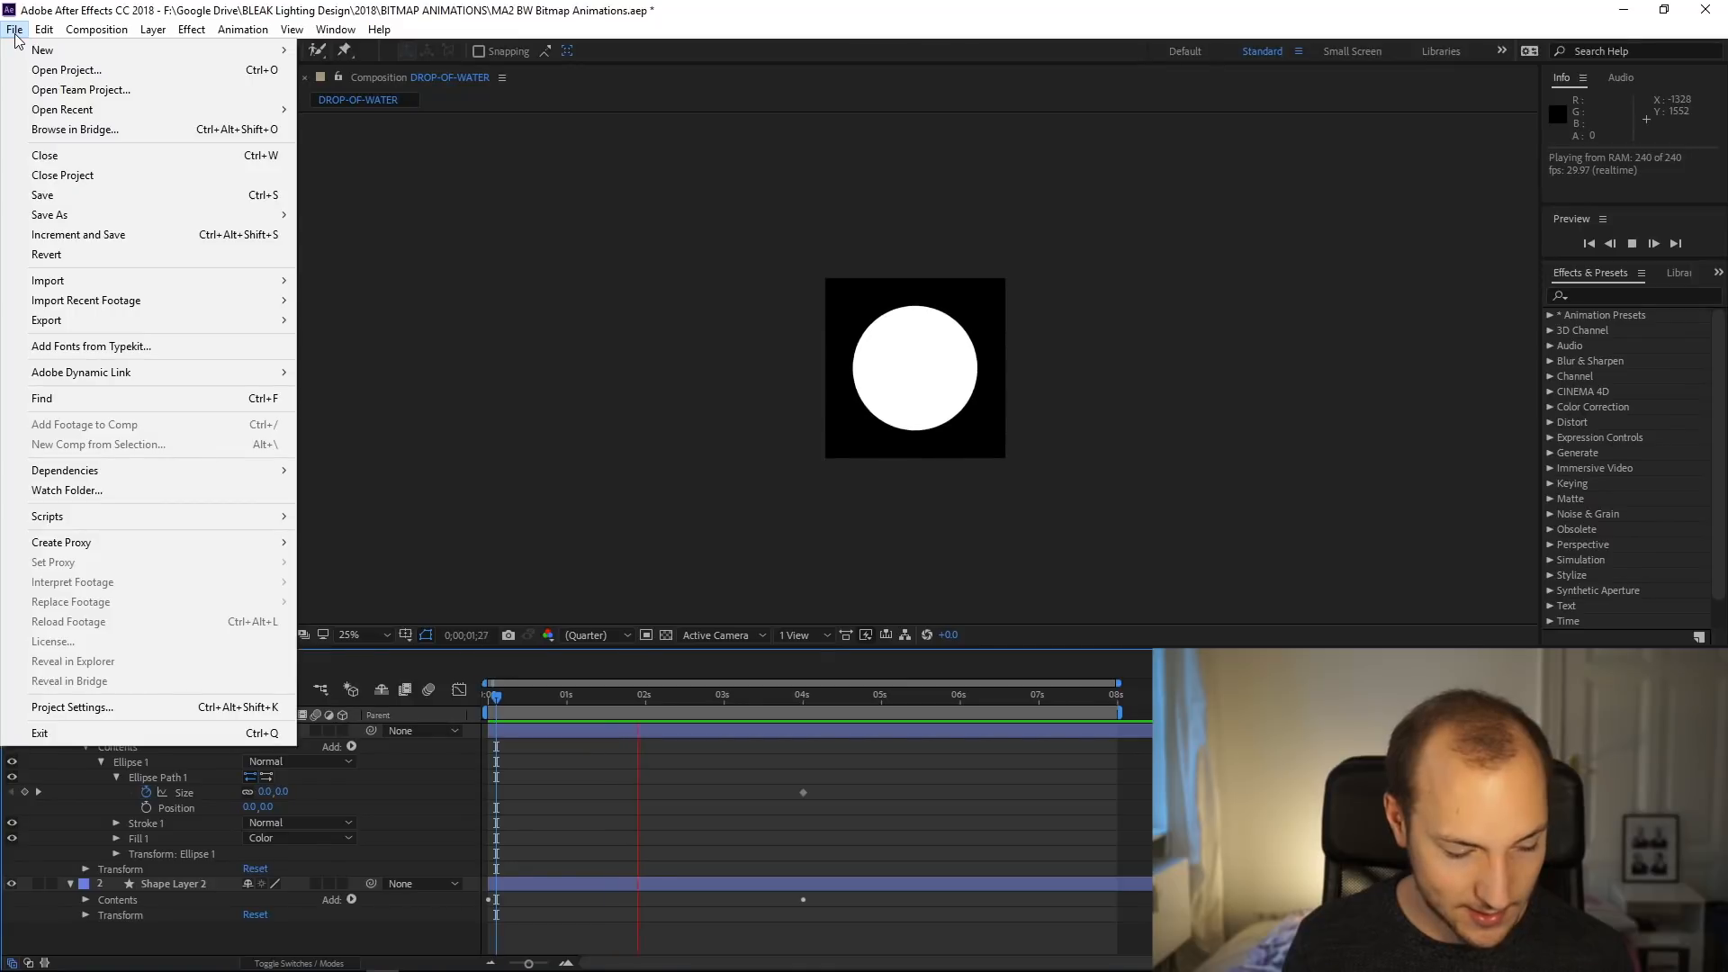
{"action": "mouse_move", "coordinate": [46, 321]}
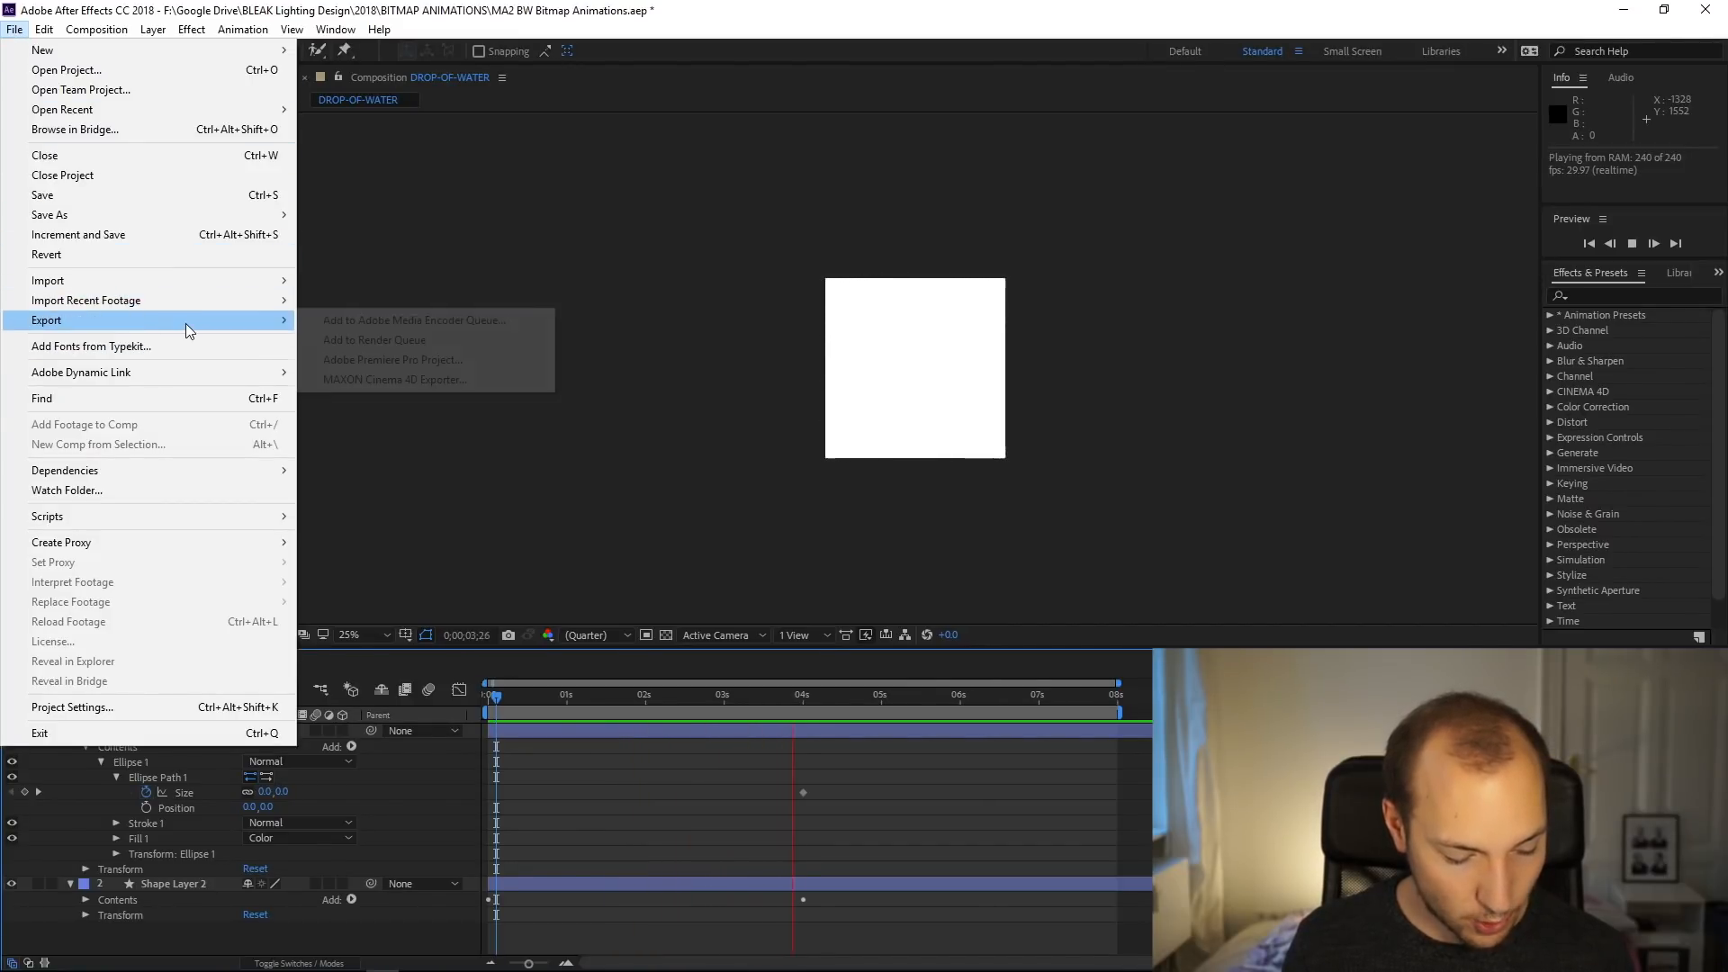
{"action": "left_click", "coordinate": [375, 340]}
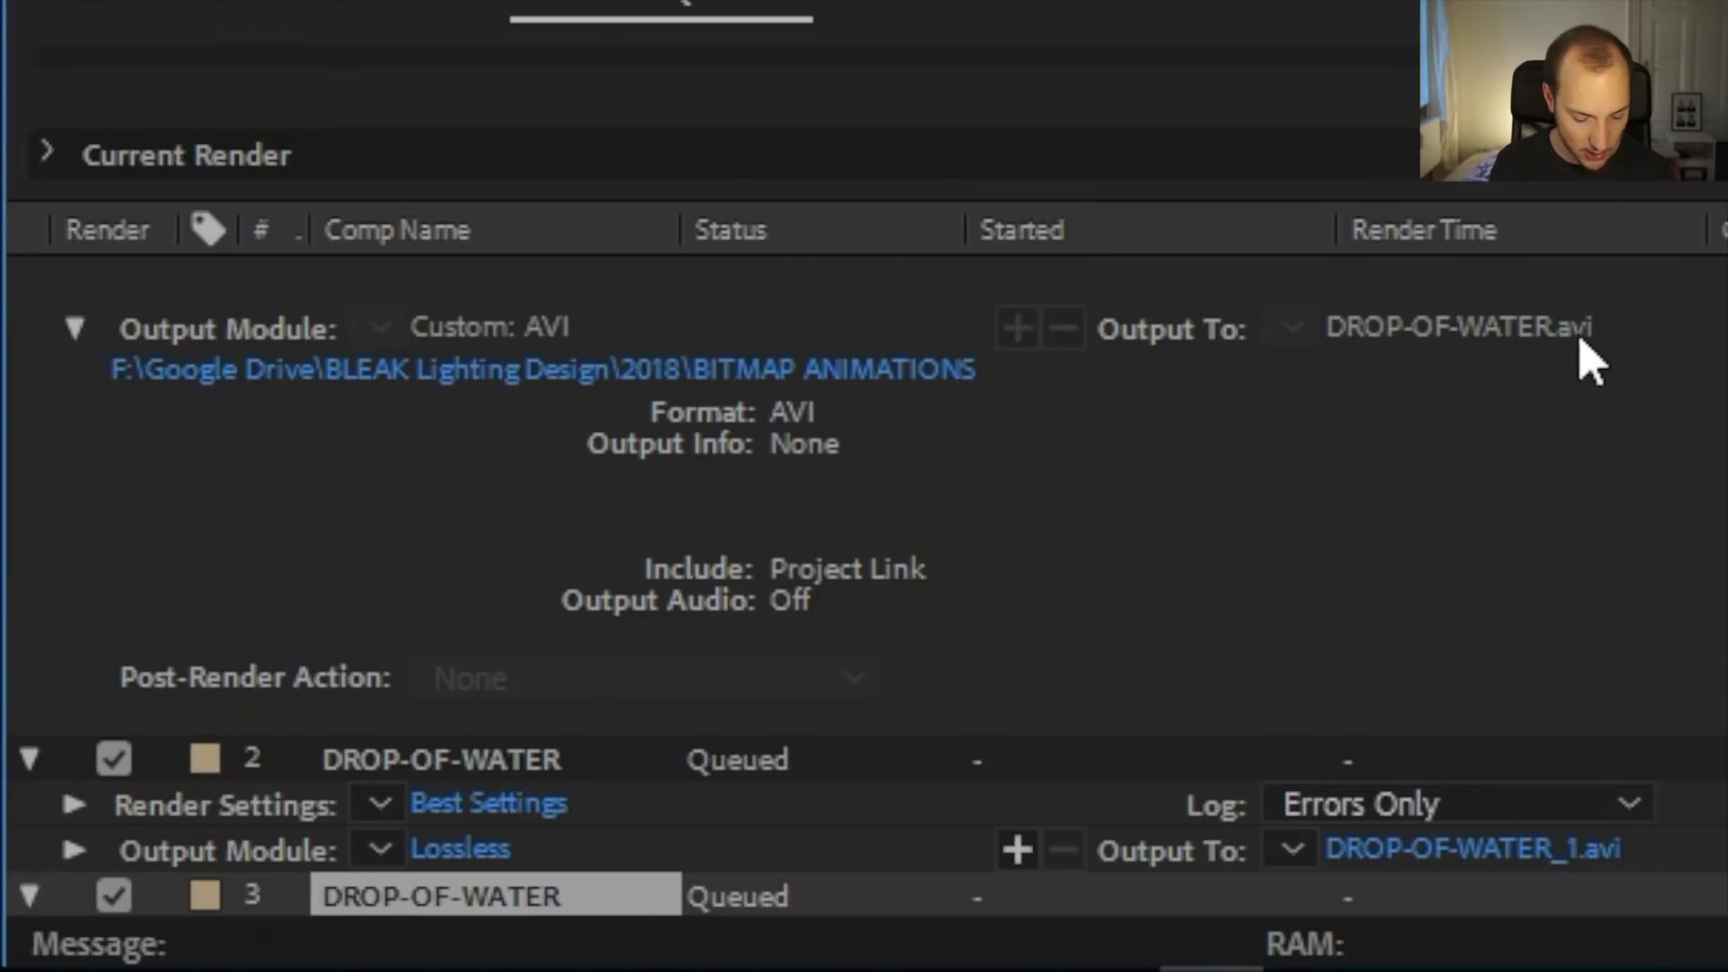
{"action": "mouse_move", "coordinate": [1661, 425]}
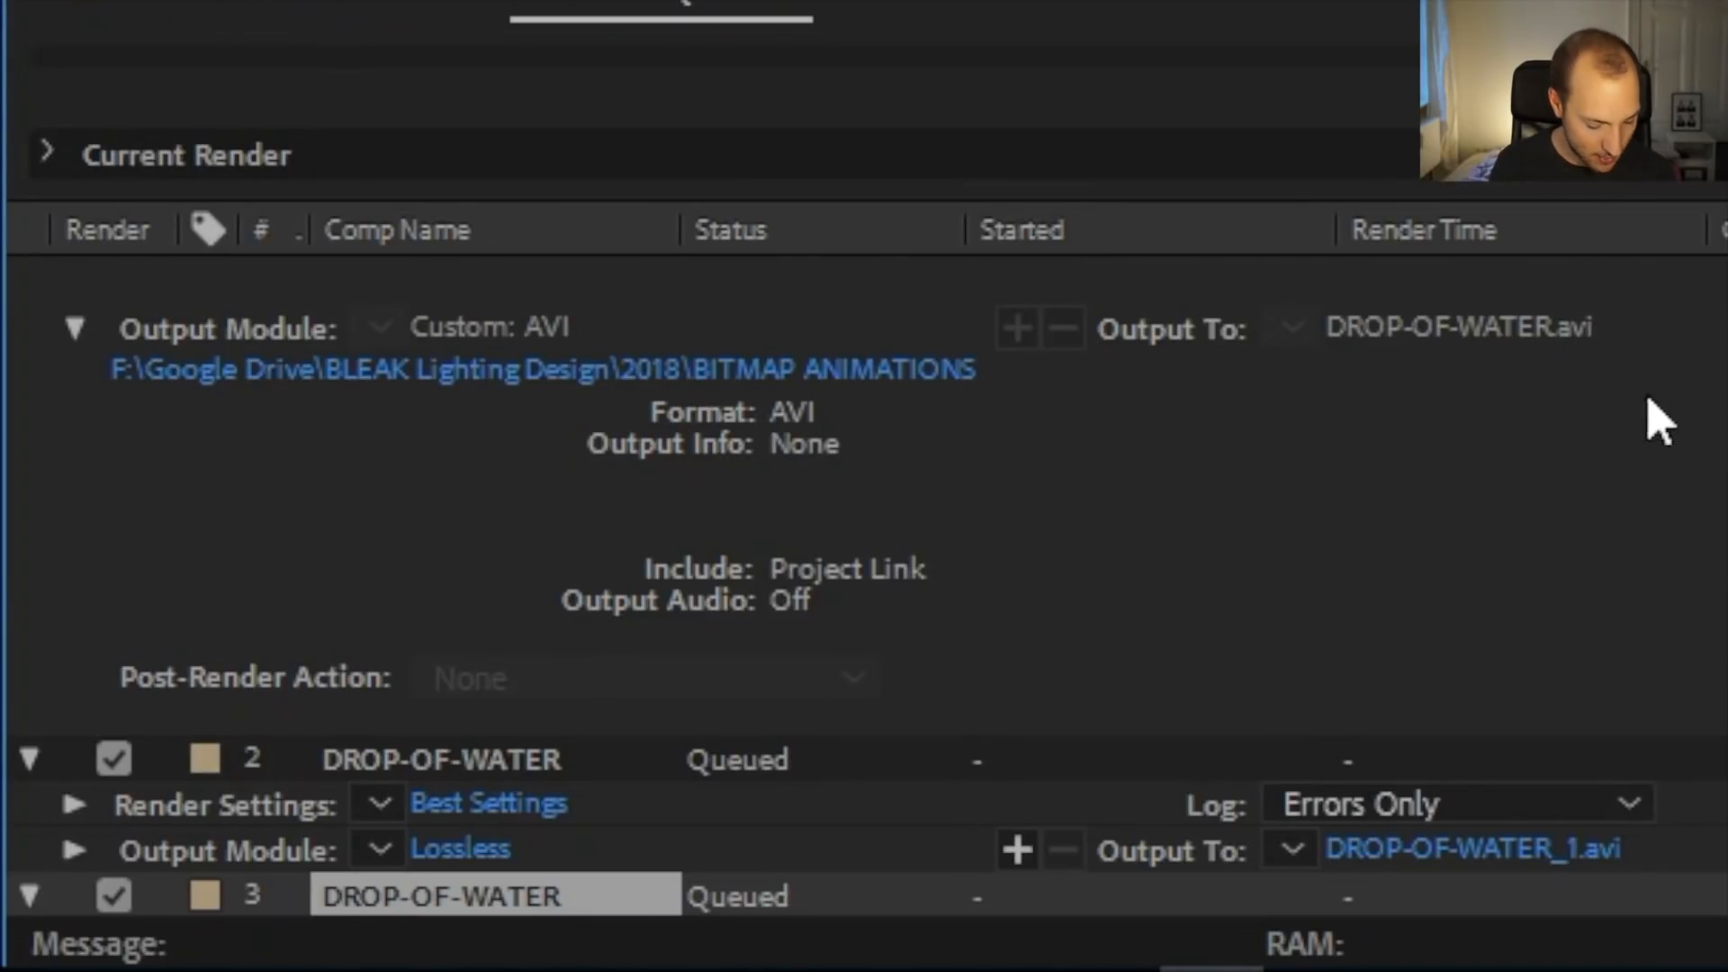
{"action": "mouse_move", "coordinate": [67, 866]}
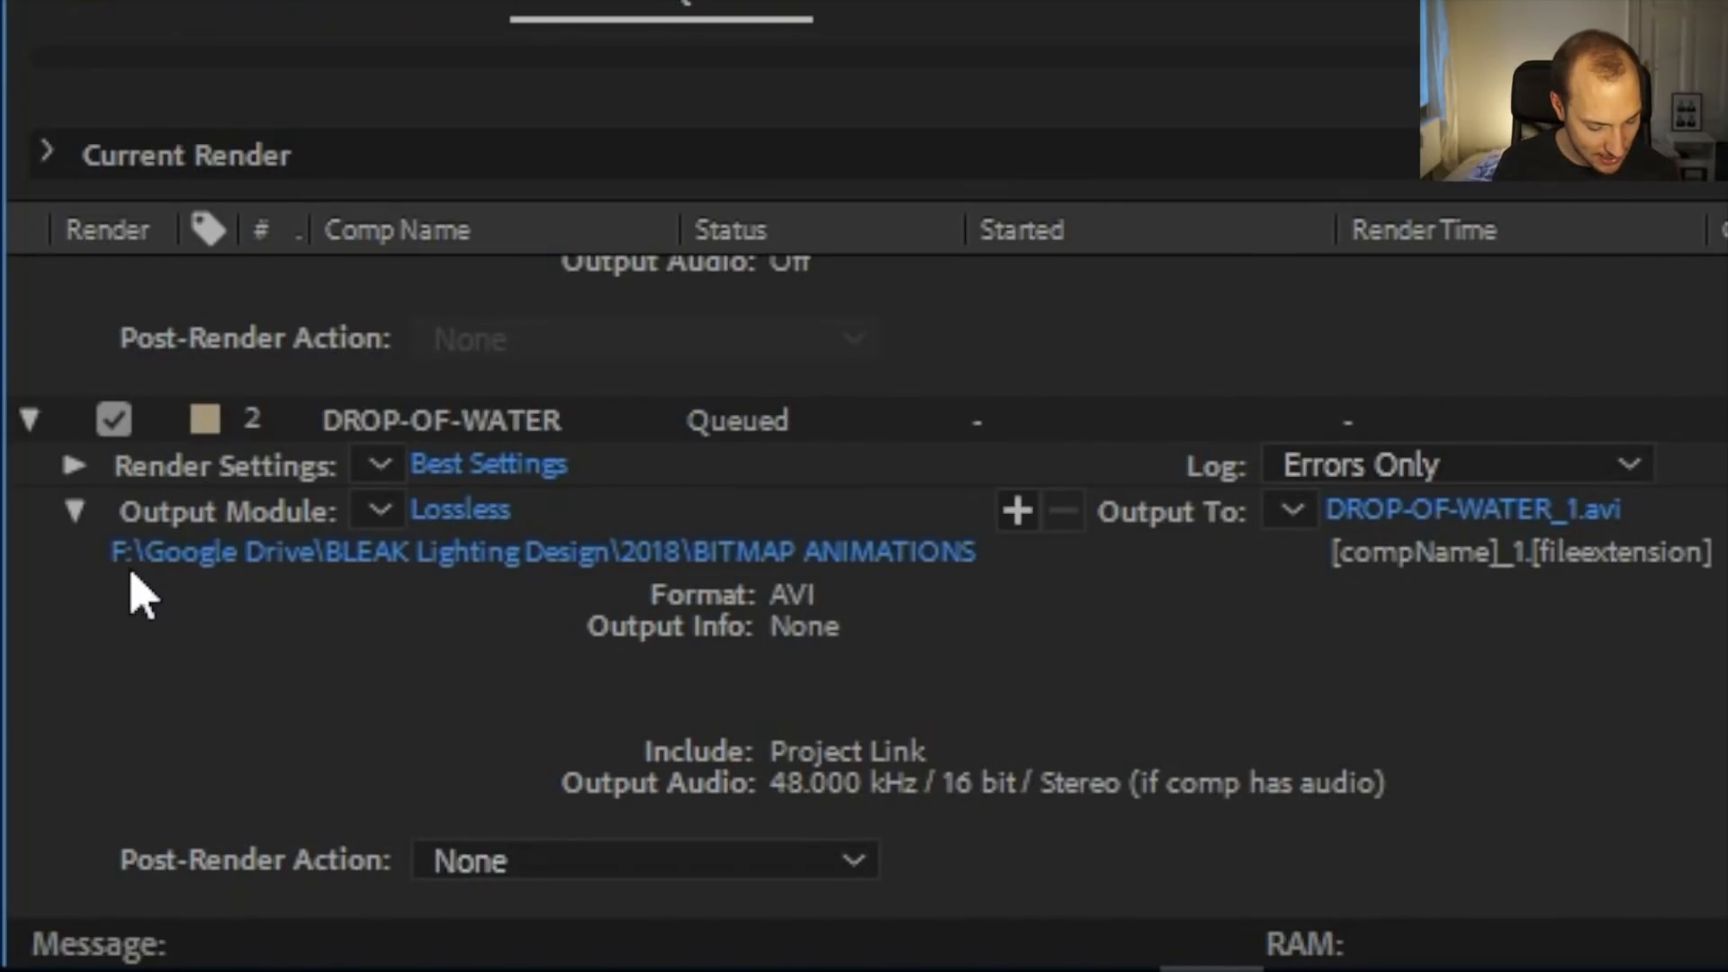
{"action": "left_click", "coordinate": [73, 465]}
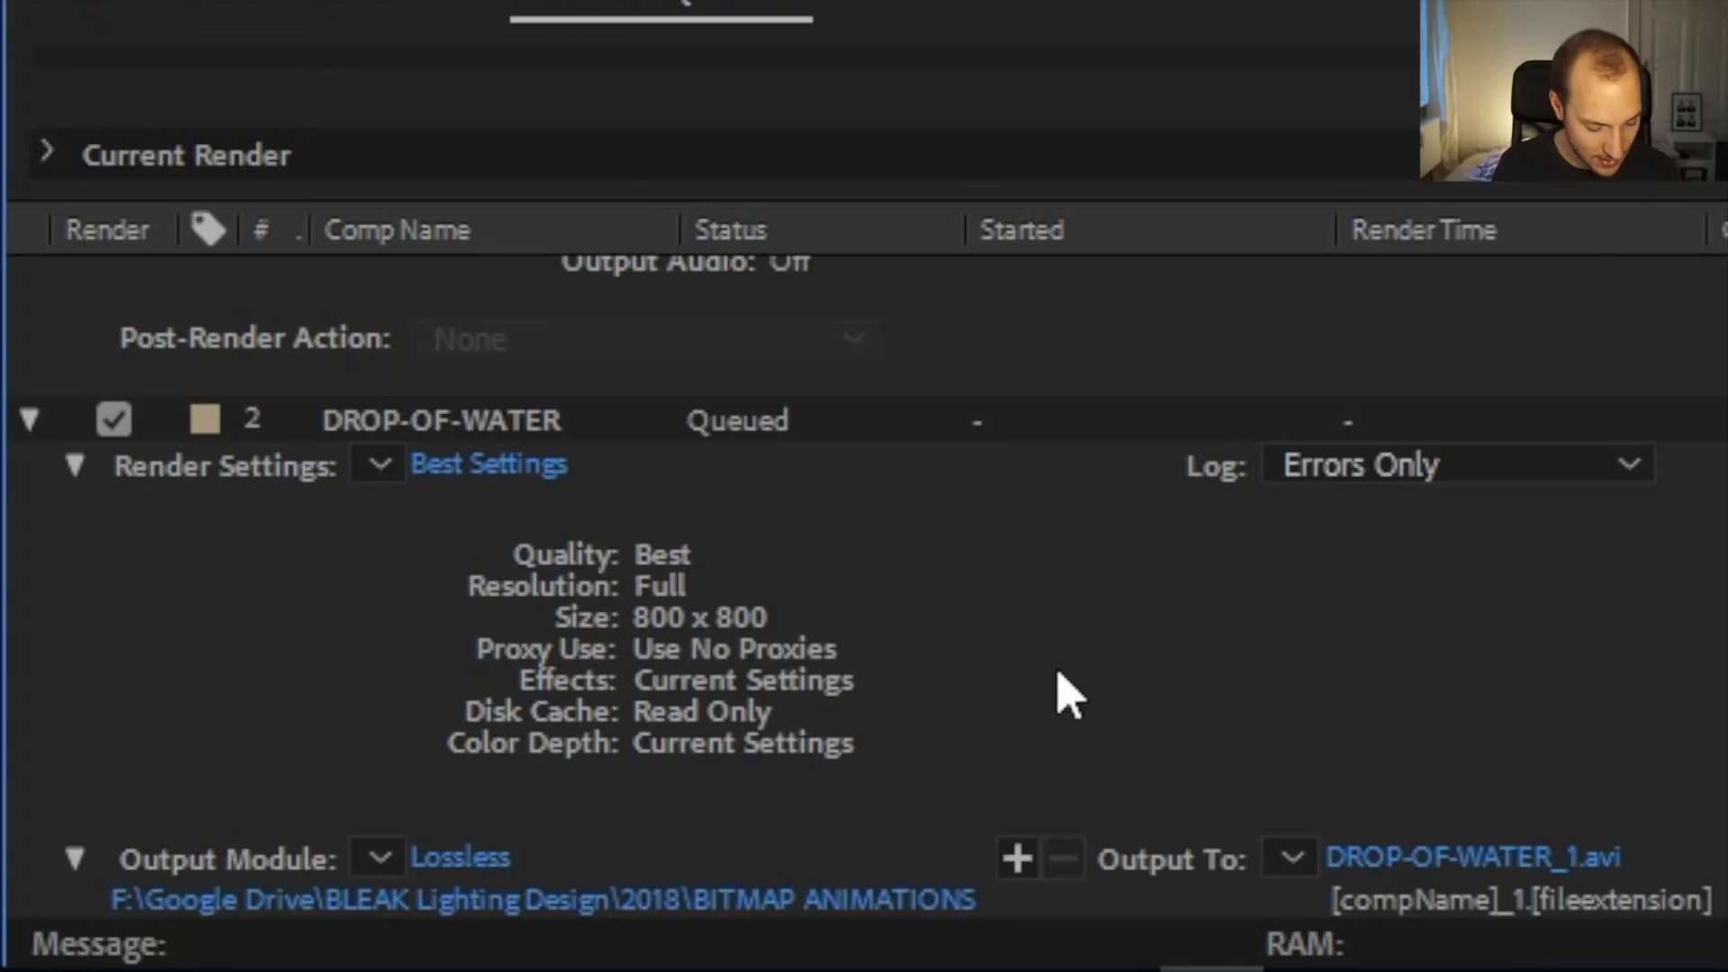
{"action": "left_click", "coordinate": [75, 464]}
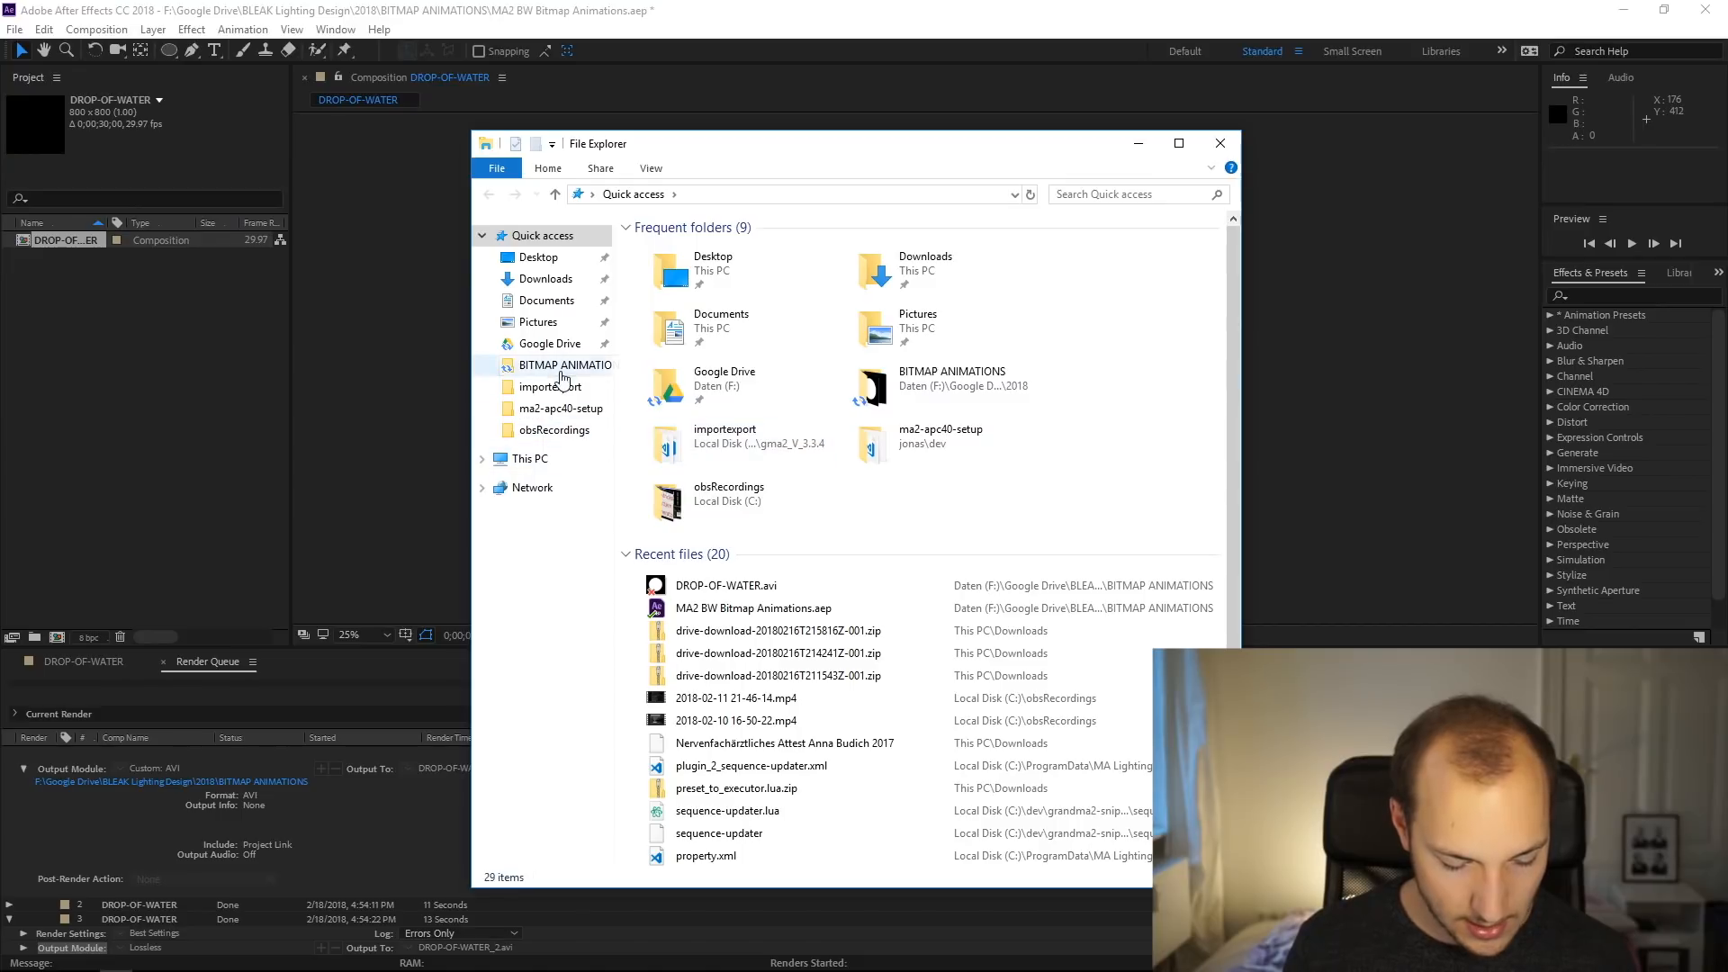
Locate the newest render DROP-OF-WATER_2.avi in the BITMAP ANIMATIONS folder
{"action": "left_click", "coordinate": [551, 342]}
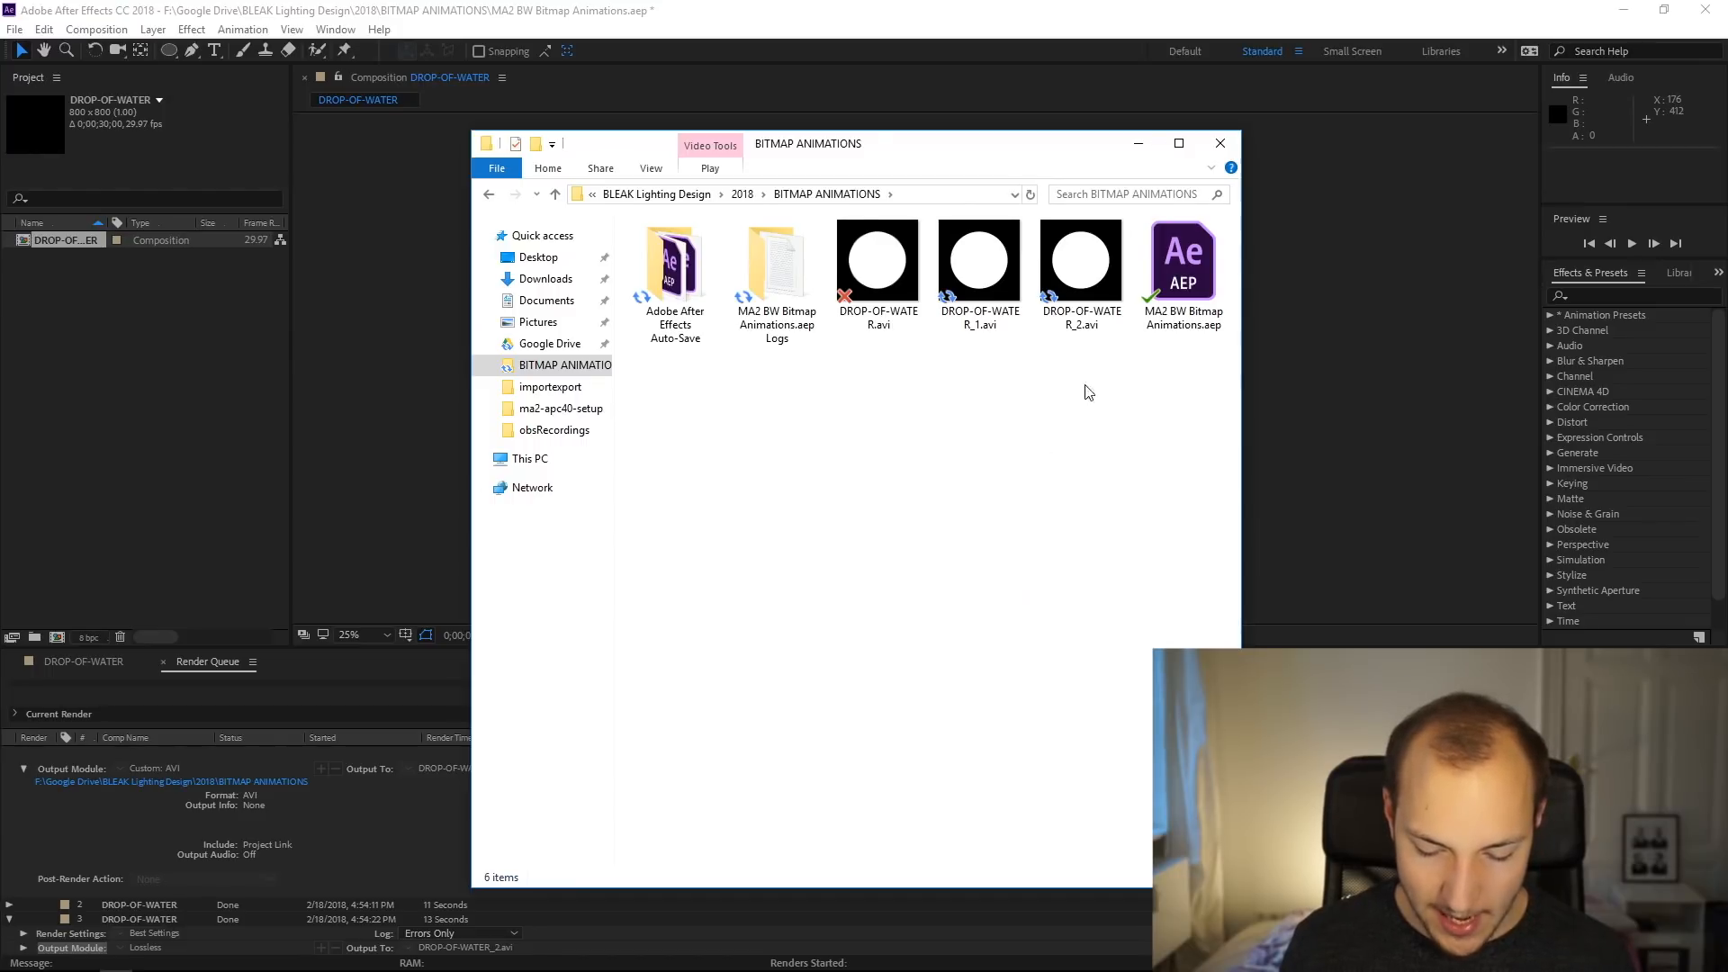
{"action": "left_click", "coordinate": [1080, 261]}
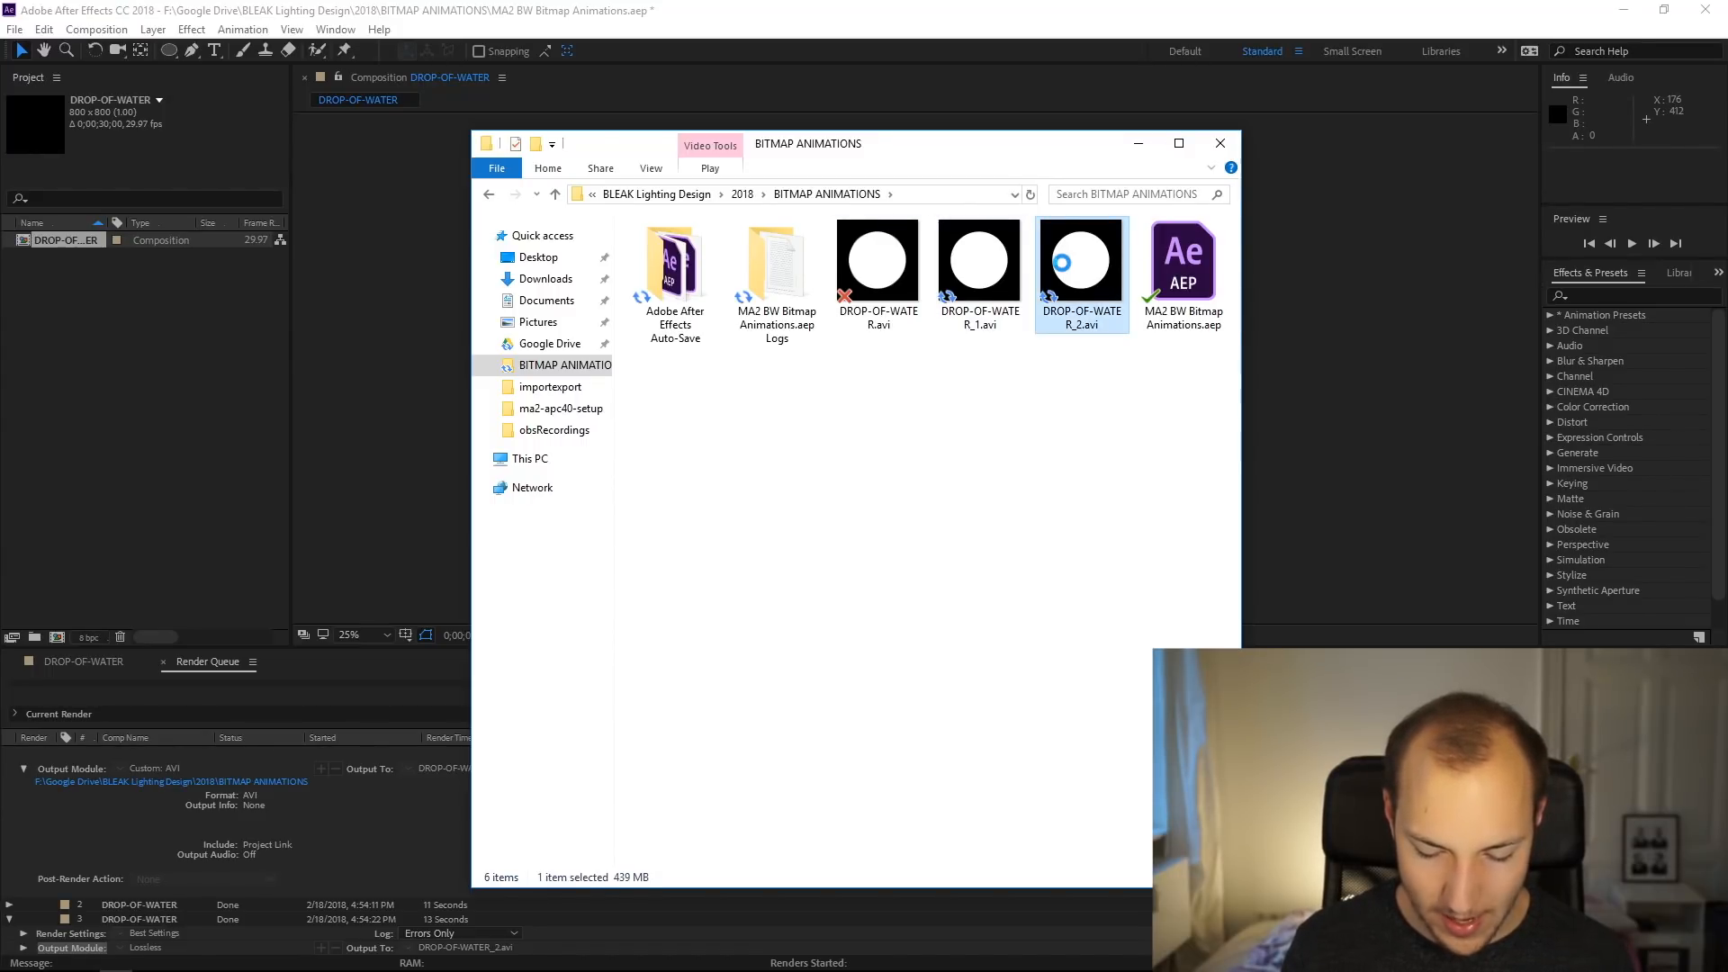
{"action": "right_click", "coordinate": [1080, 261]}
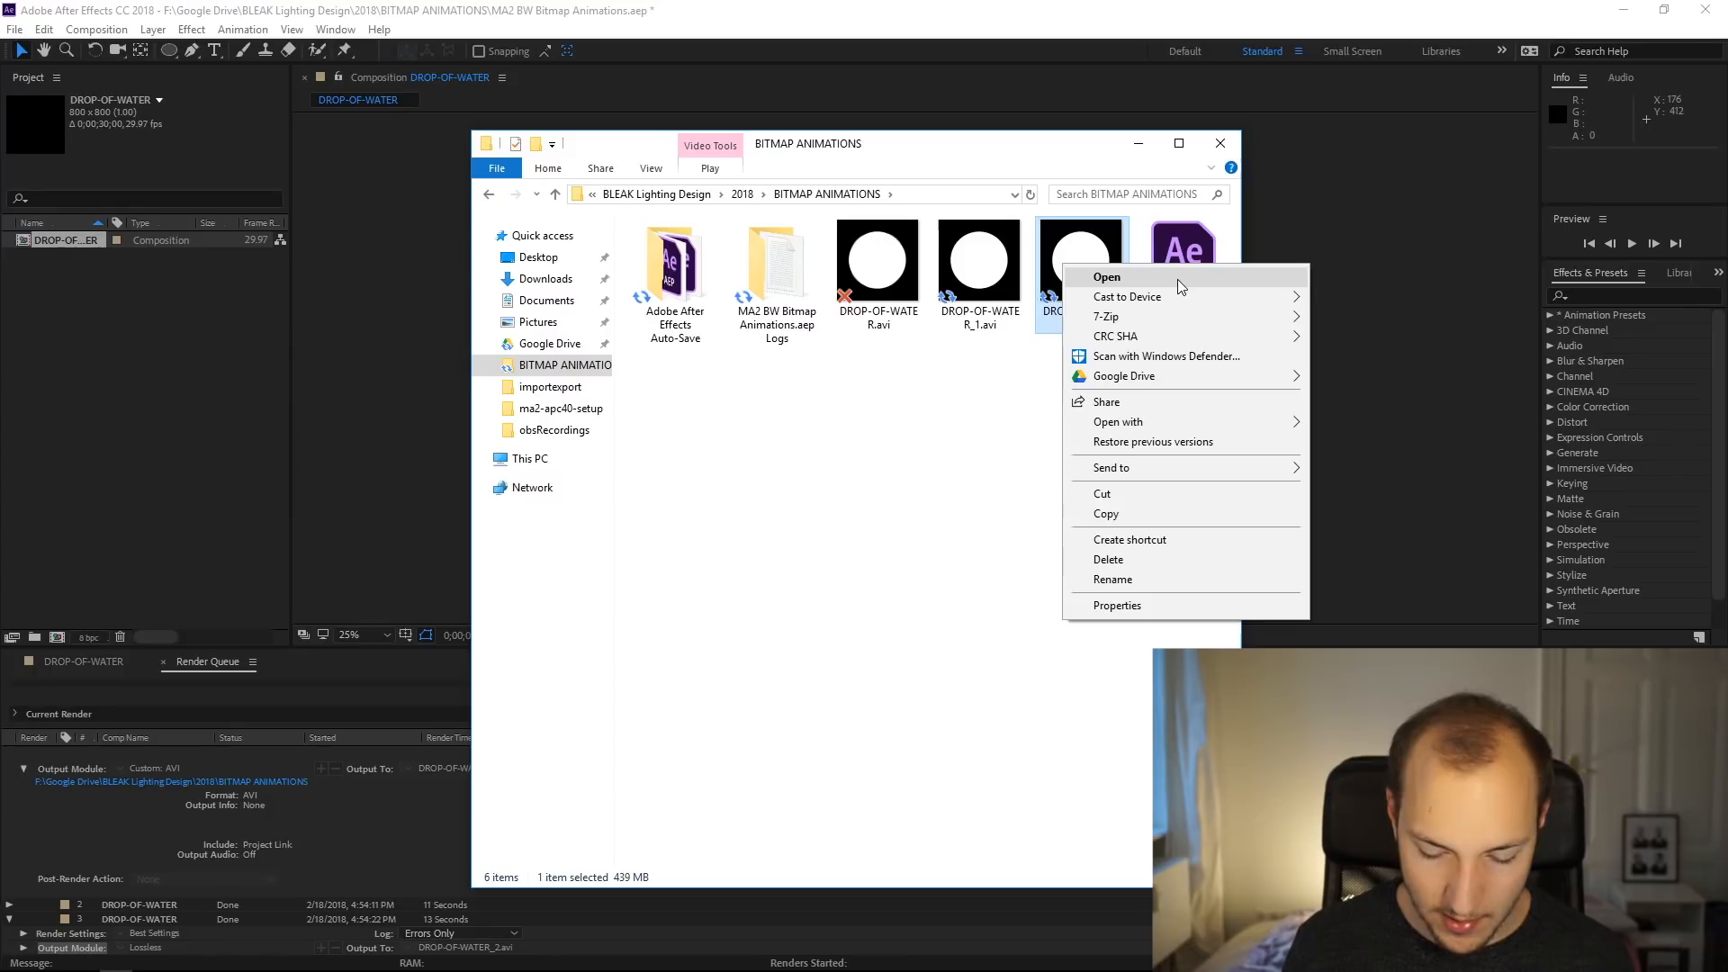
{"action": "left_click", "coordinate": [1107, 277]}
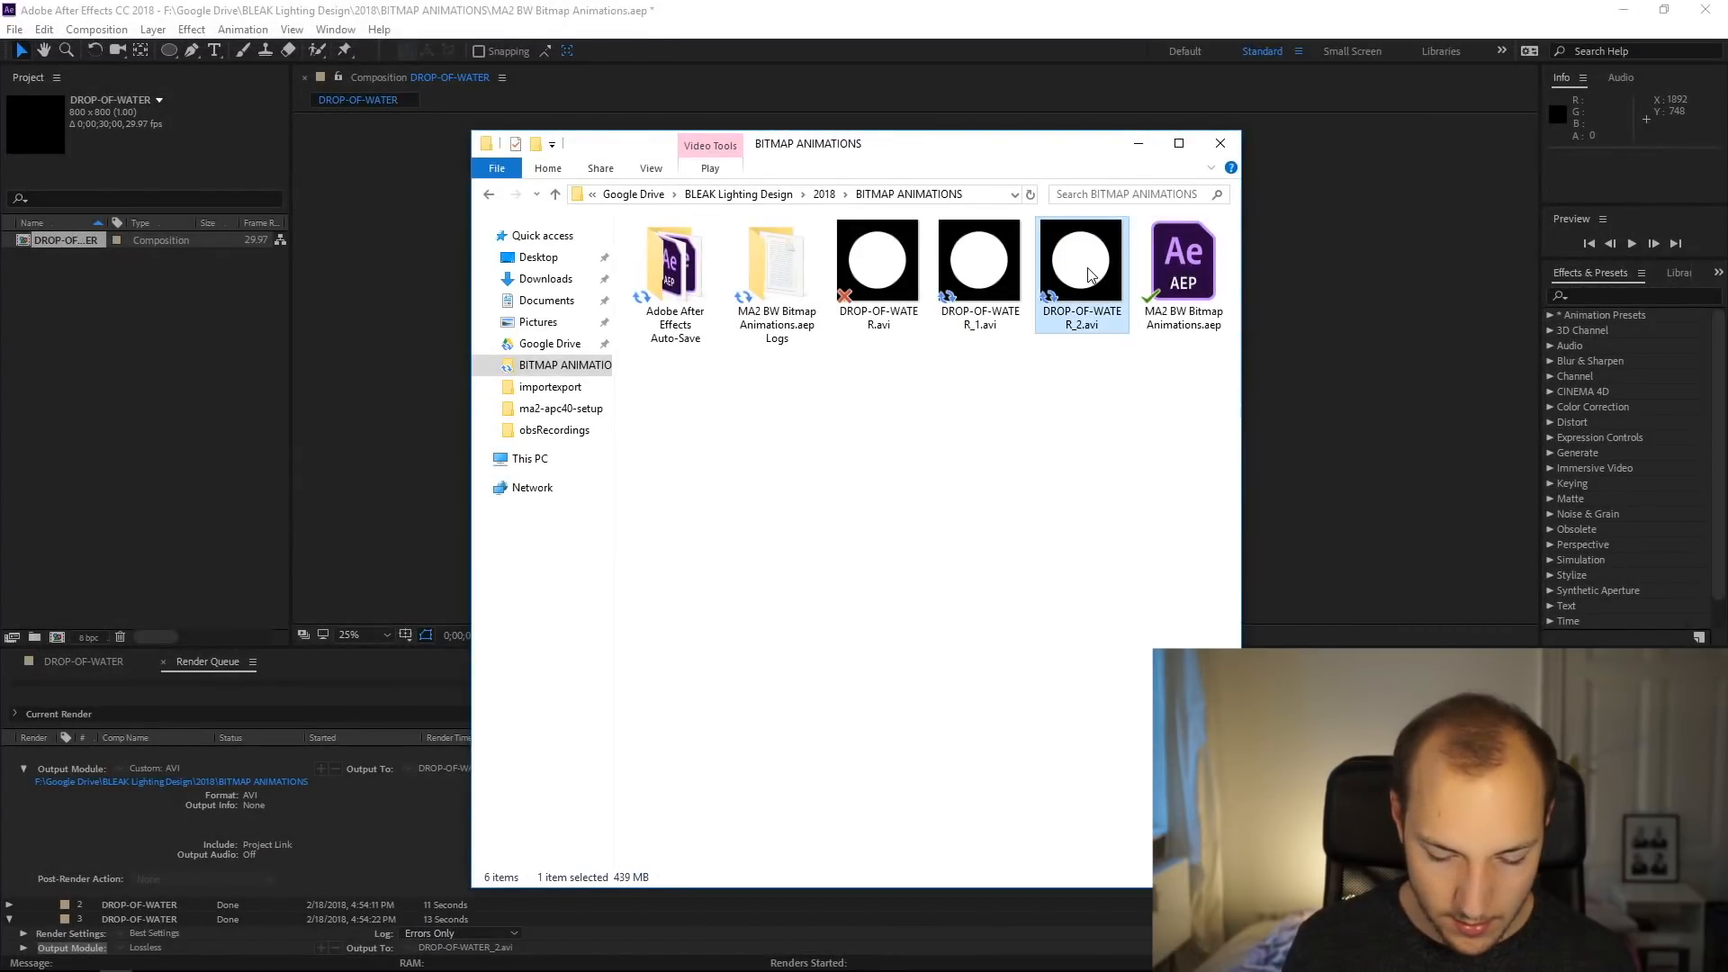
Show the properties of DROP-OF-WATER_2.avi, revealing its 439 MB size
{"action": "right_click", "coordinate": [1080, 265]}
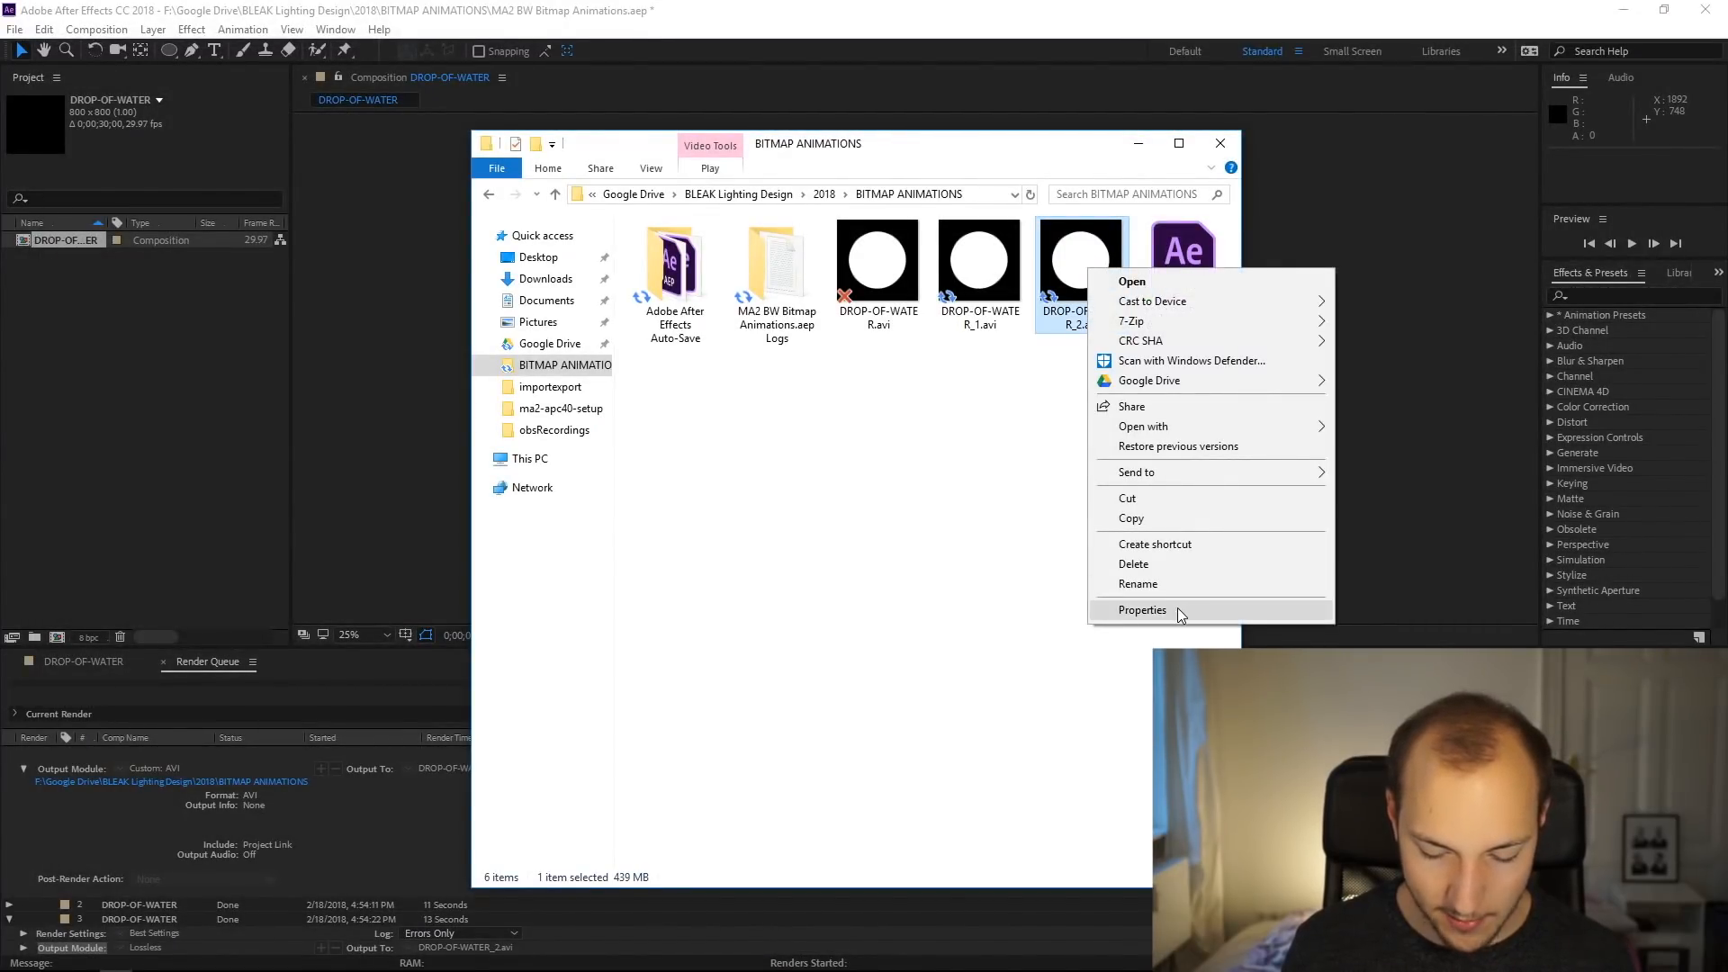
{"action": "left_click", "coordinate": [1143, 610]}
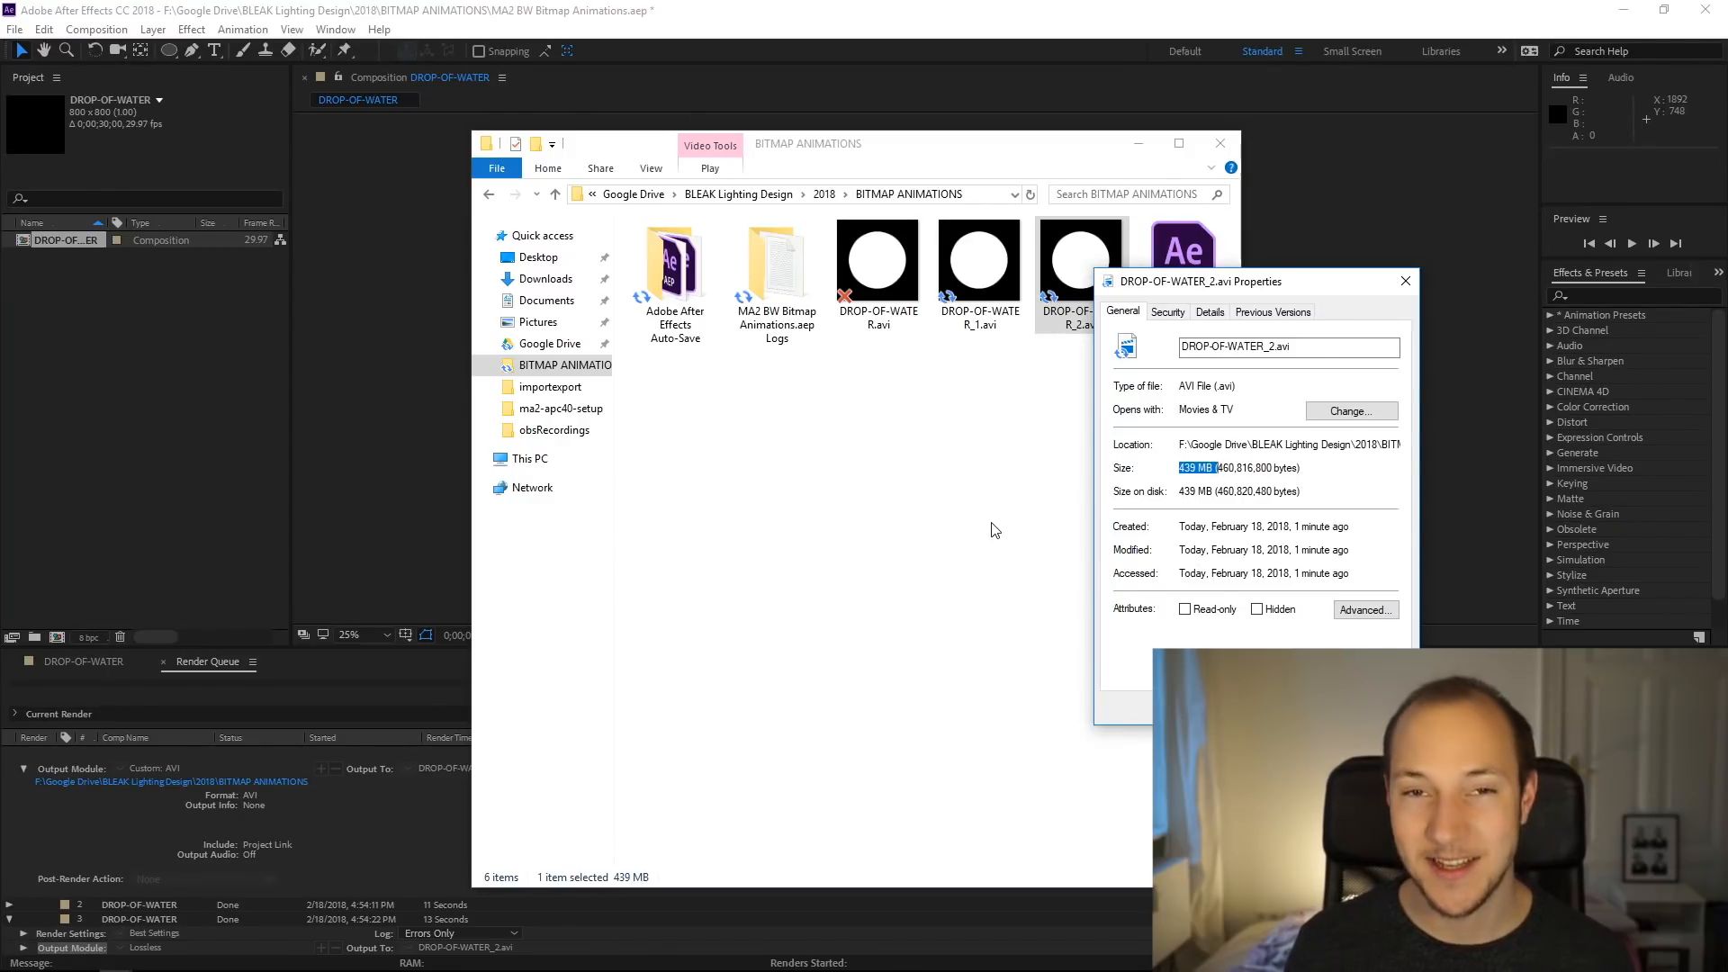
{"action": "mouse_move", "coordinate": [1494, 331]}
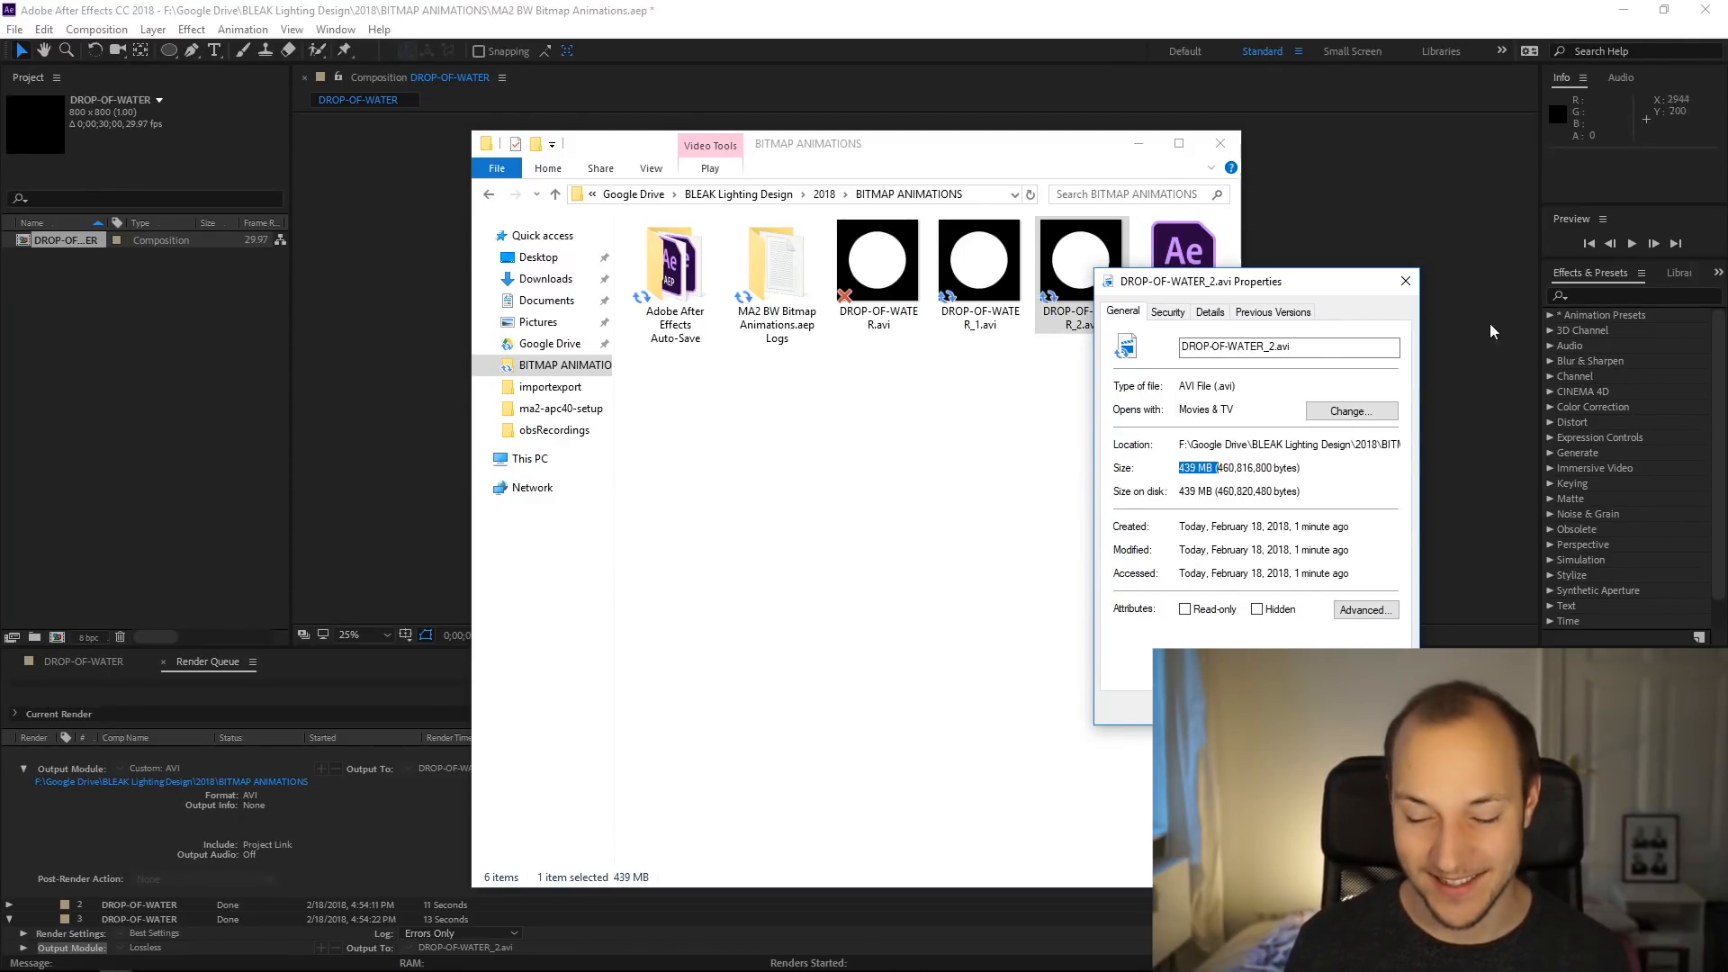
{"action": "left_click", "coordinate": [1405, 281]}
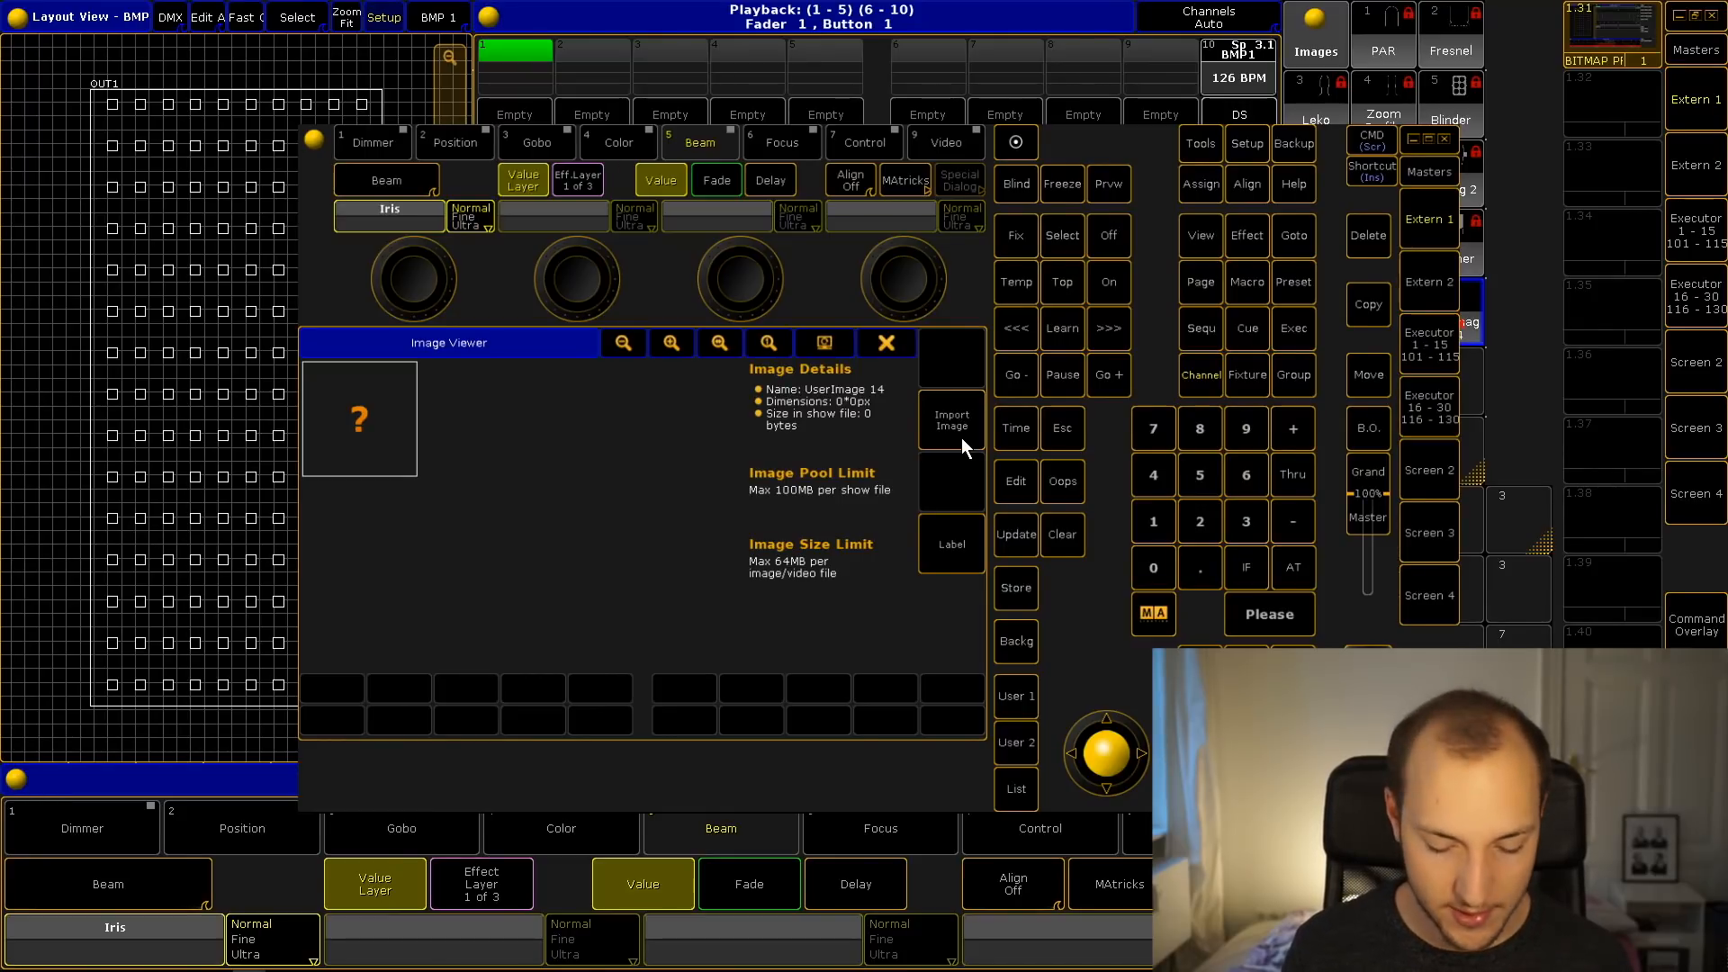
{"action": "mouse_move", "coordinate": [778, 502]}
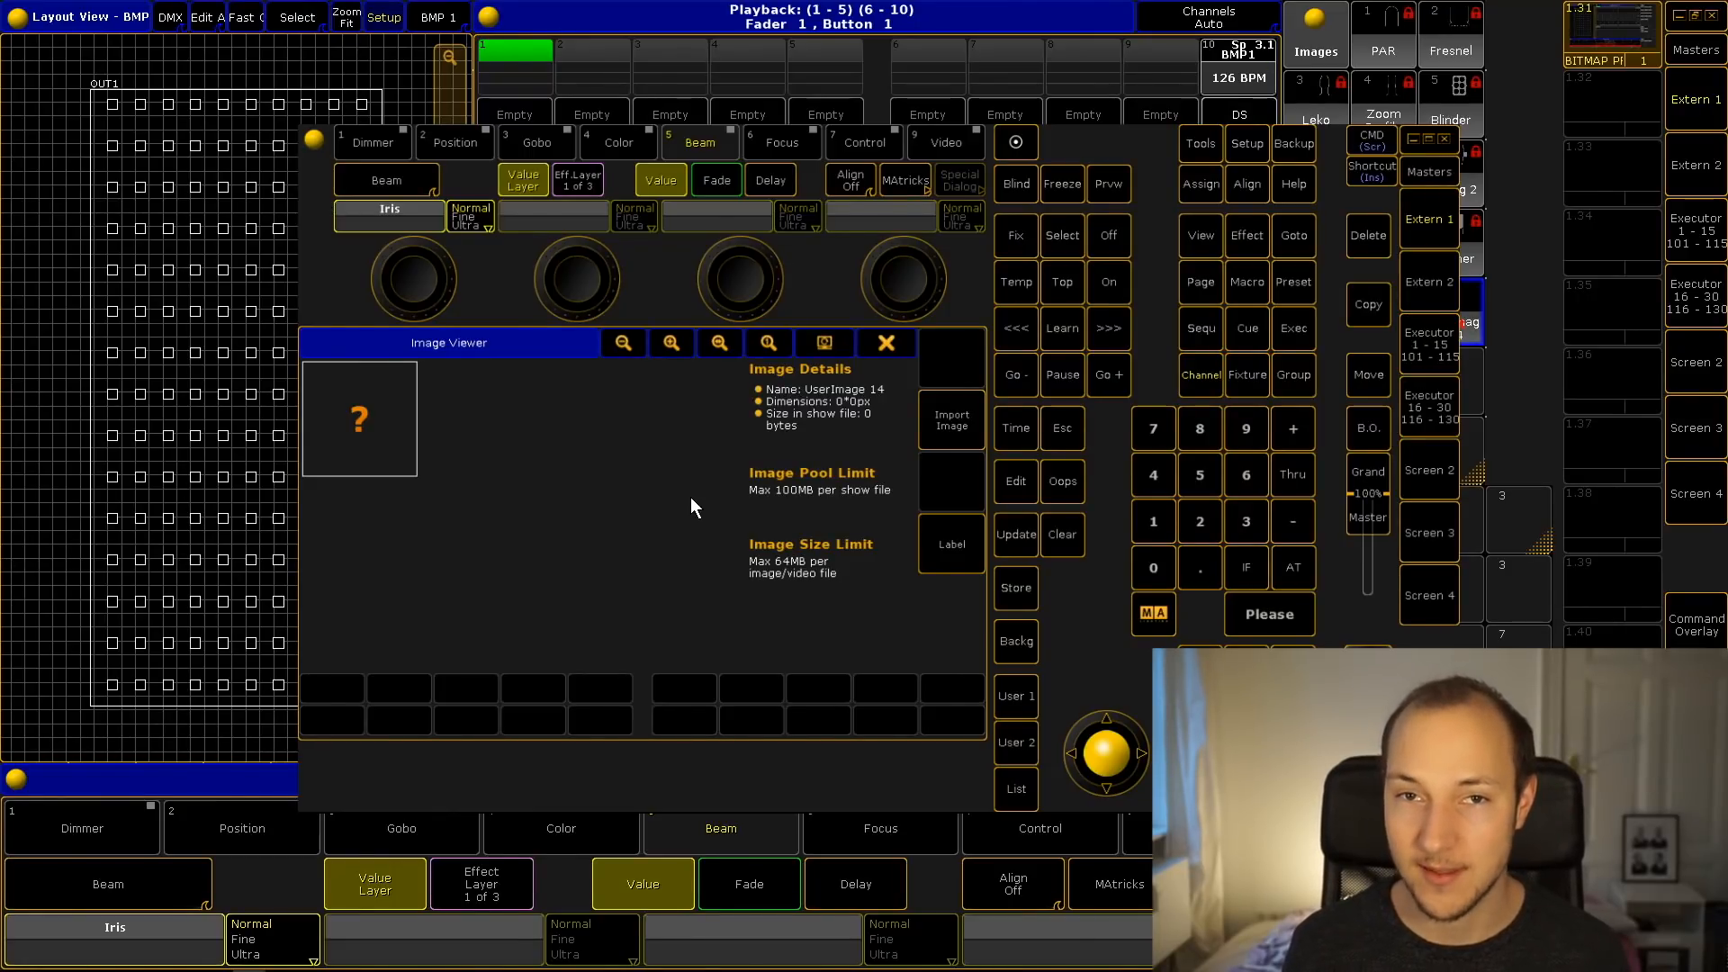
{"action": "mouse_move", "coordinate": [695, 504]}
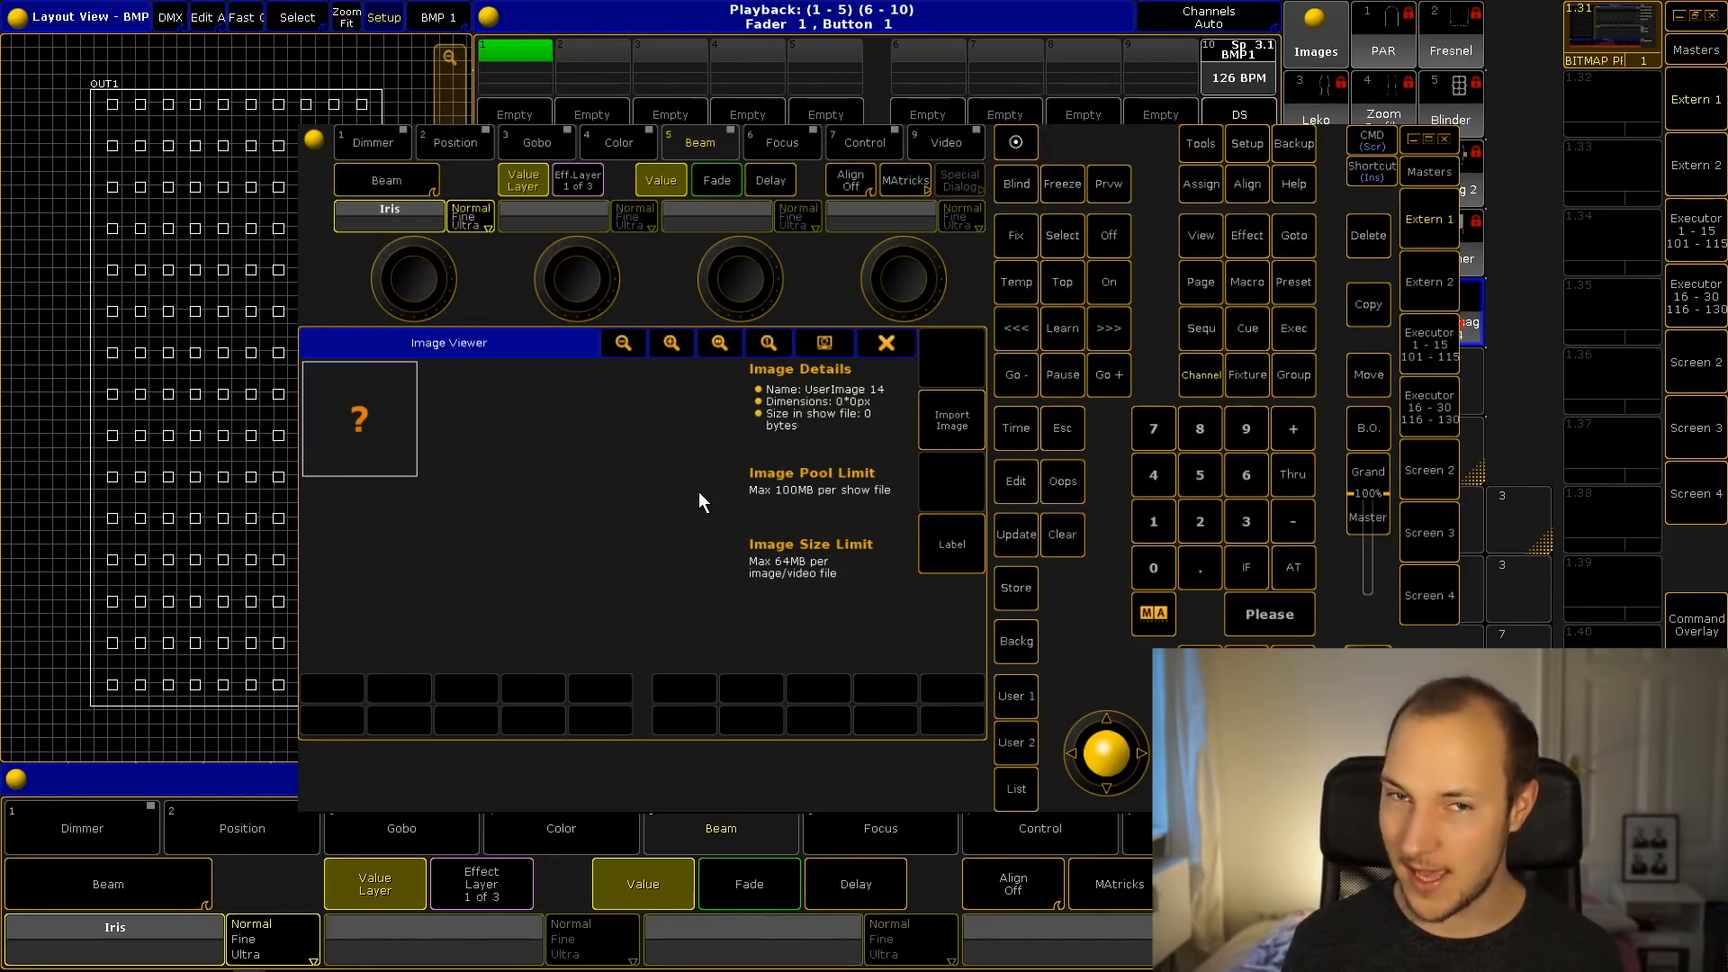
{"action": "mouse_move", "coordinate": [763, 510]}
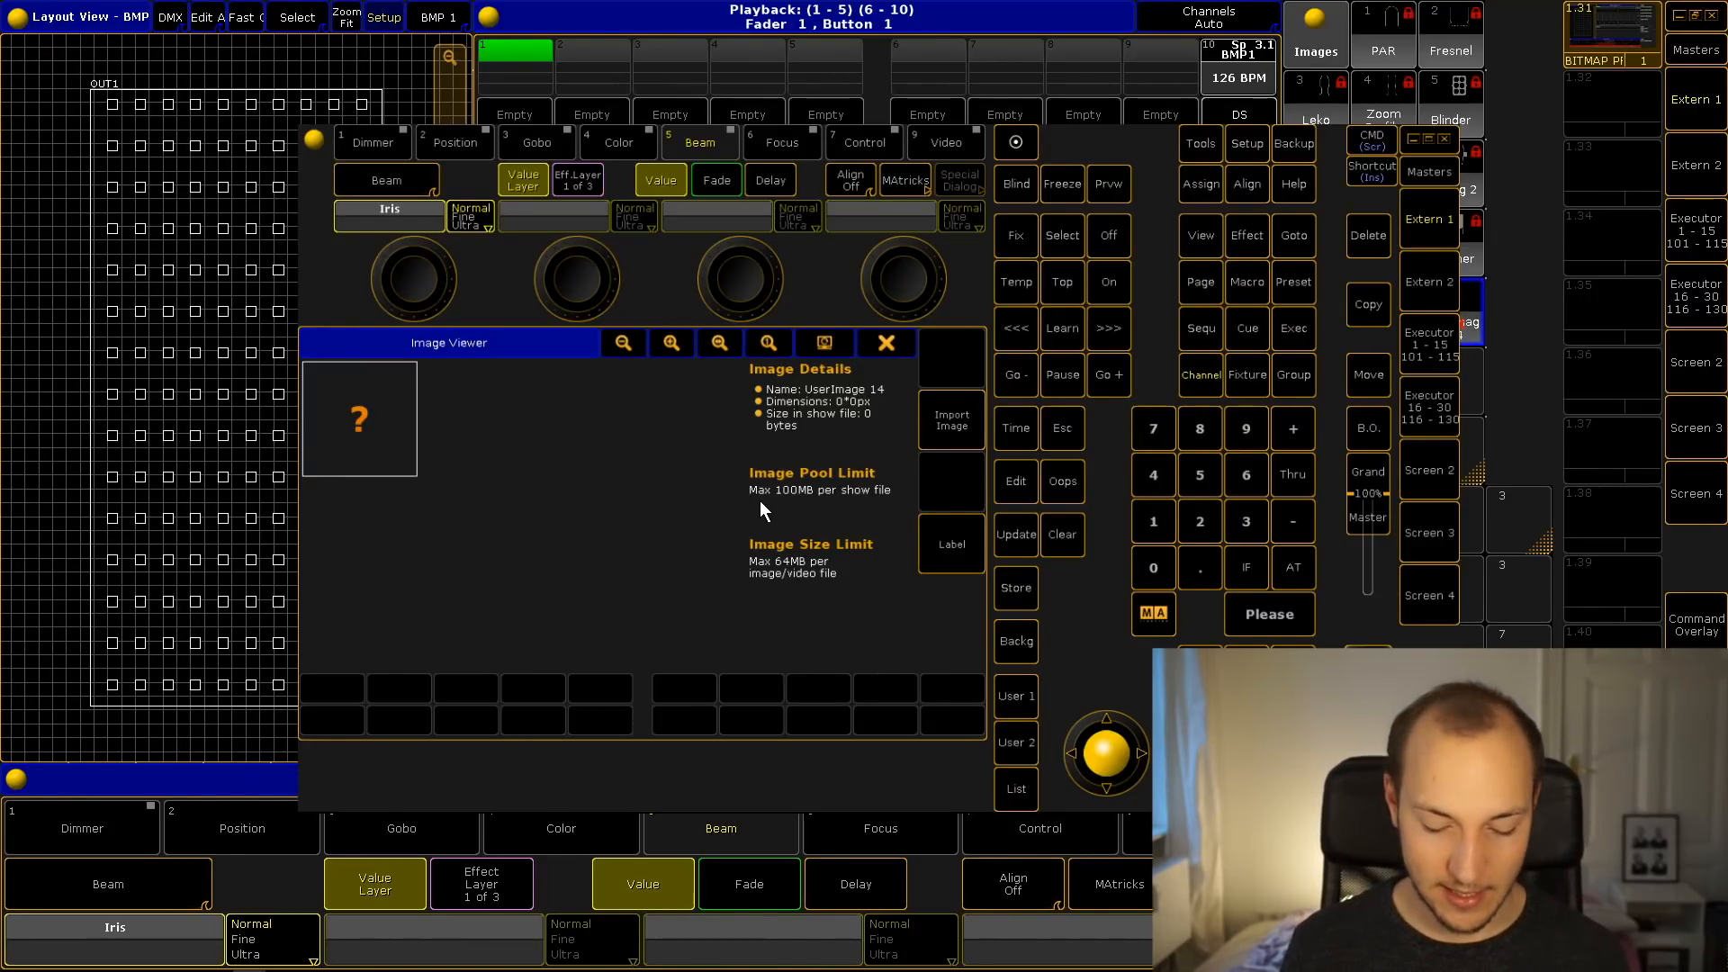
{"action": "mouse_move", "coordinate": [665, 503]}
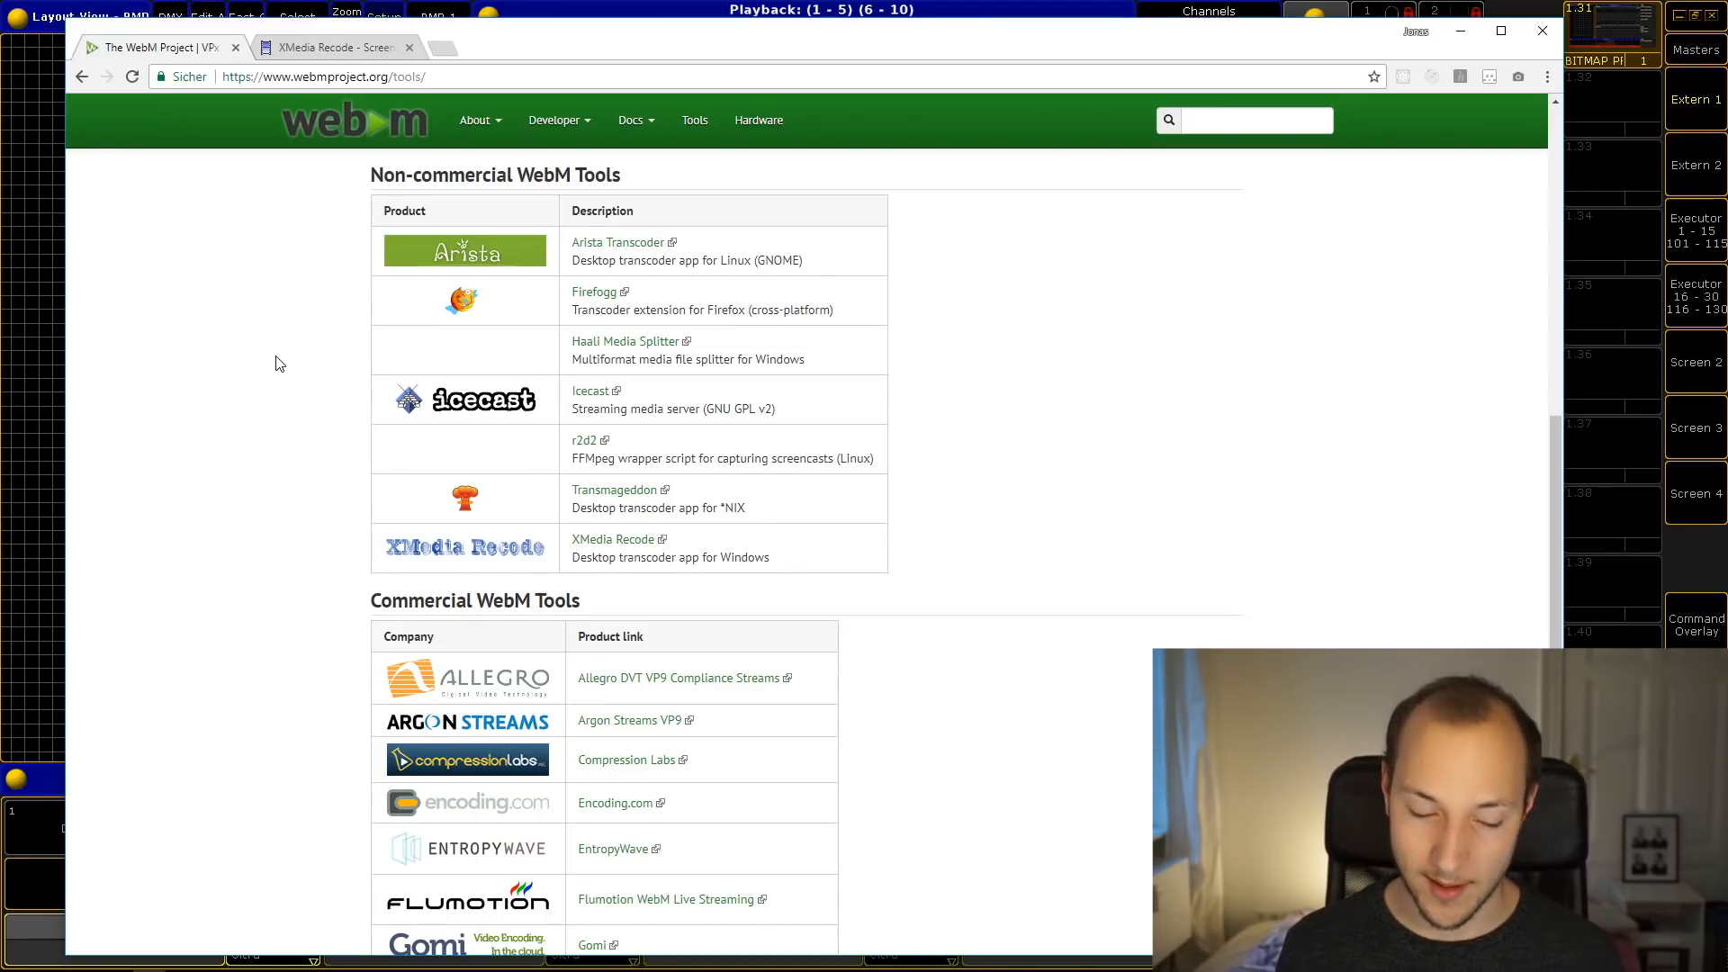
{"action": "mouse_move", "coordinate": [370, 176]}
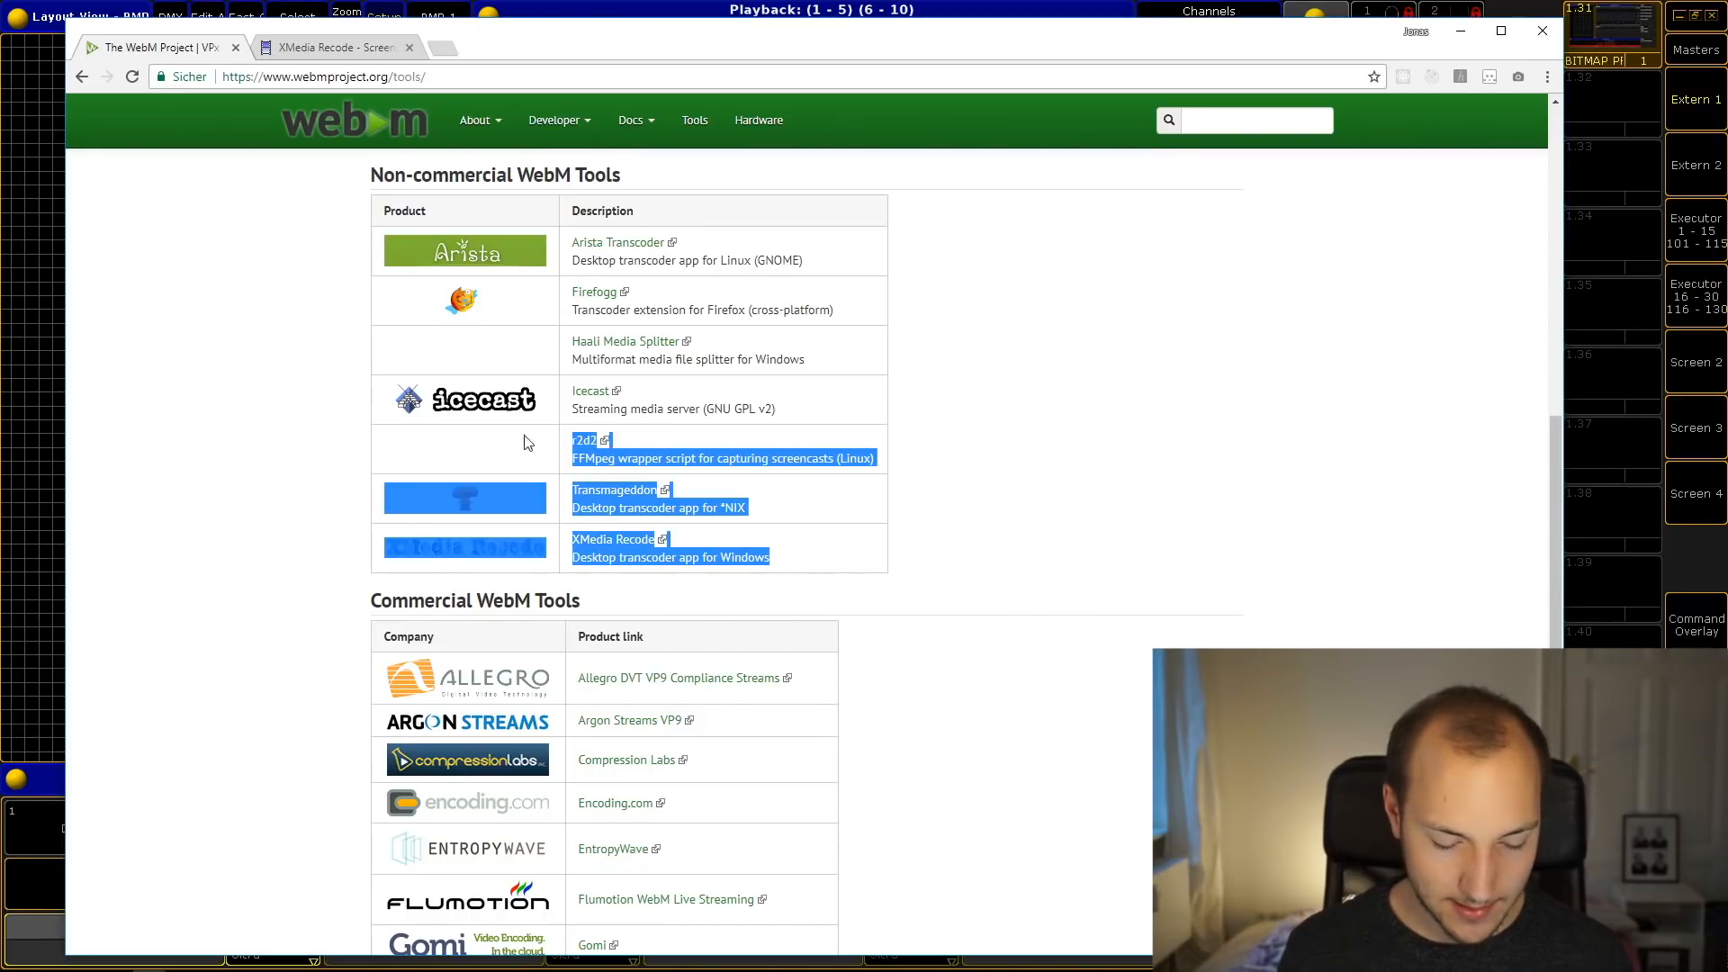
Bring up the WebM Project's tools page listing the XMedia Recode transcoder
{"action": "left_click", "coordinate": [297, 225]}
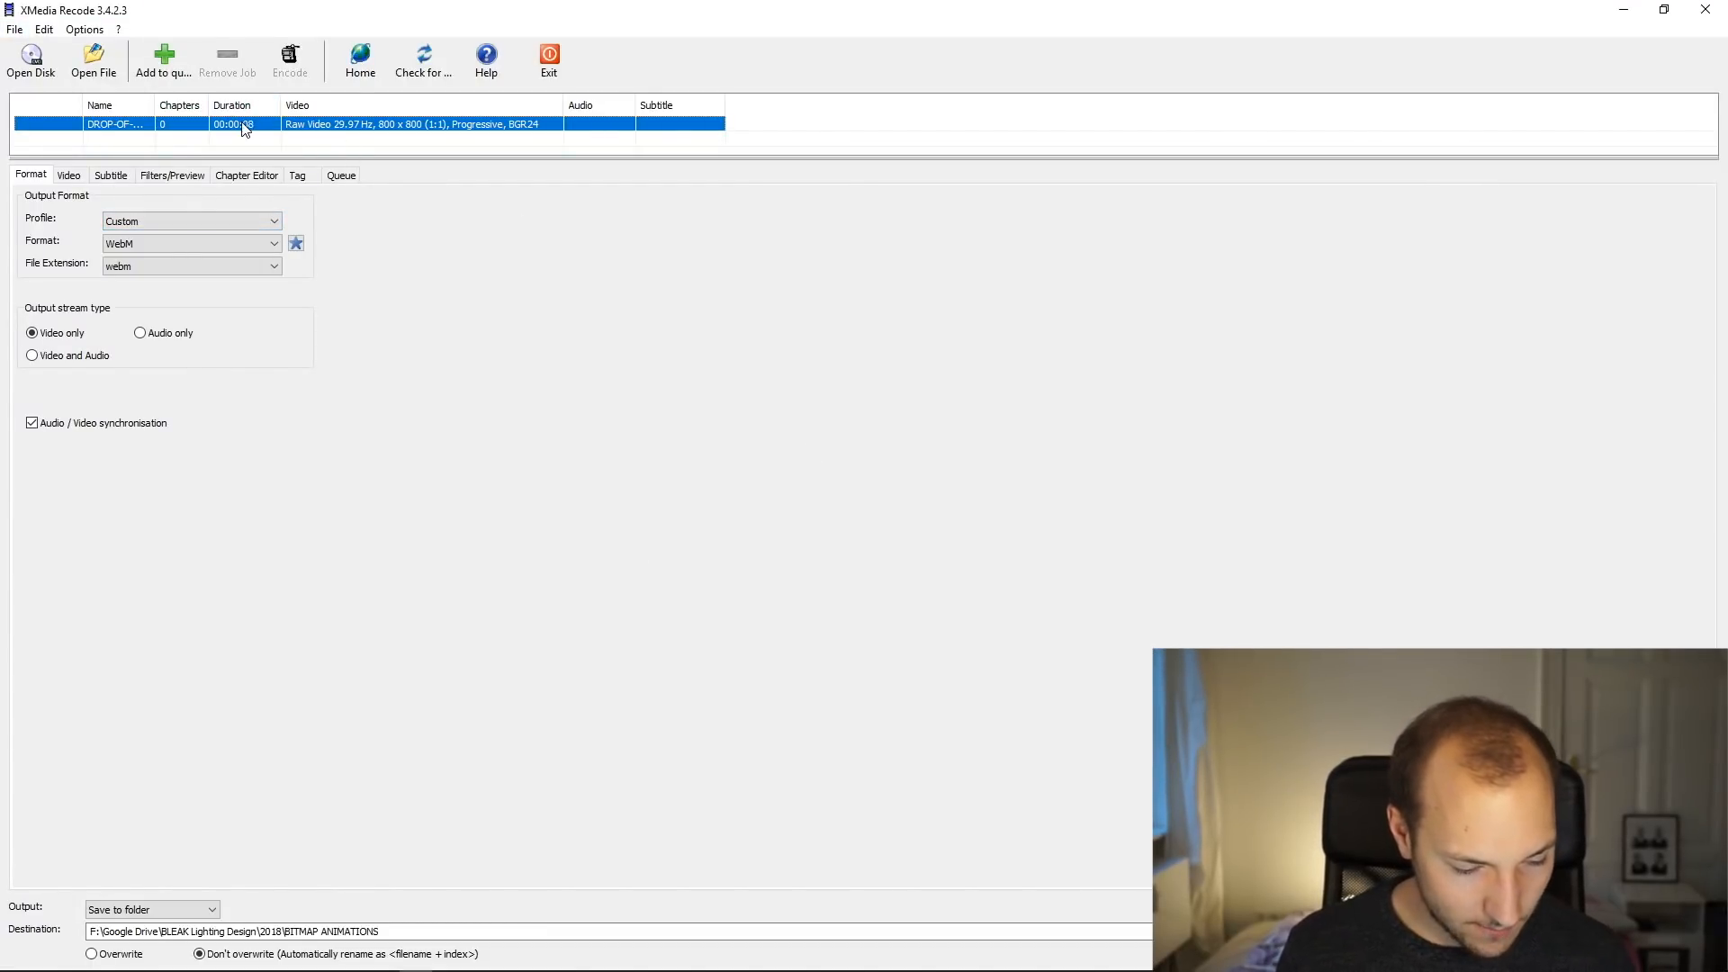
{"action": "mouse_move", "coordinate": [293, 130]}
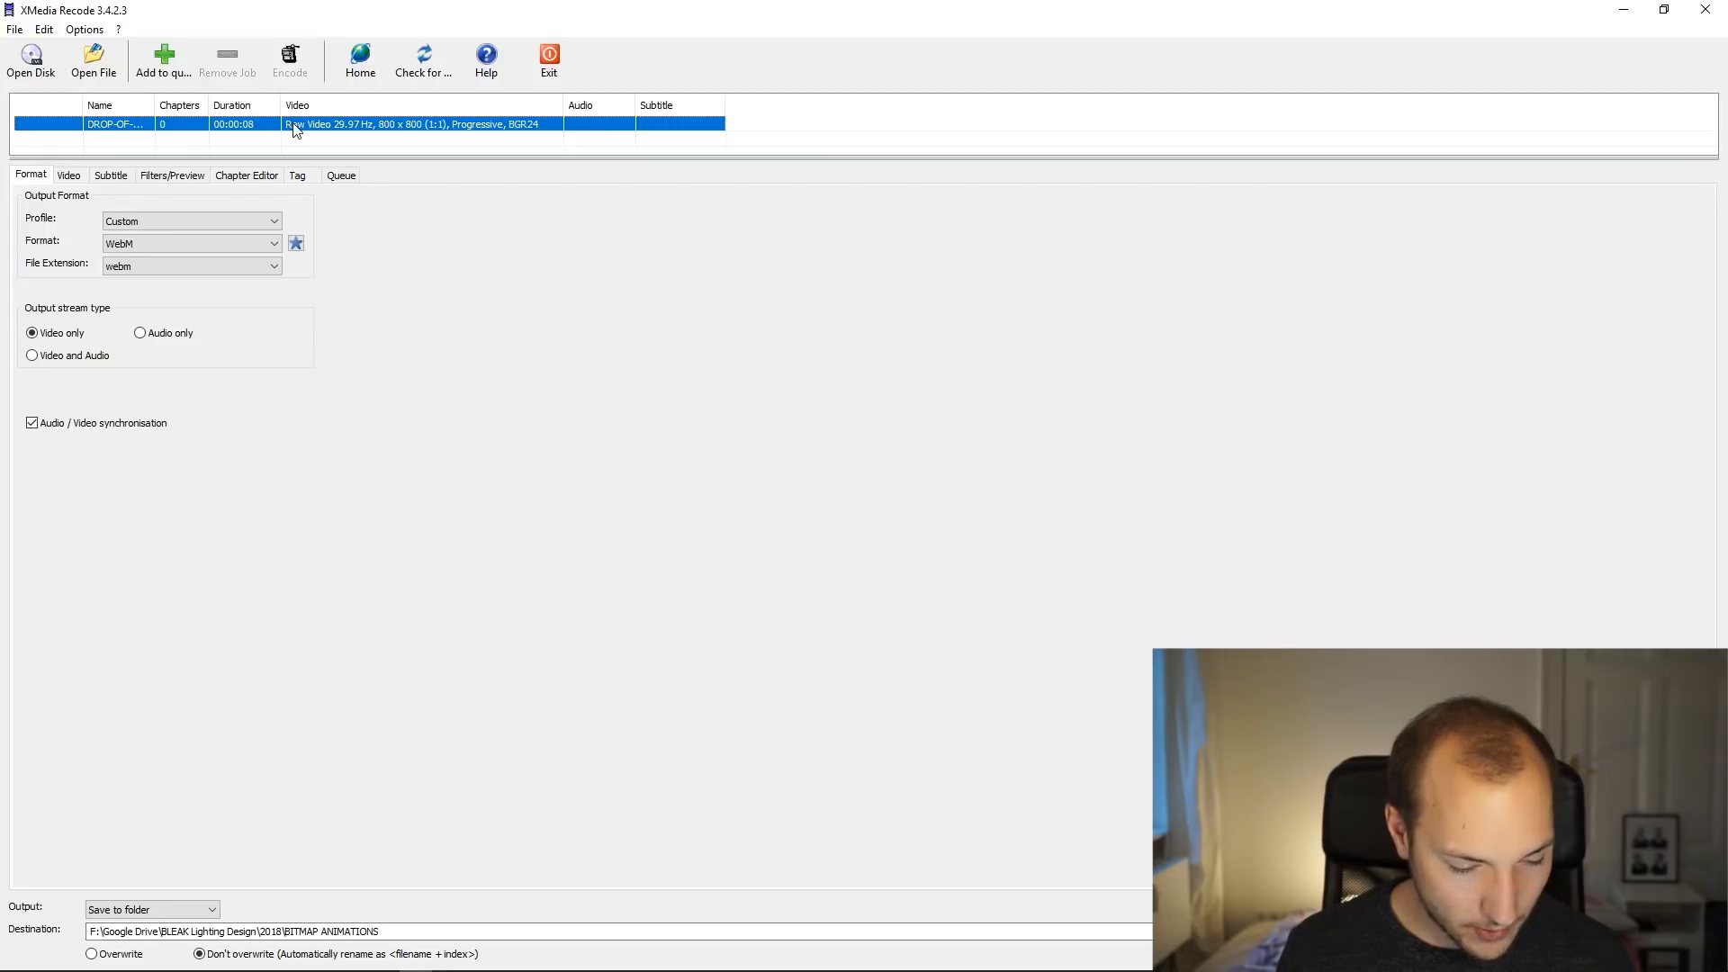
Load the DROP-OF-WATER AVI clip into XMedia Recode as a conversion job
{"action": "left_click", "coordinate": [226, 60]}
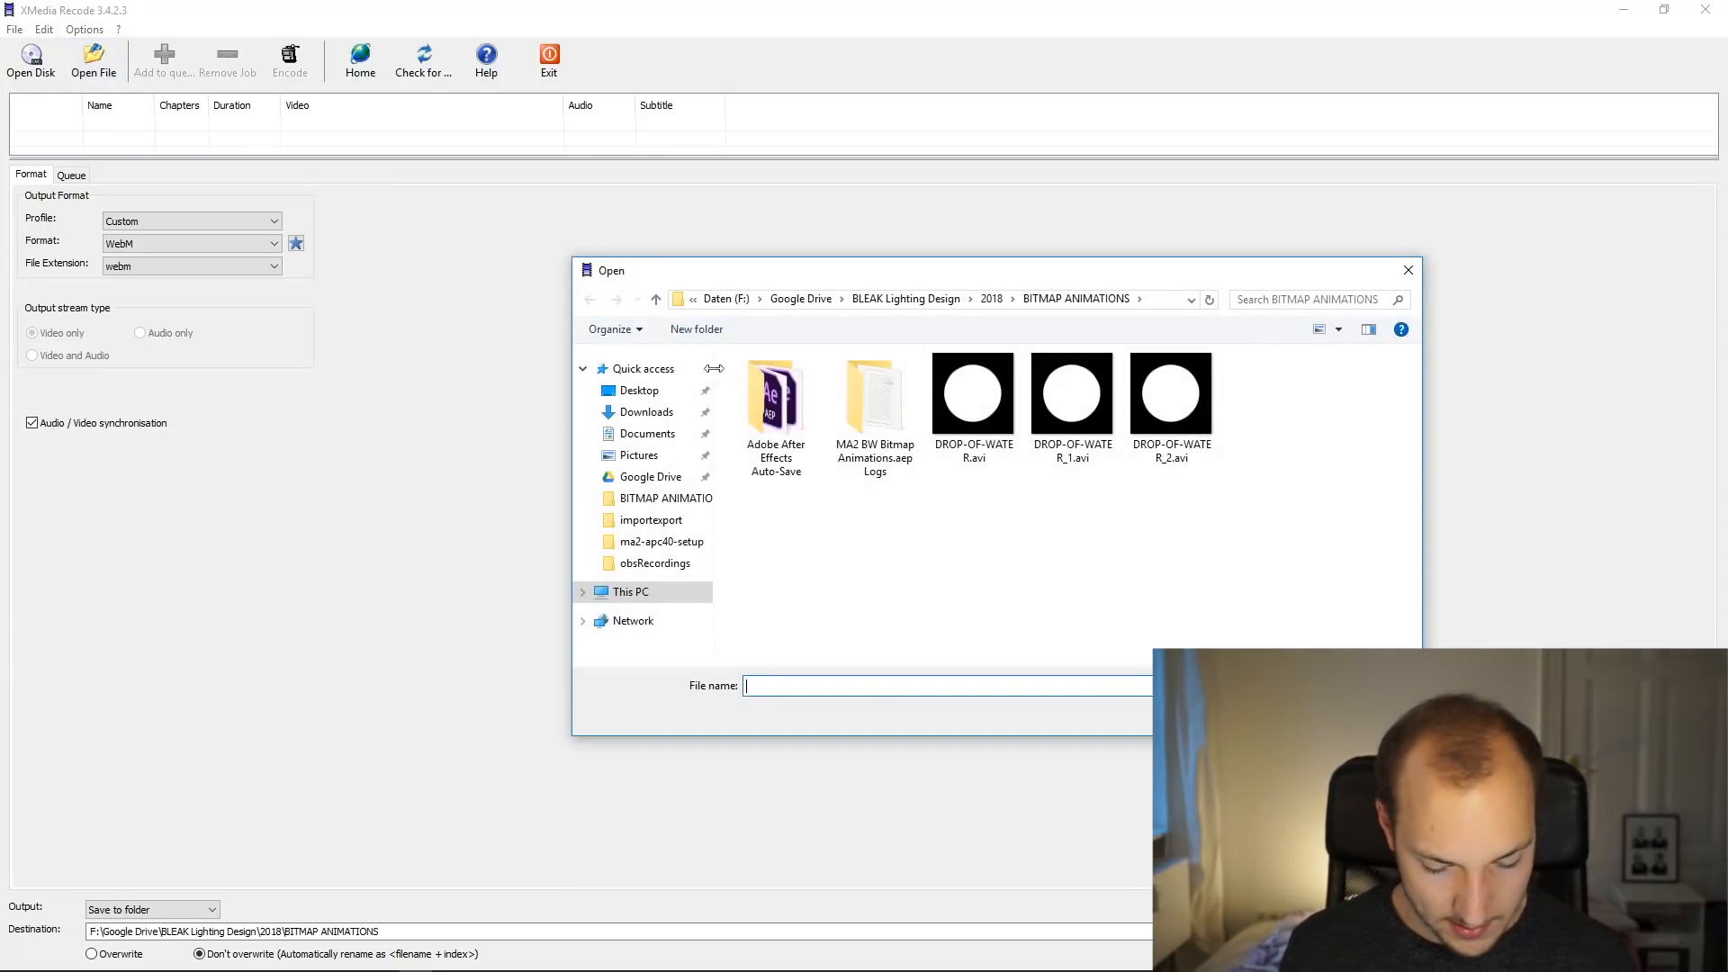
{"action": "left_click", "coordinate": [1170, 395]}
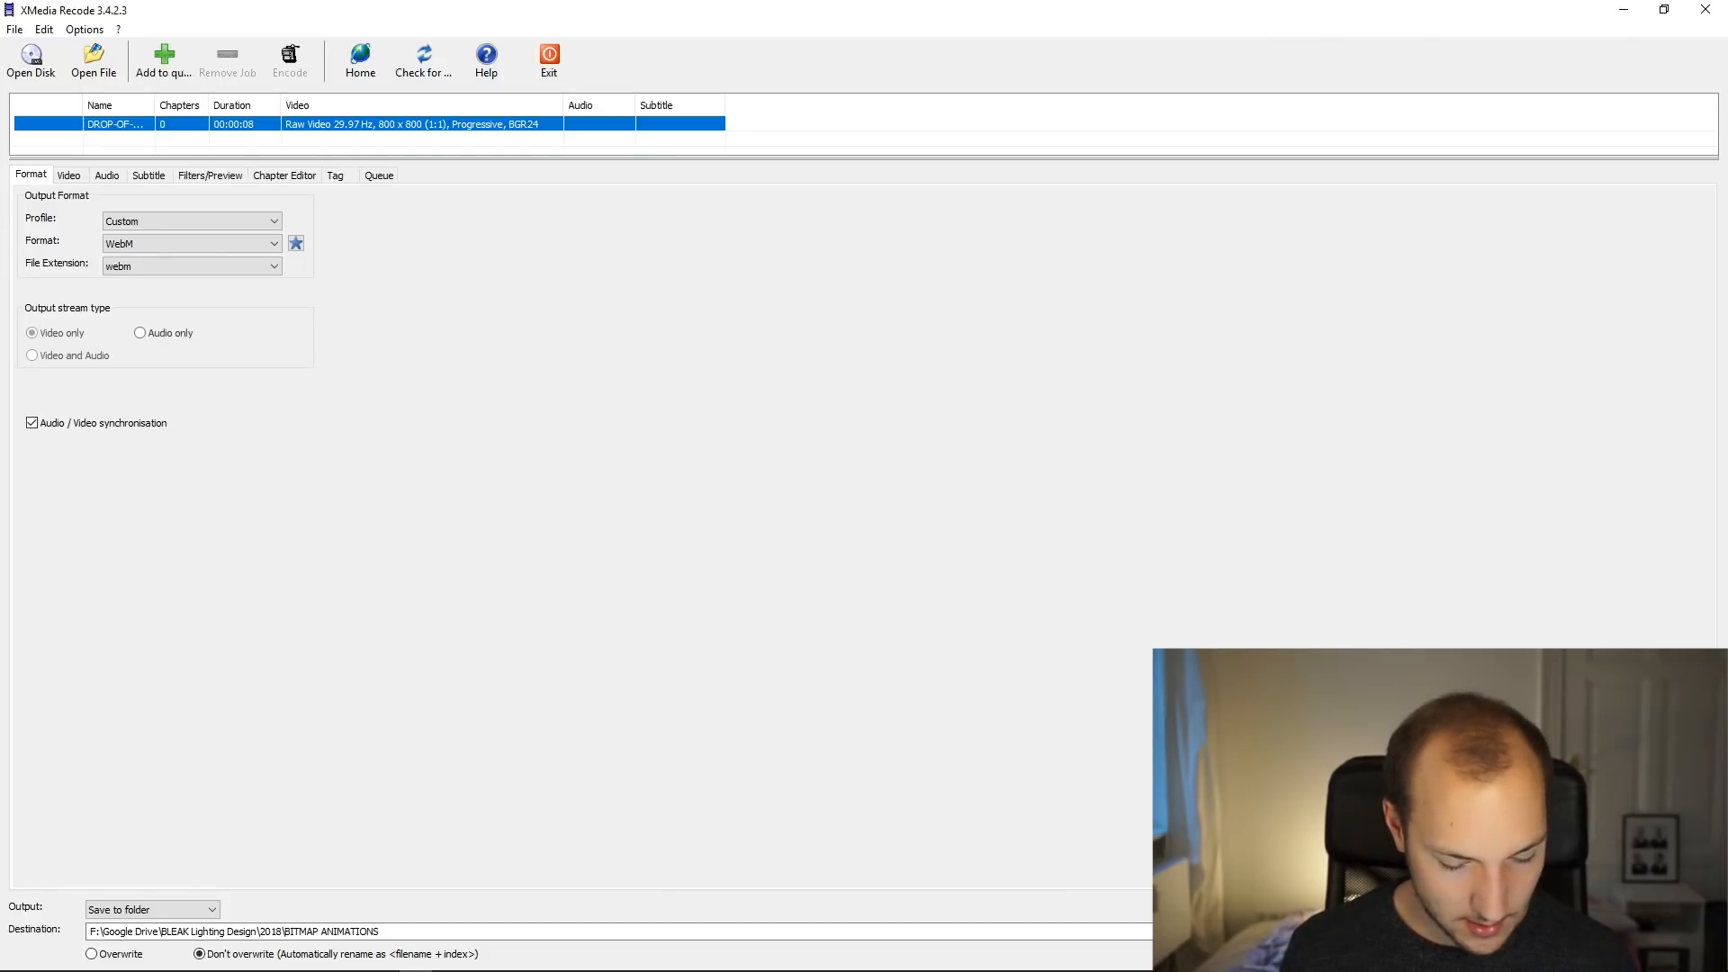
{"action": "left_click", "coordinate": [32, 355]}
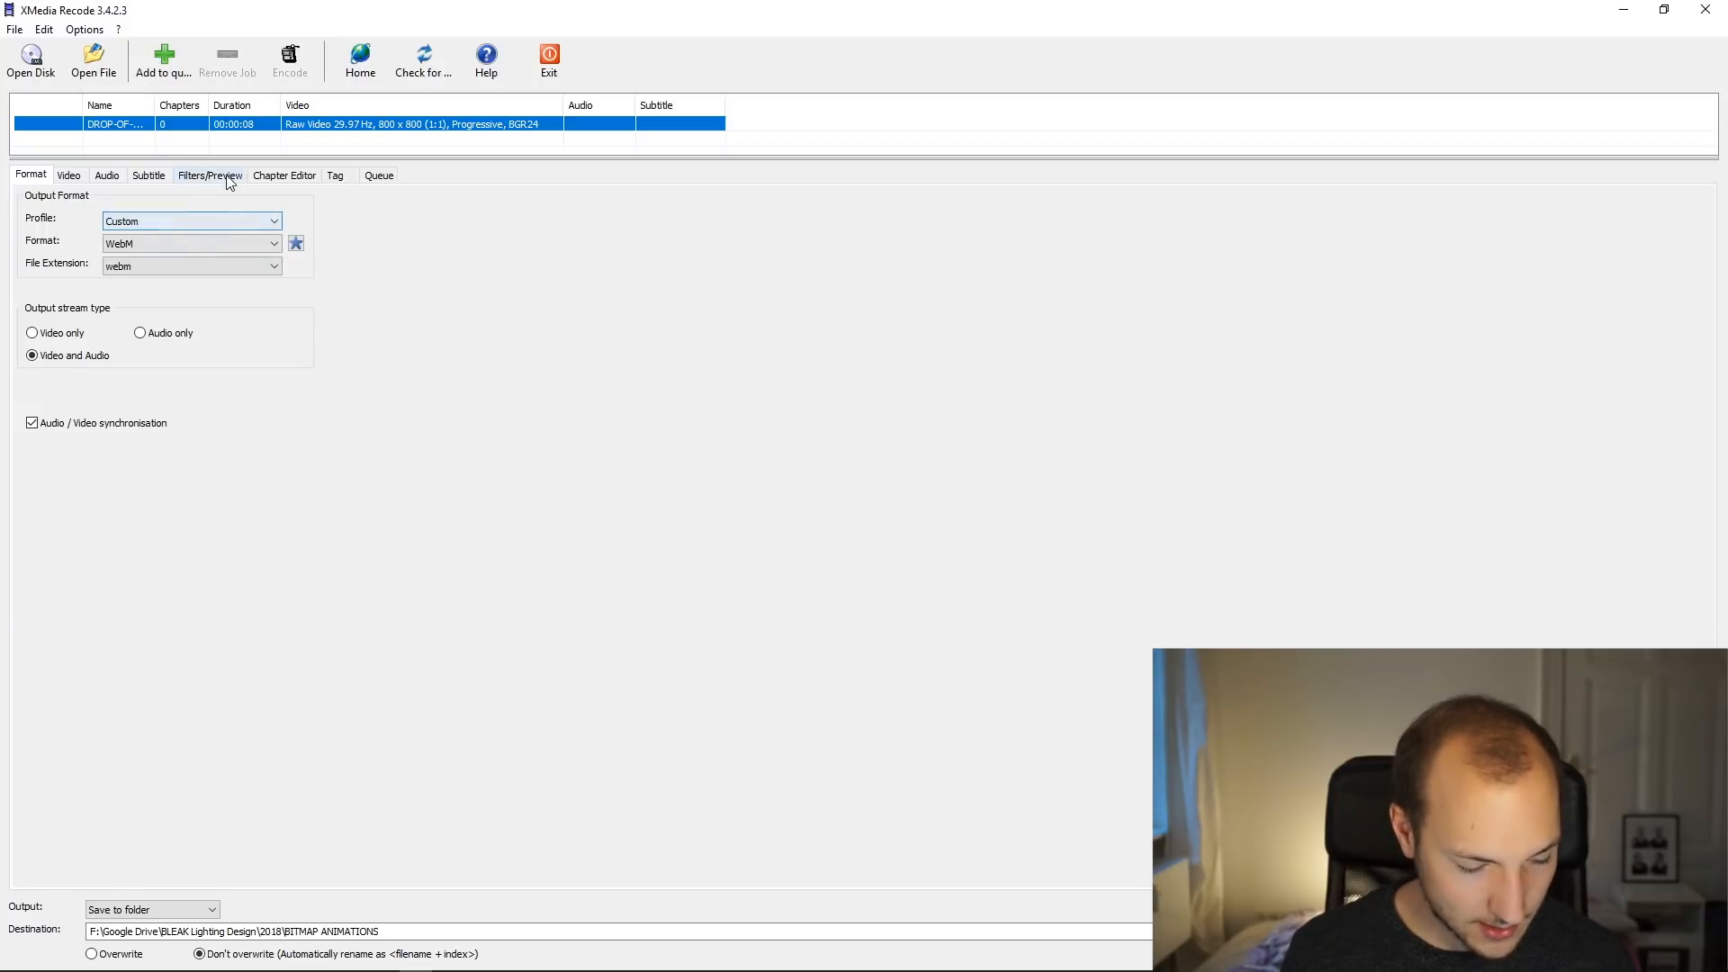
Preview the growing white circle animation, then return to the format settings
{"action": "left_click", "coordinate": [209, 174]}
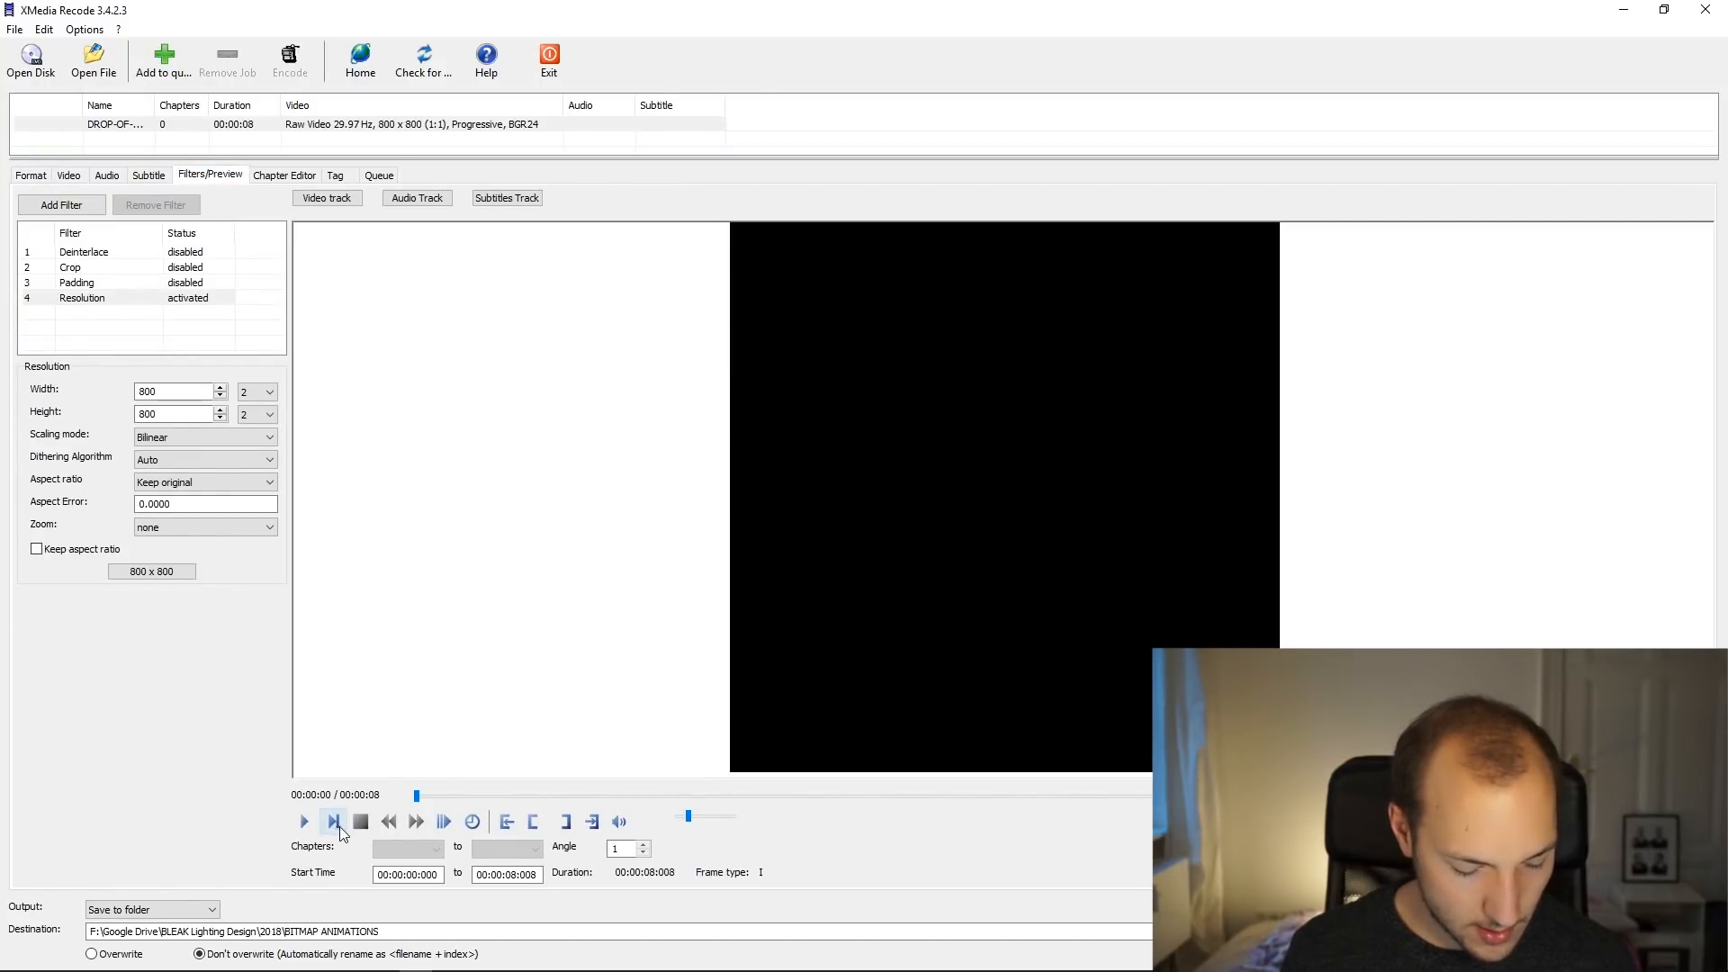
{"action": "left_click", "coordinate": [306, 821]}
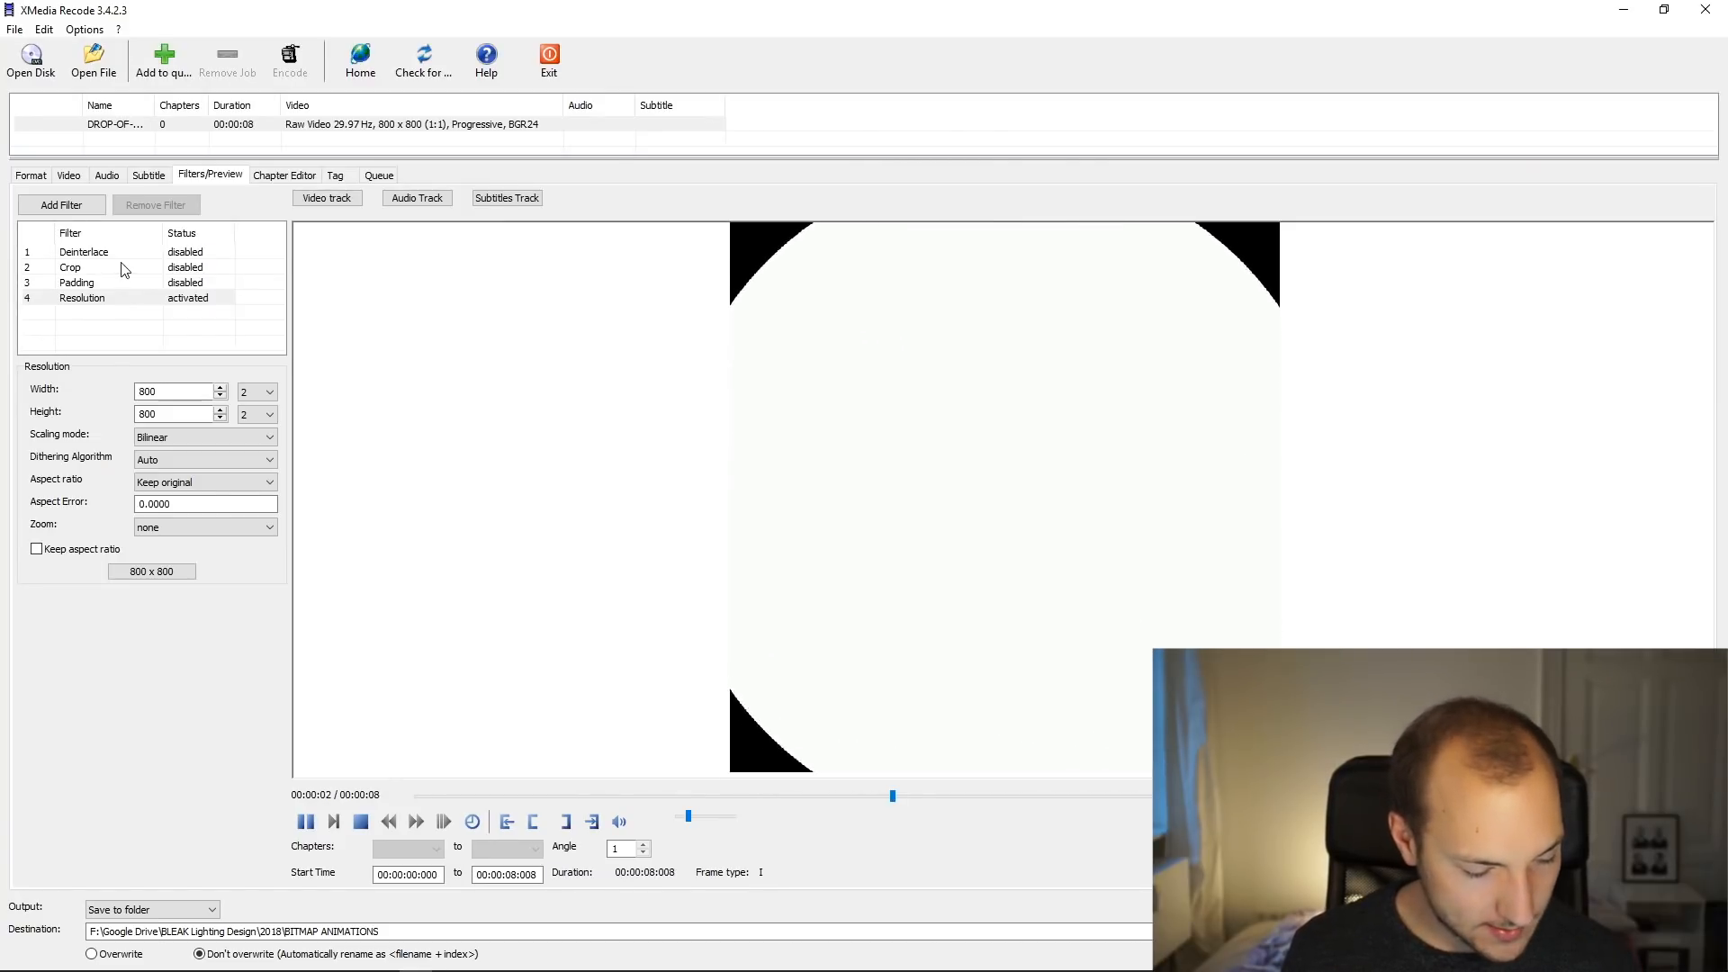
{"action": "left_click", "coordinate": [30, 175]}
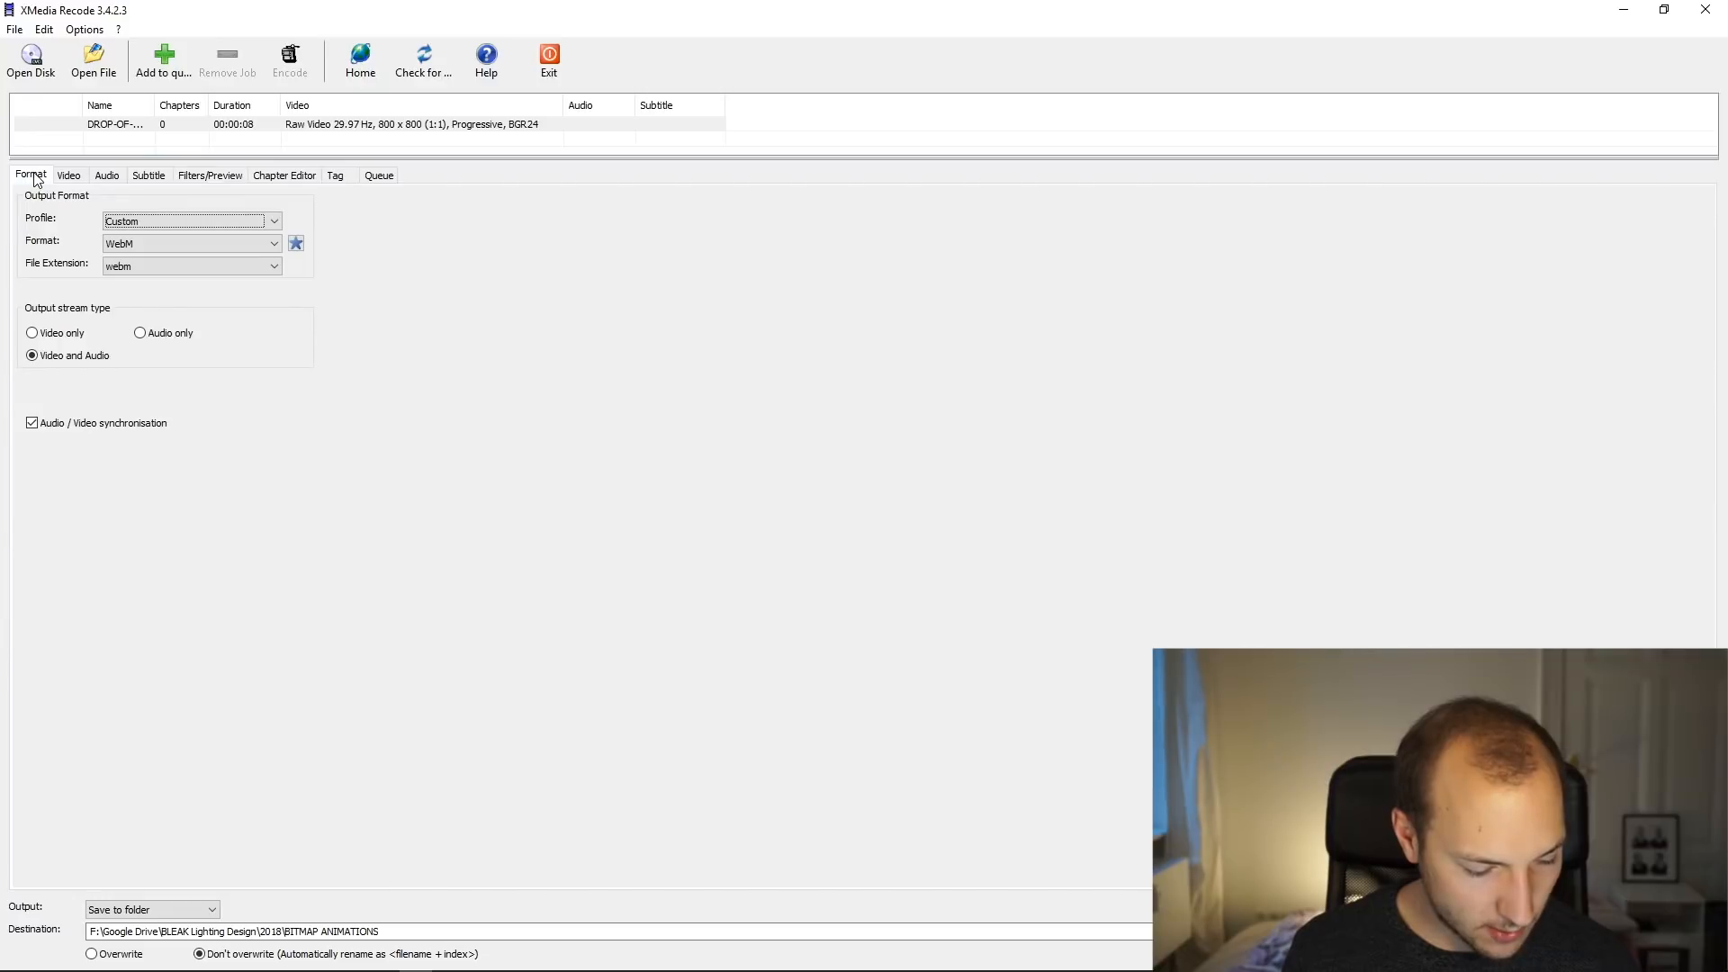
Set the output to WebM format, Custom profile, video only without audio
{"action": "left_click", "coordinate": [189, 220]}
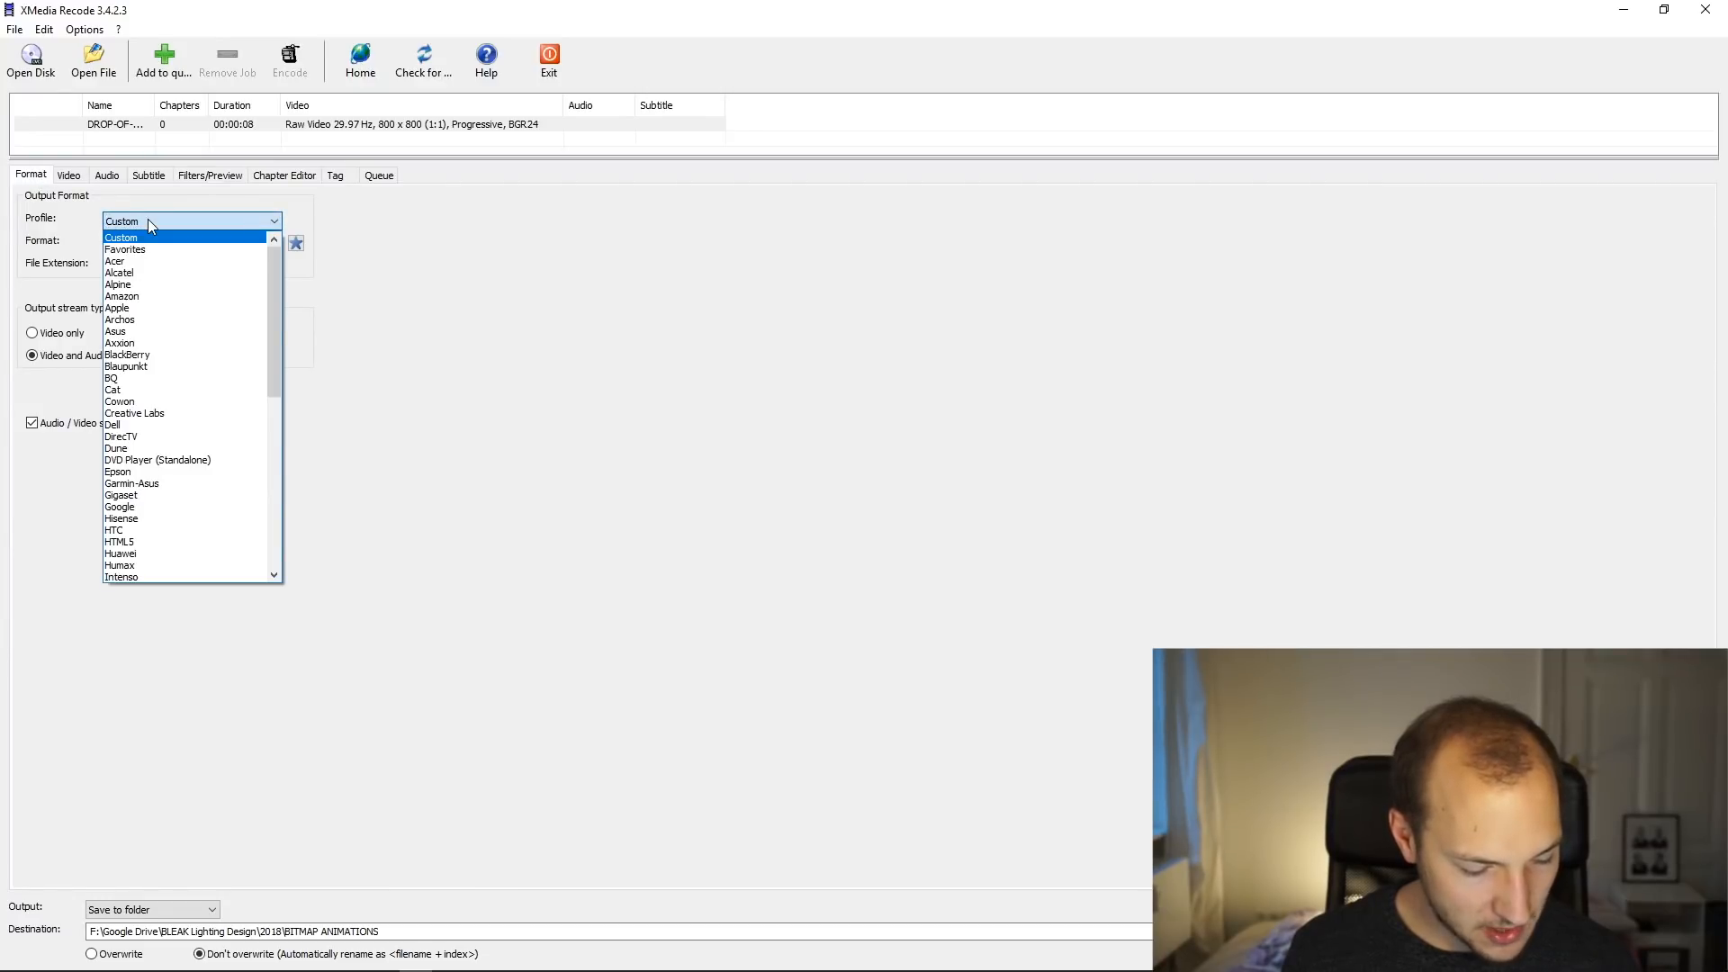
{"action": "left_click", "coordinate": [272, 243]}
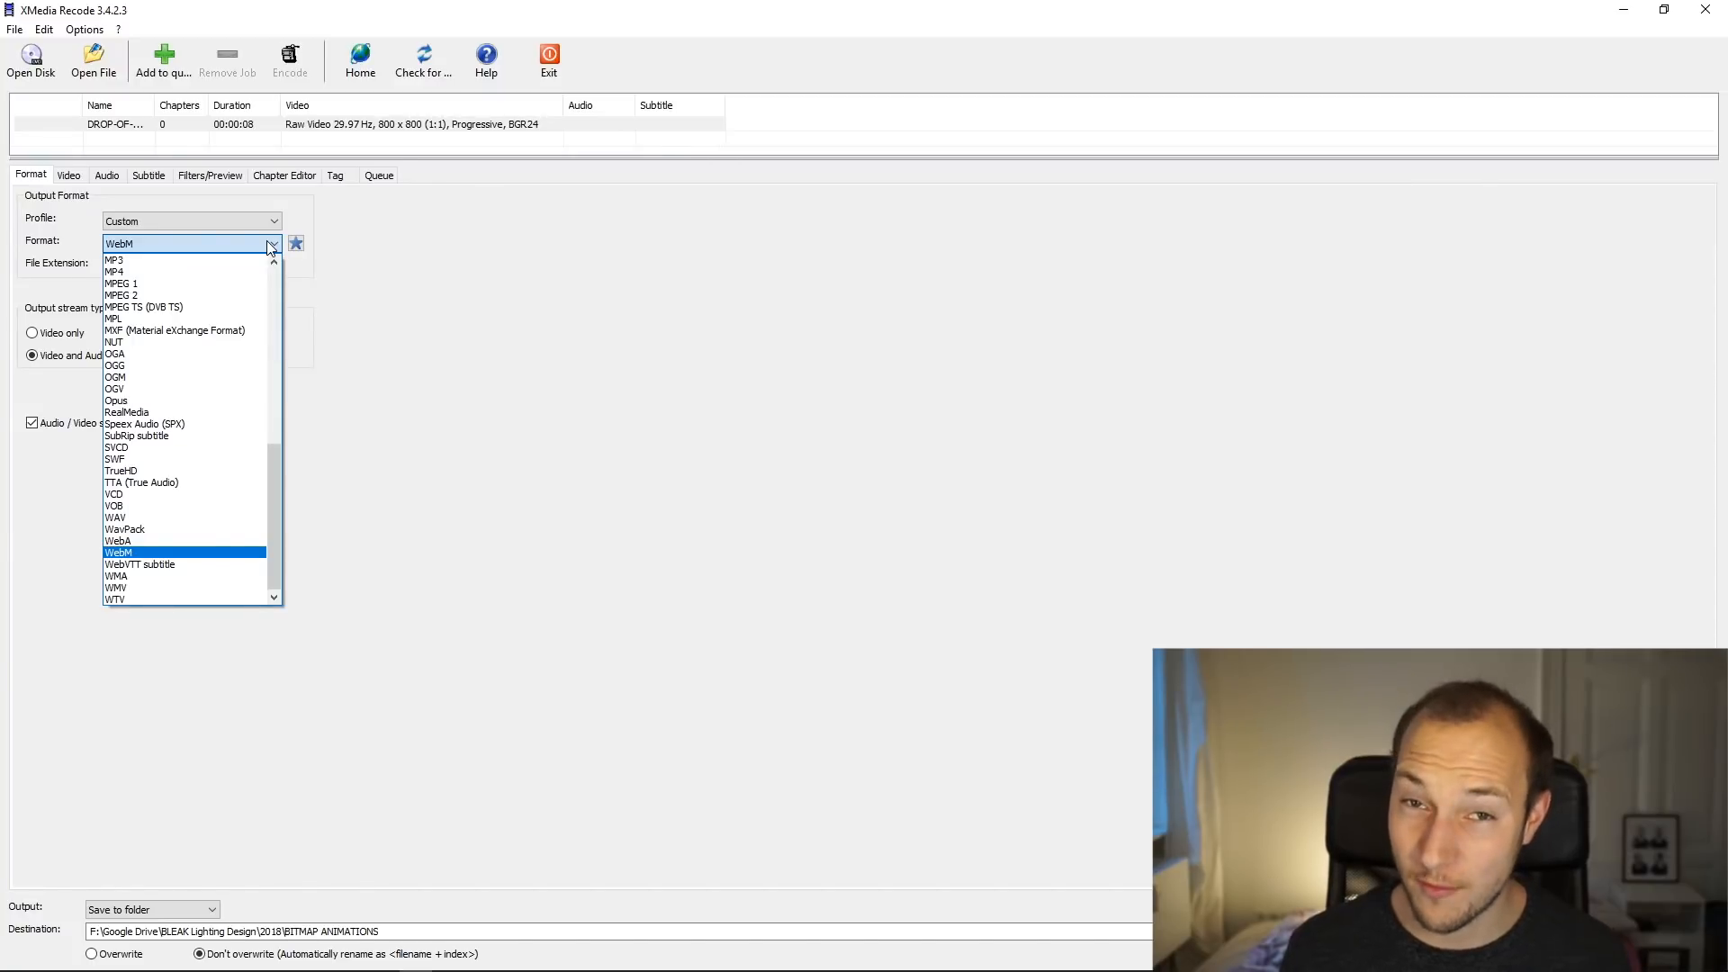
{"action": "left_click", "coordinate": [119, 553]}
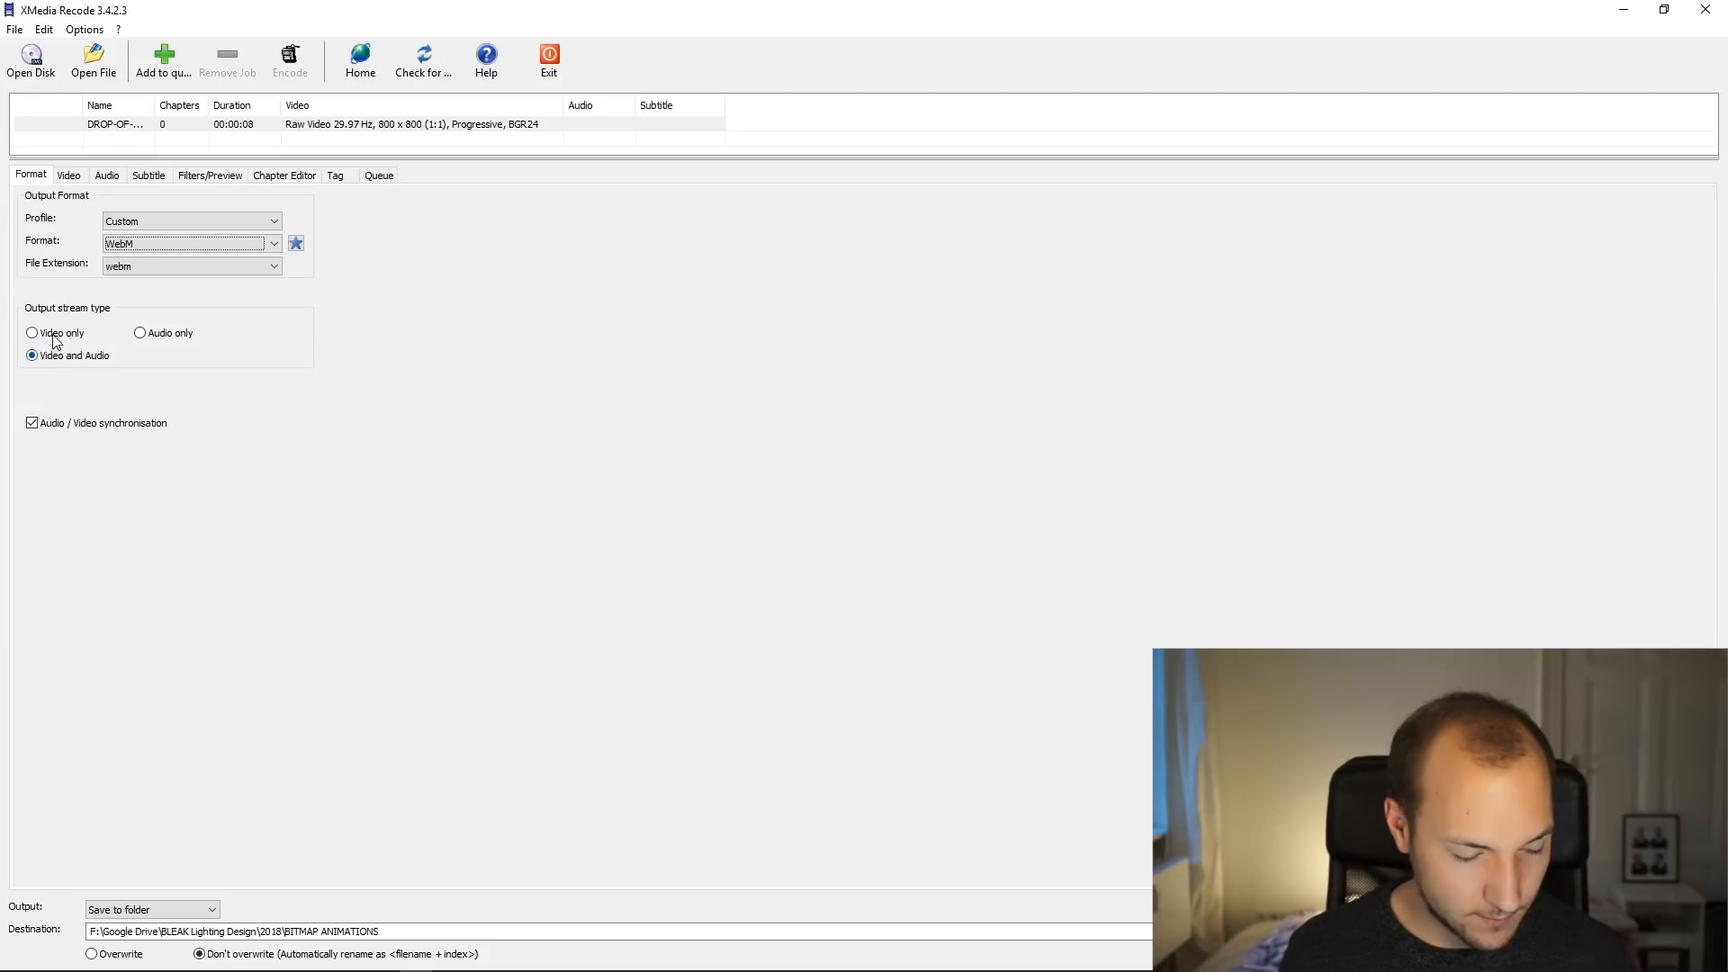
{"action": "left_click", "coordinate": [33, 333]}
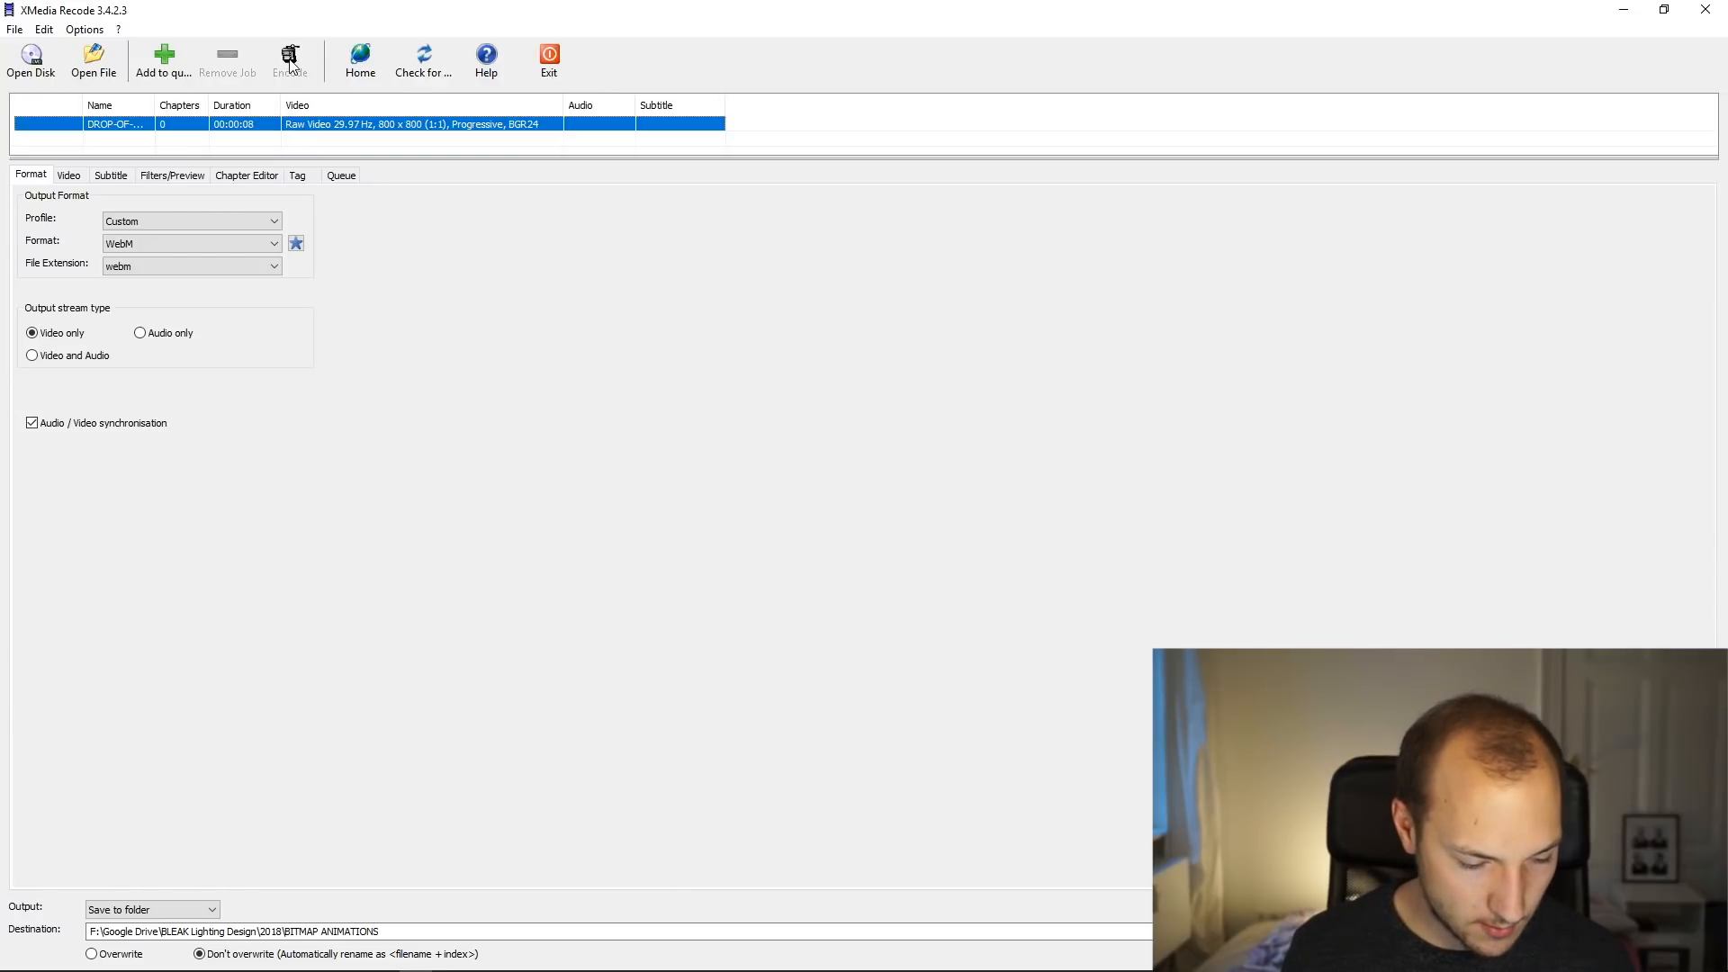
{"action": "mouse_move", "coordinate": [162, 56]}
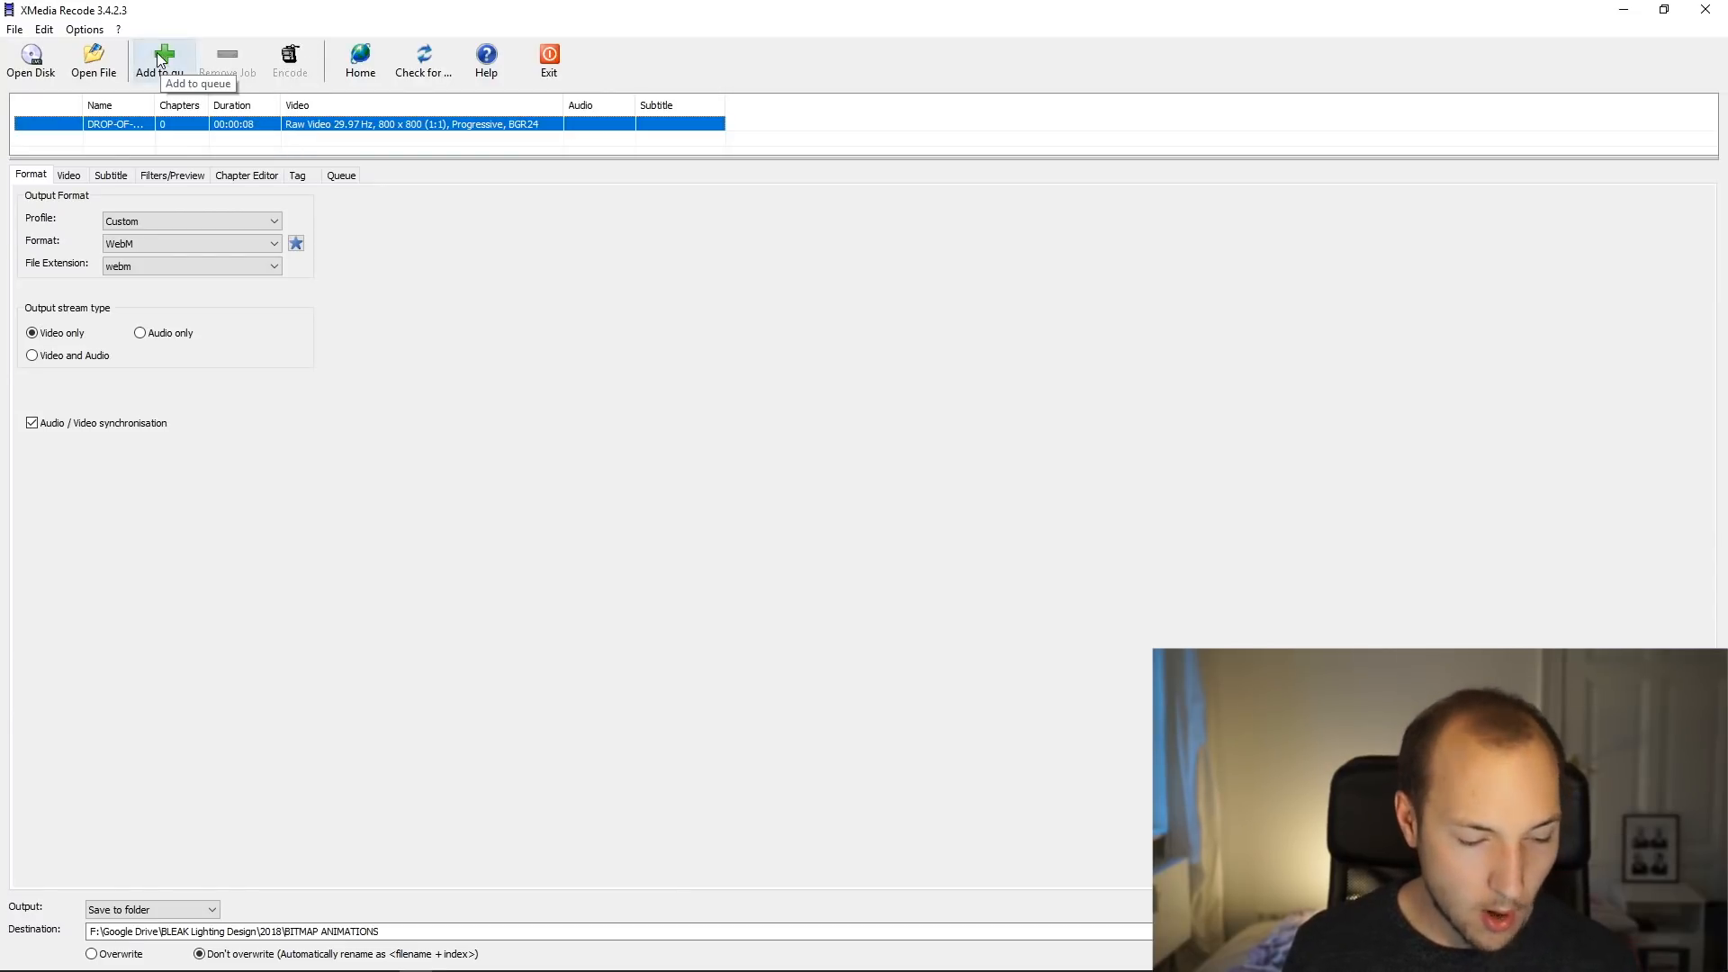
Encode the clip to WebM and acknowledge the successful conversion message
{"action": "left_click", "coordinate": [288, 61]}
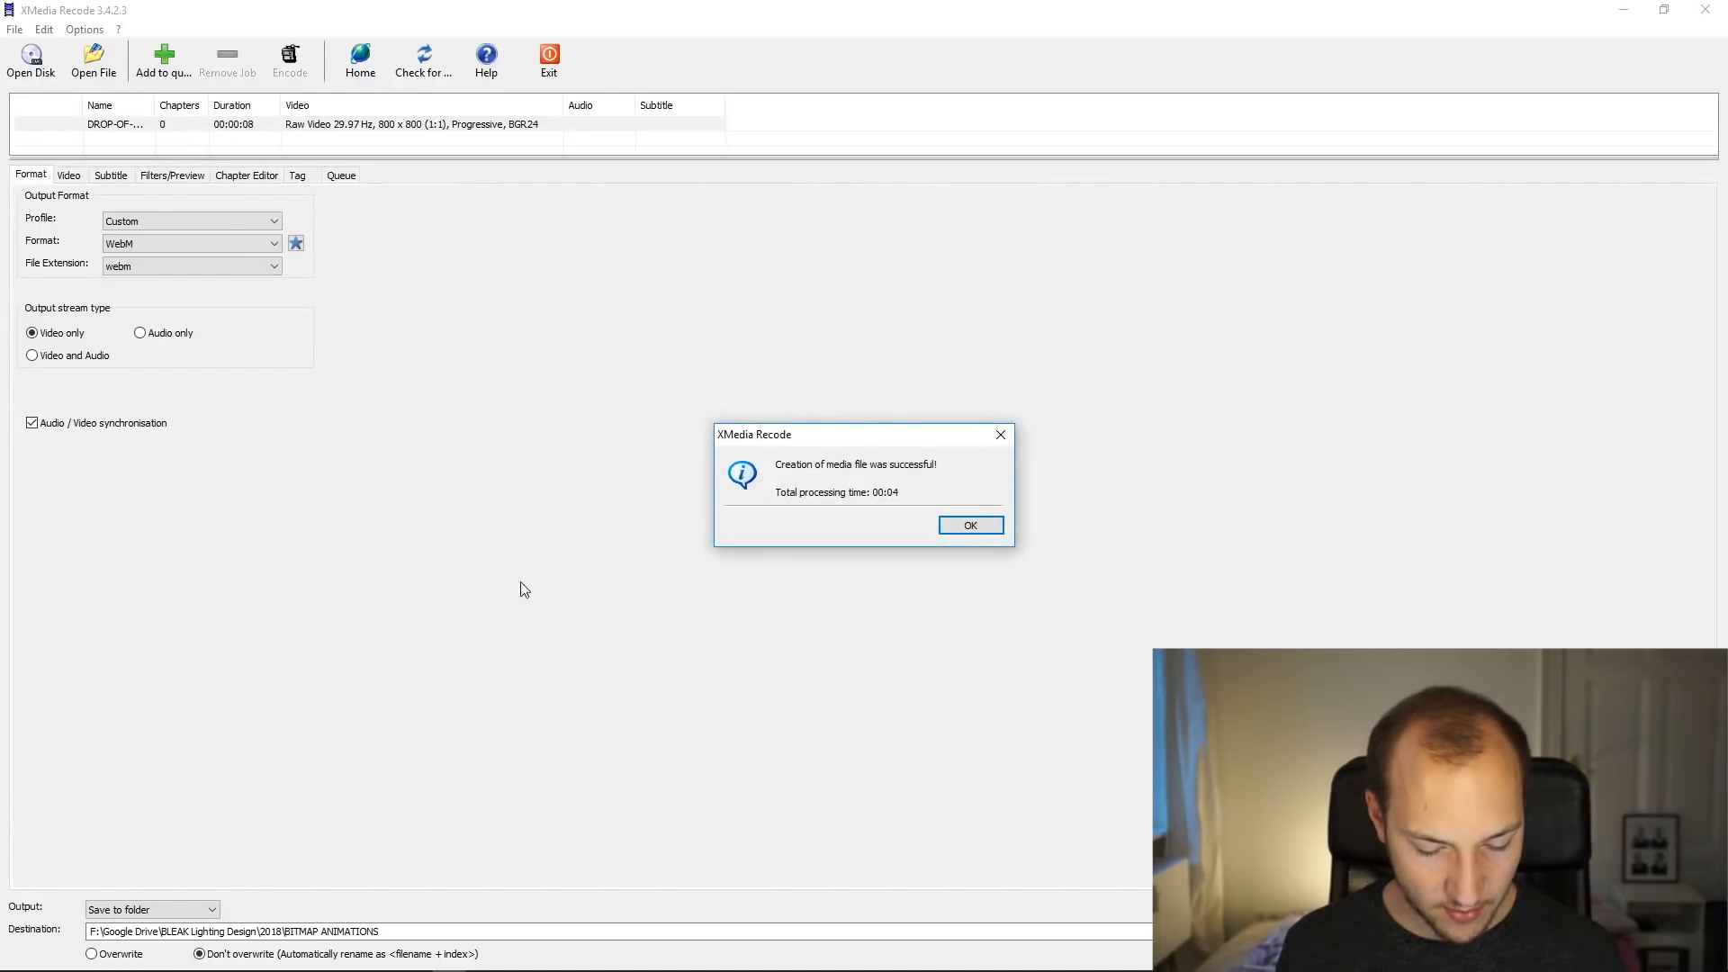
{"action": "left_click", "coordinate": [969, 524]}
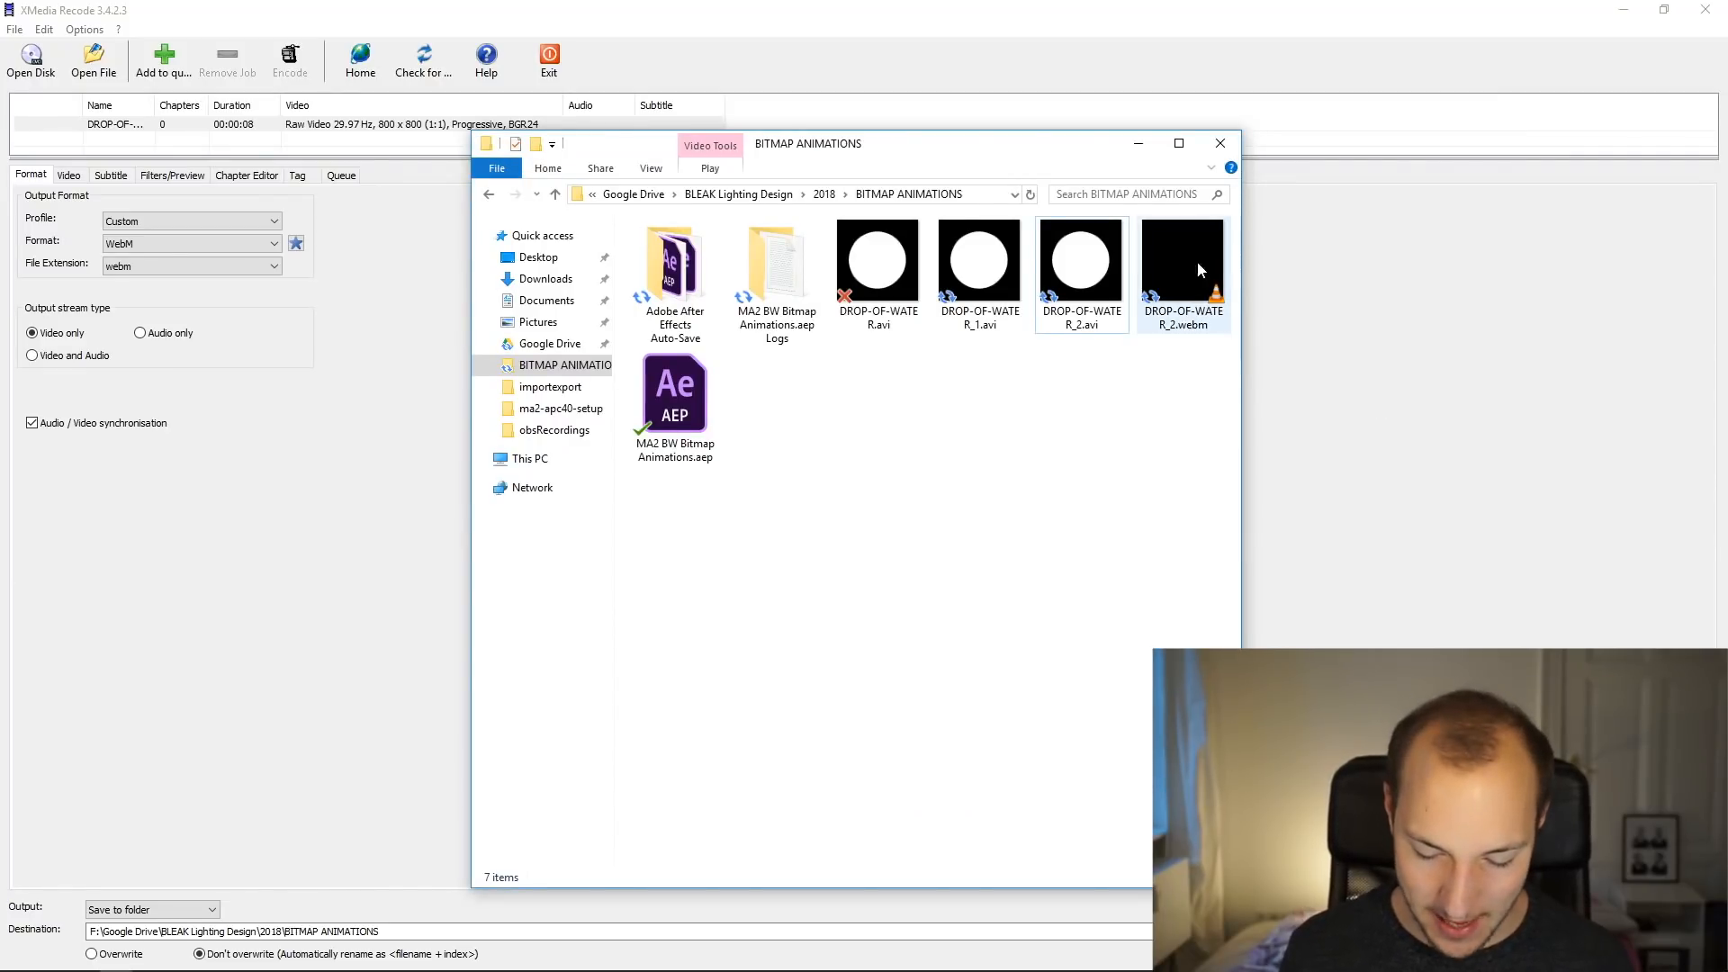
Show the properties of DROP-OF-WATER_2.webm, confirming its 310 KB size
{"action": "left_click", "coordinate": [1181, 270]}
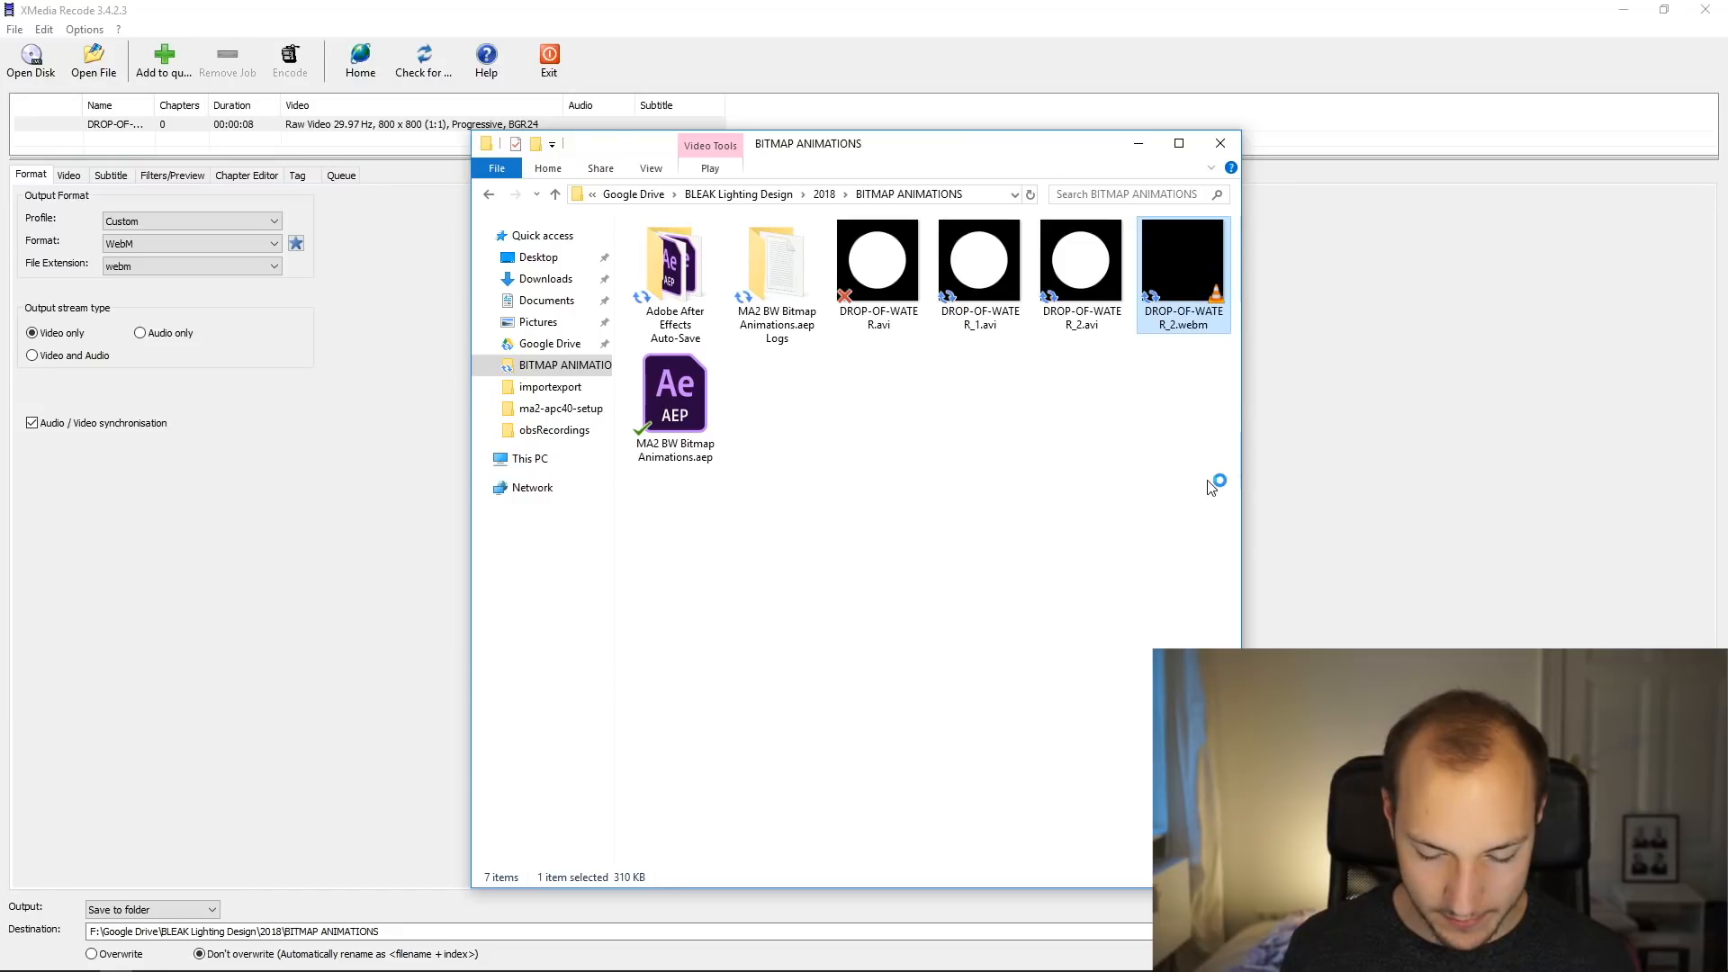
{"action": "double_click", "coordinate": [1182, 261]}
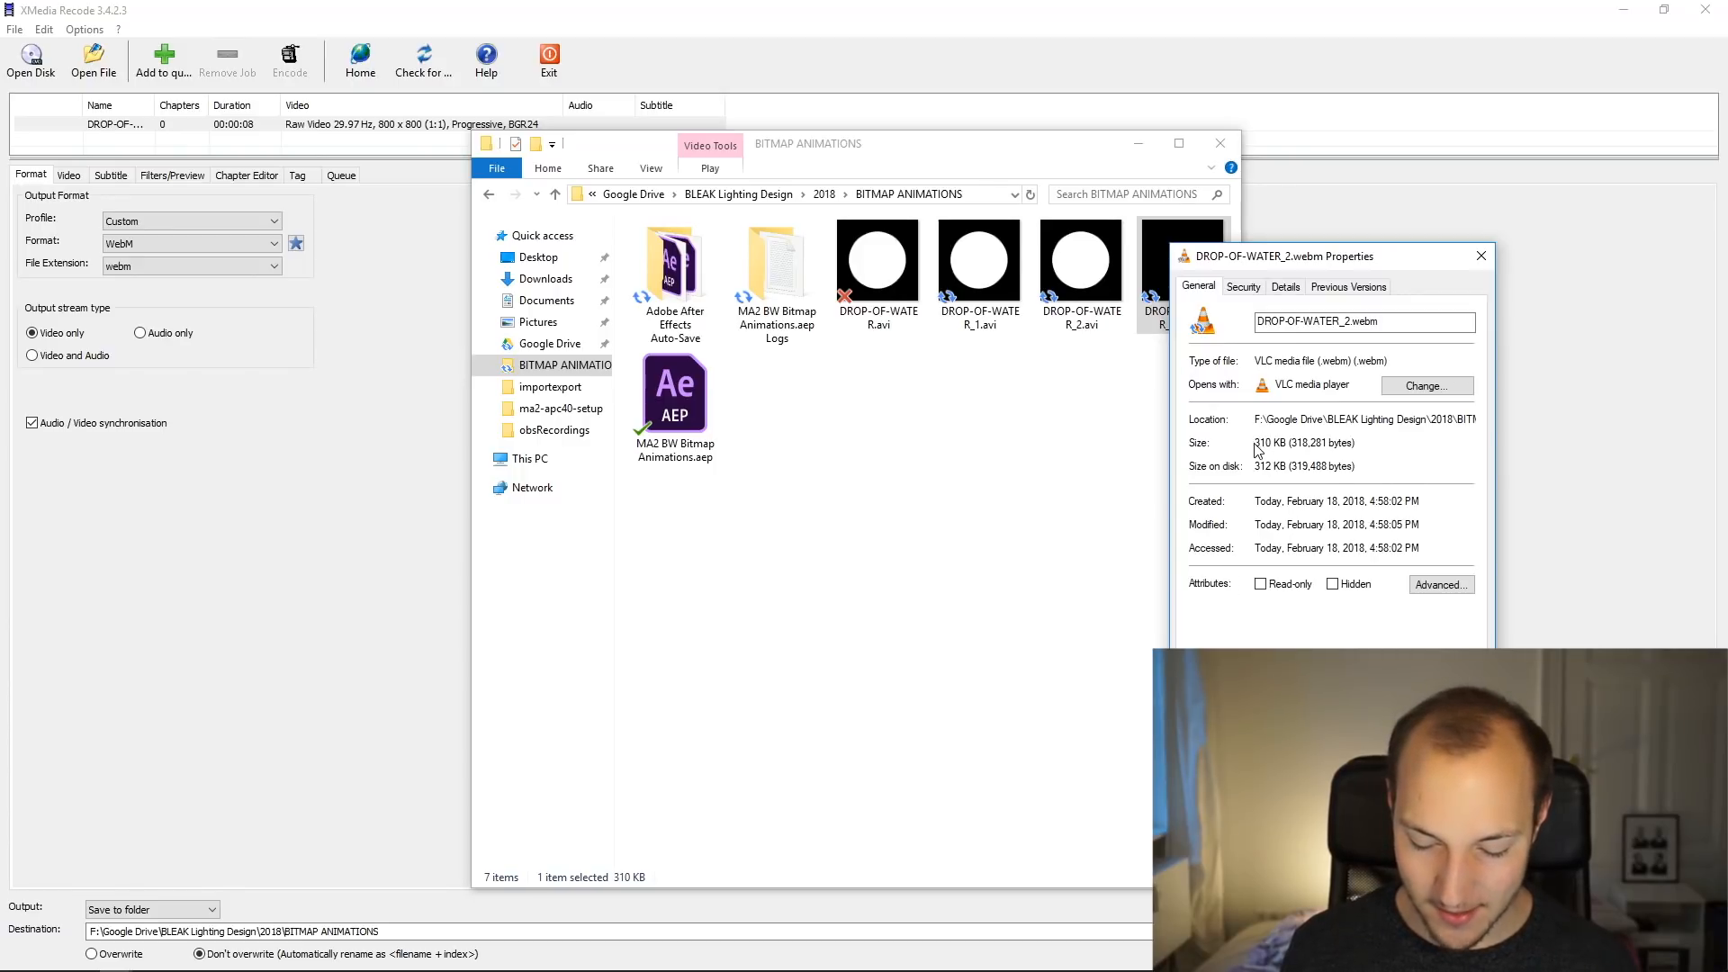
{"action": "mouse_move", "coordinate": [1486, 446]}
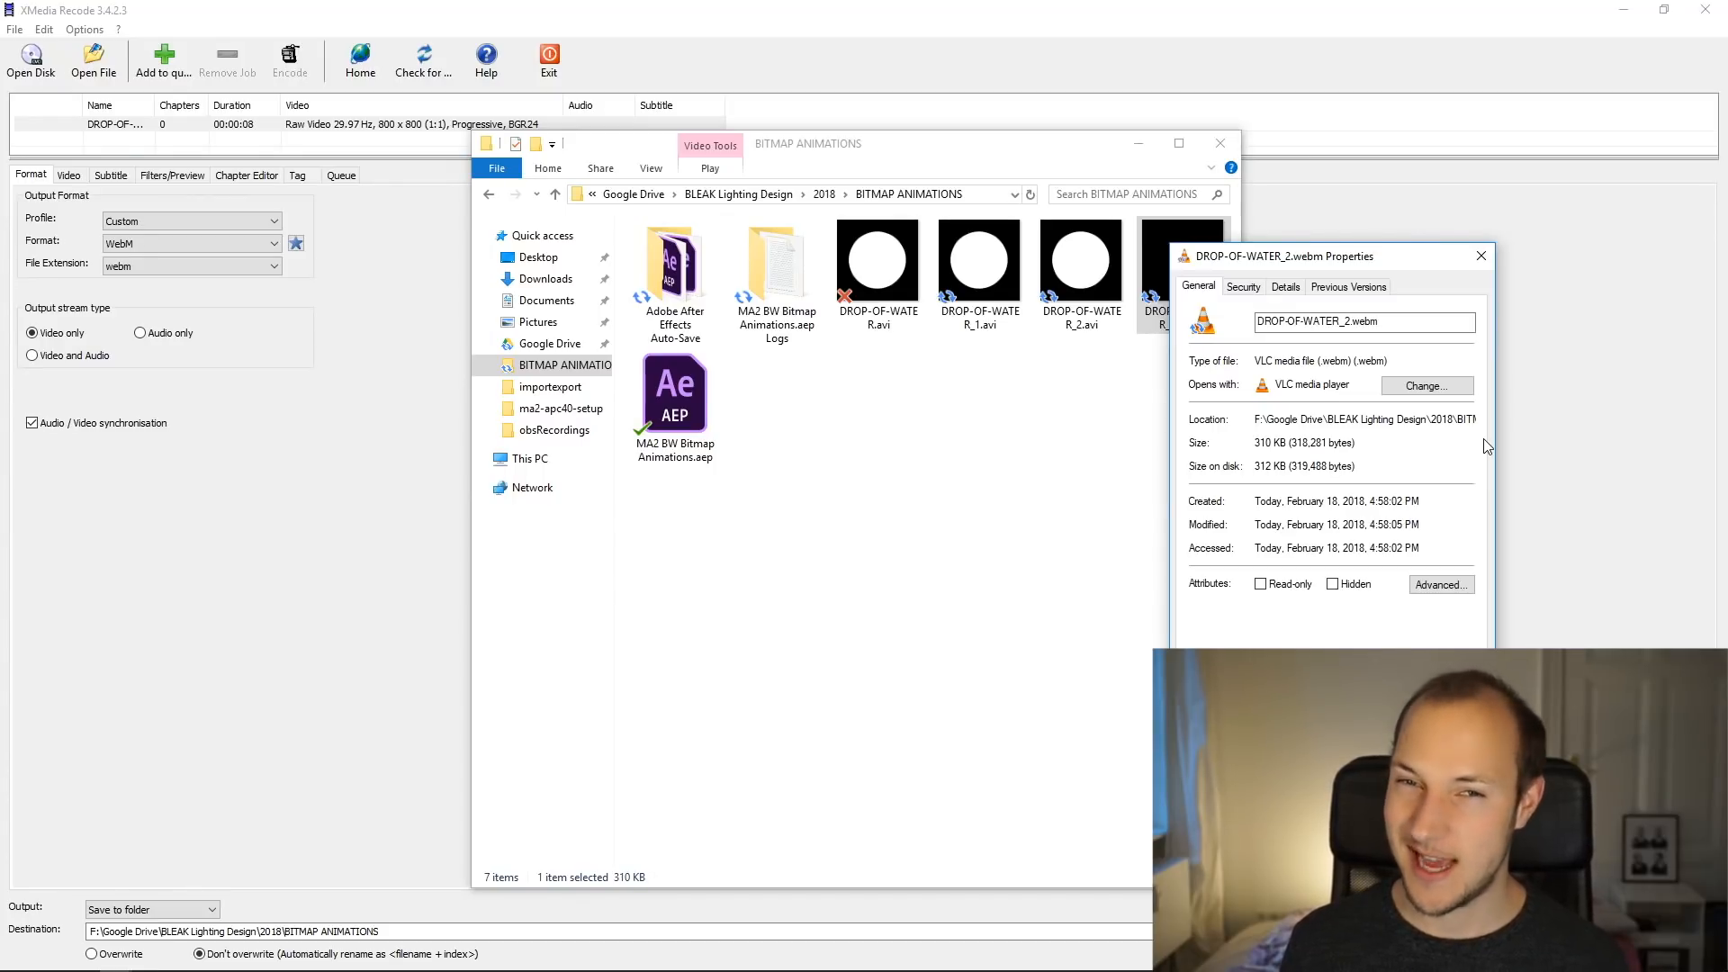
{"action": "mouse_move", "coordinate": [1479, 255]}
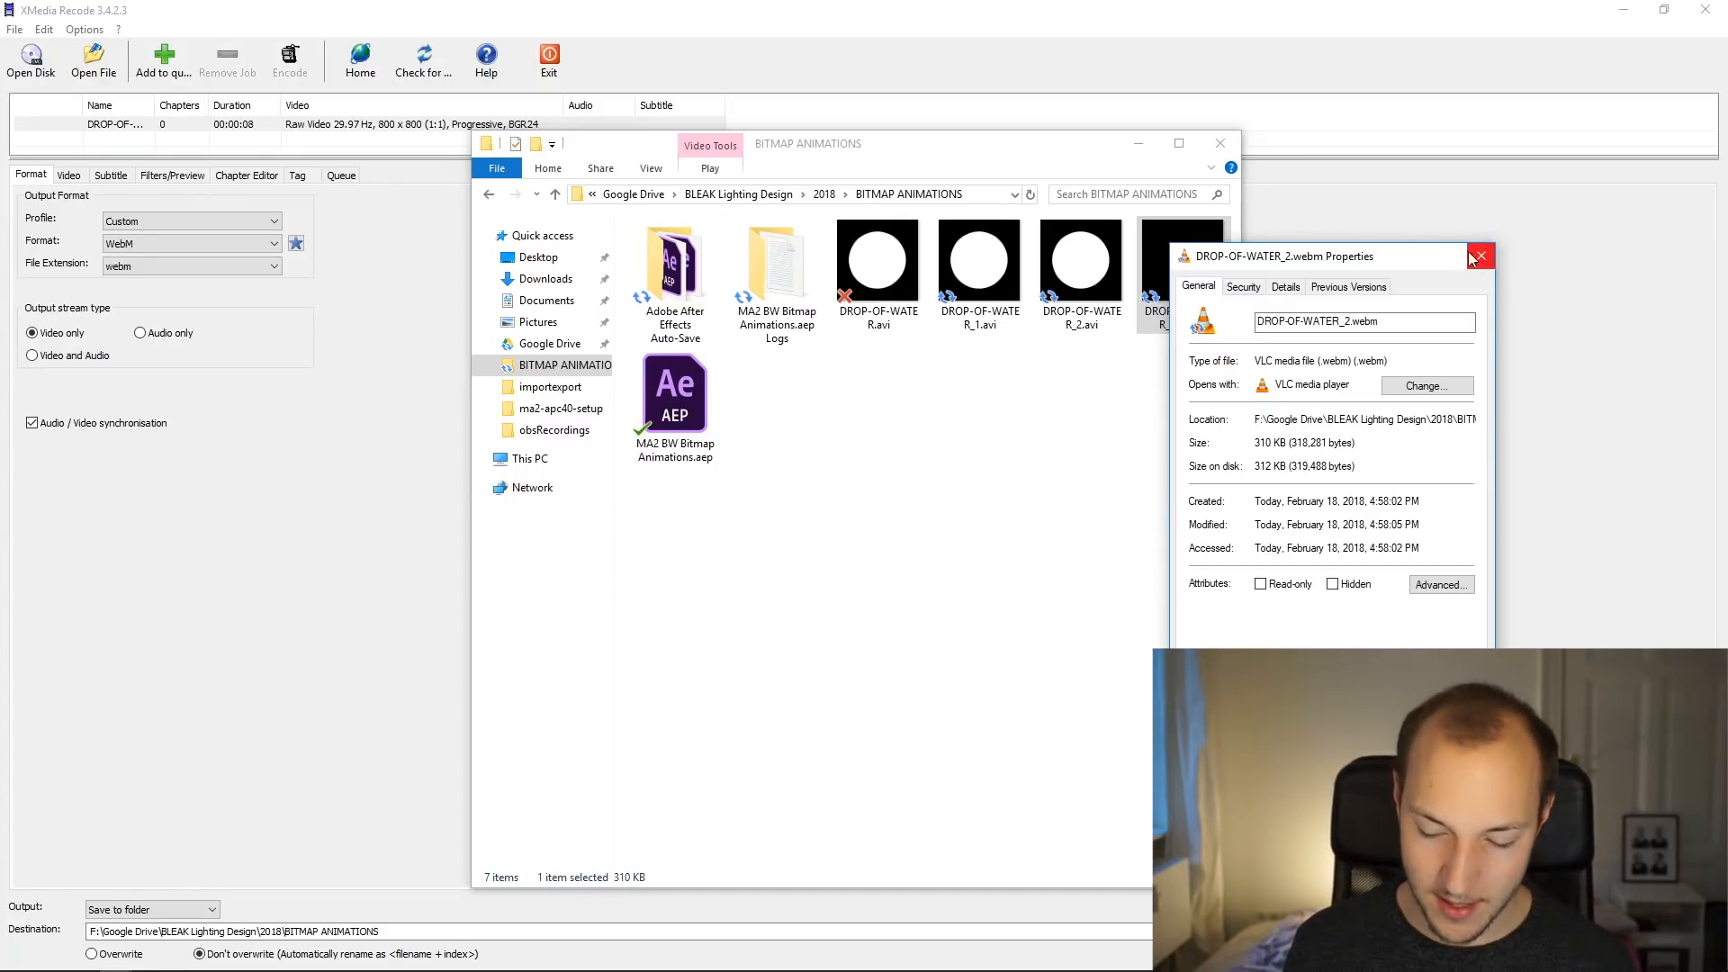
Navigate to the grandMA2 gma2_V_3.3.4 images folder holding DROP-OF-WATER.webm
{"action": "left_click", "coordinate": [1480, 256]}
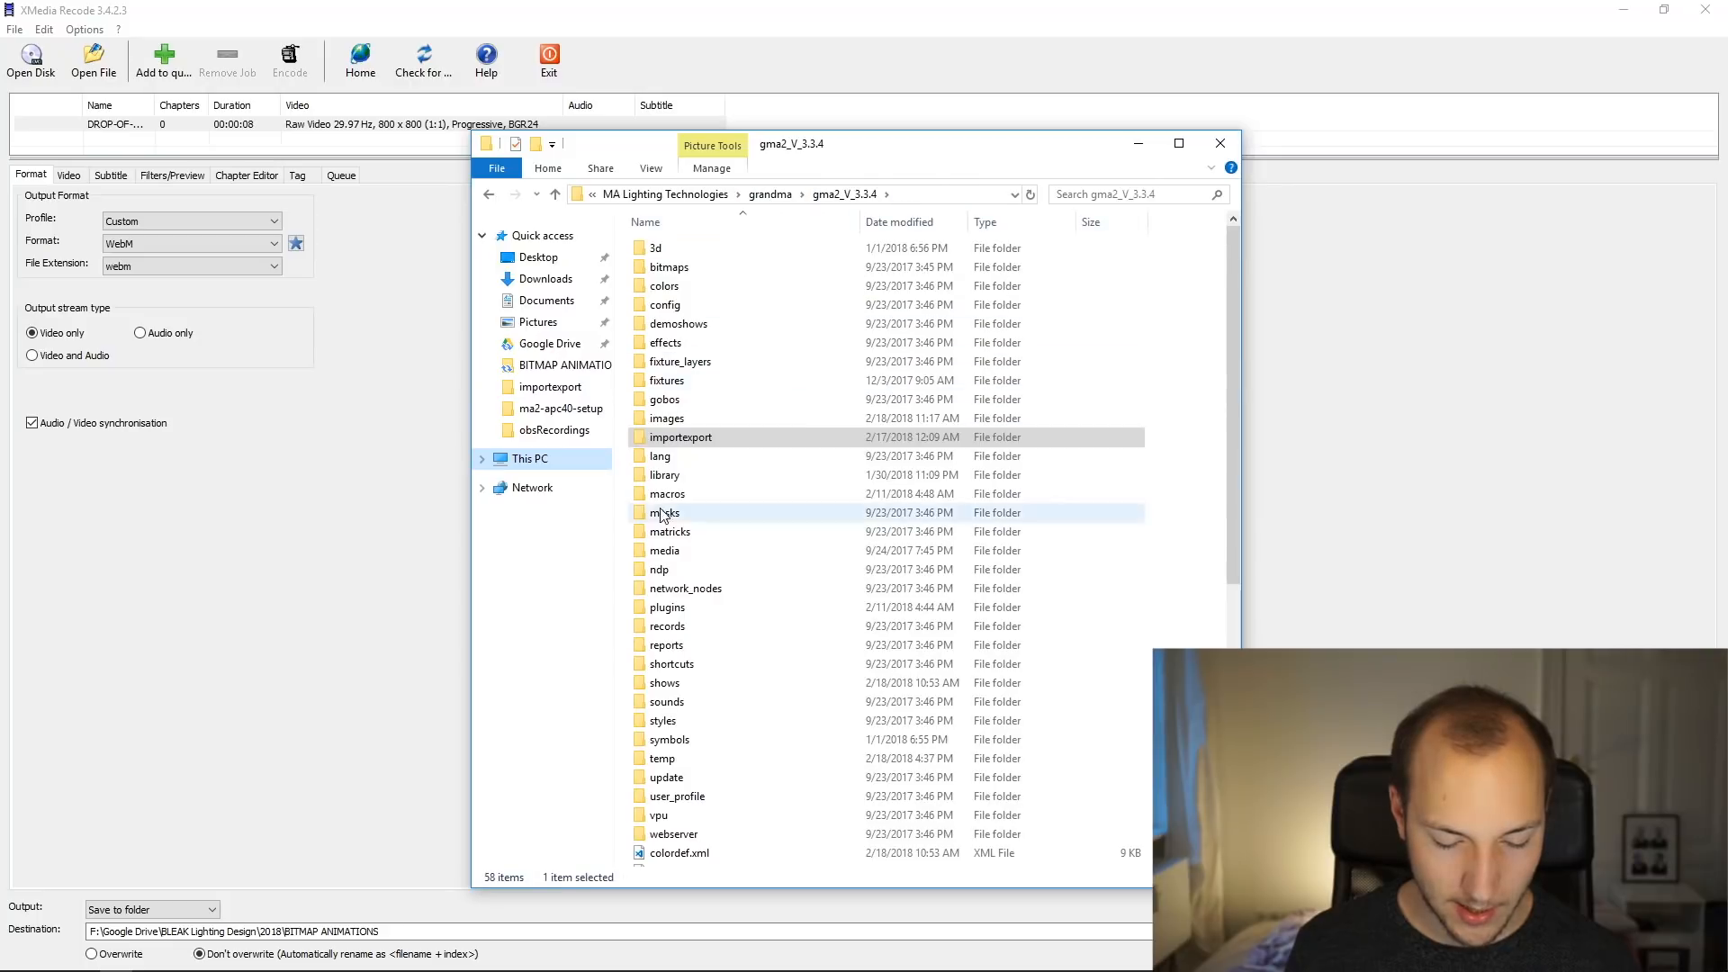
{"action": "double_click", "coordinate": [666, 418]}
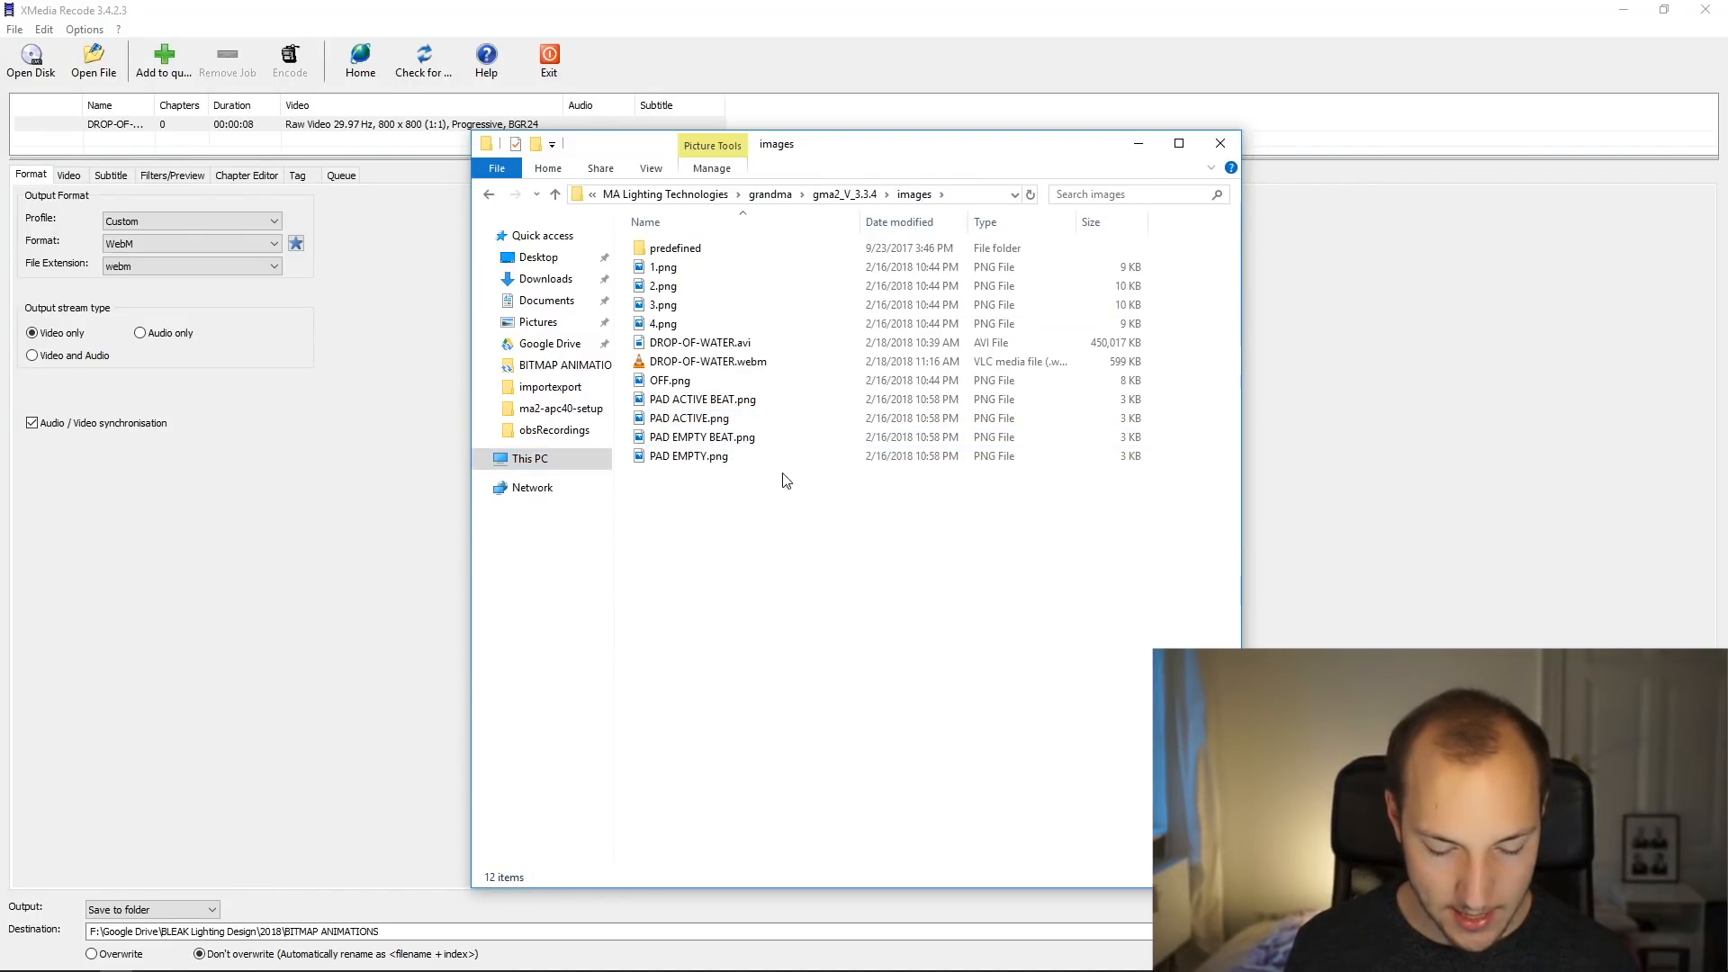
{"action": "left_click", "coordinate": [705, 362]}
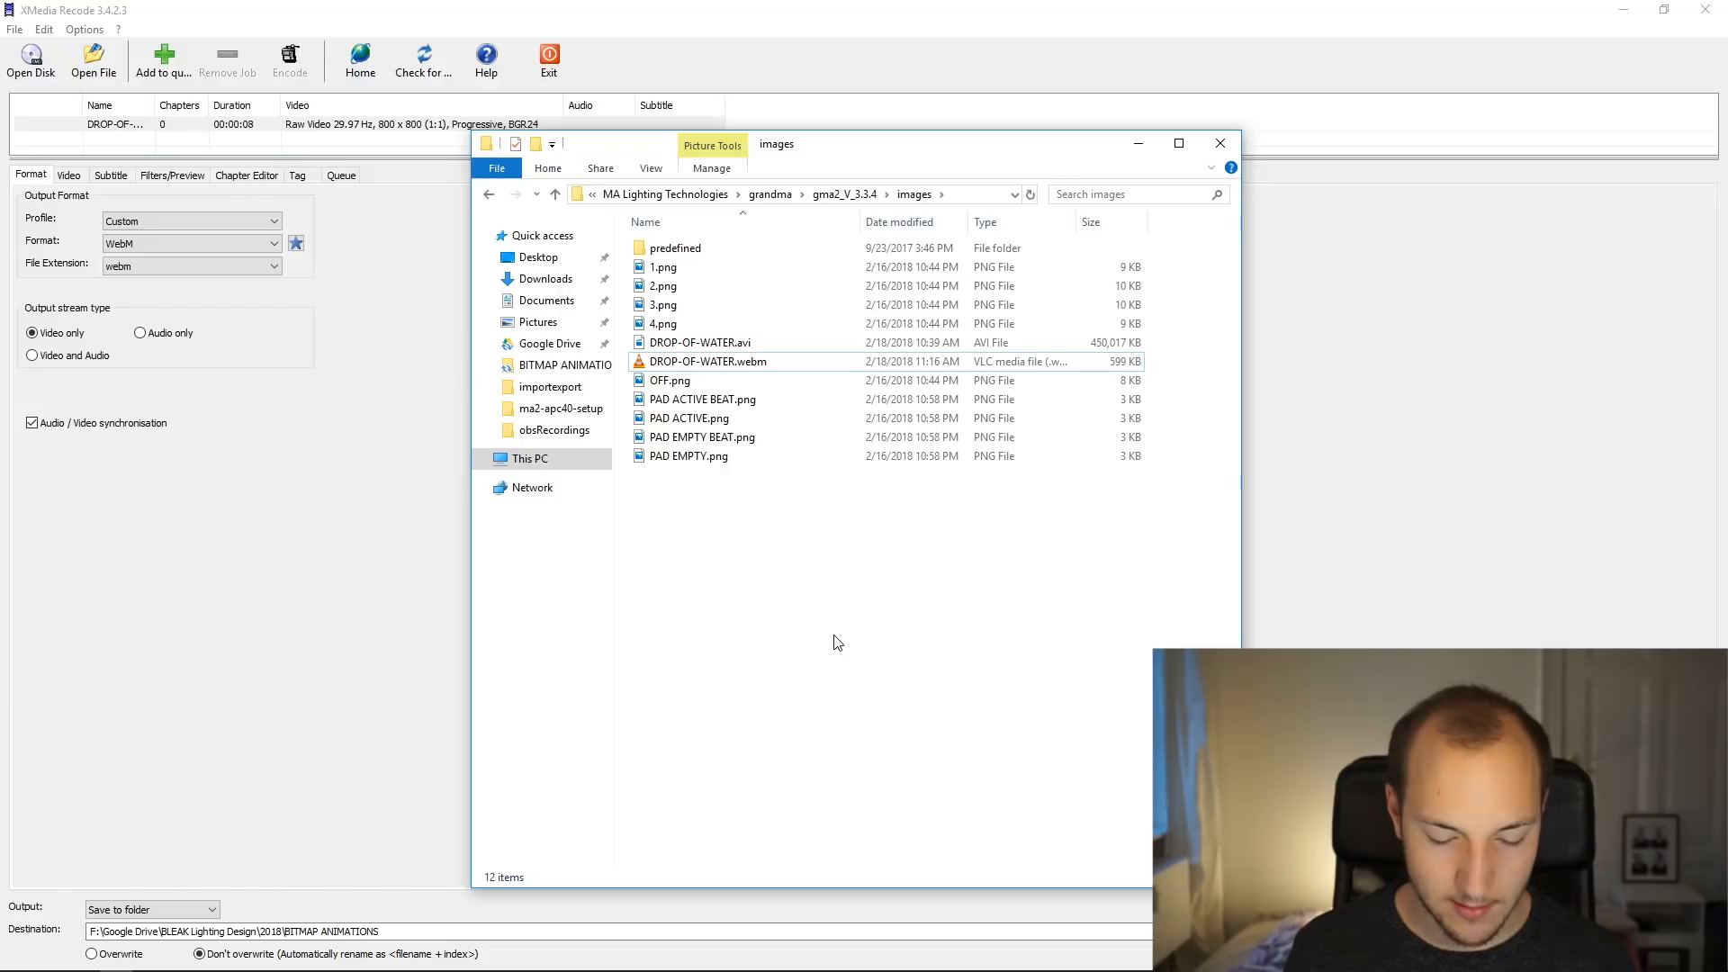
{"action": "key", "text": "alt+tab"}
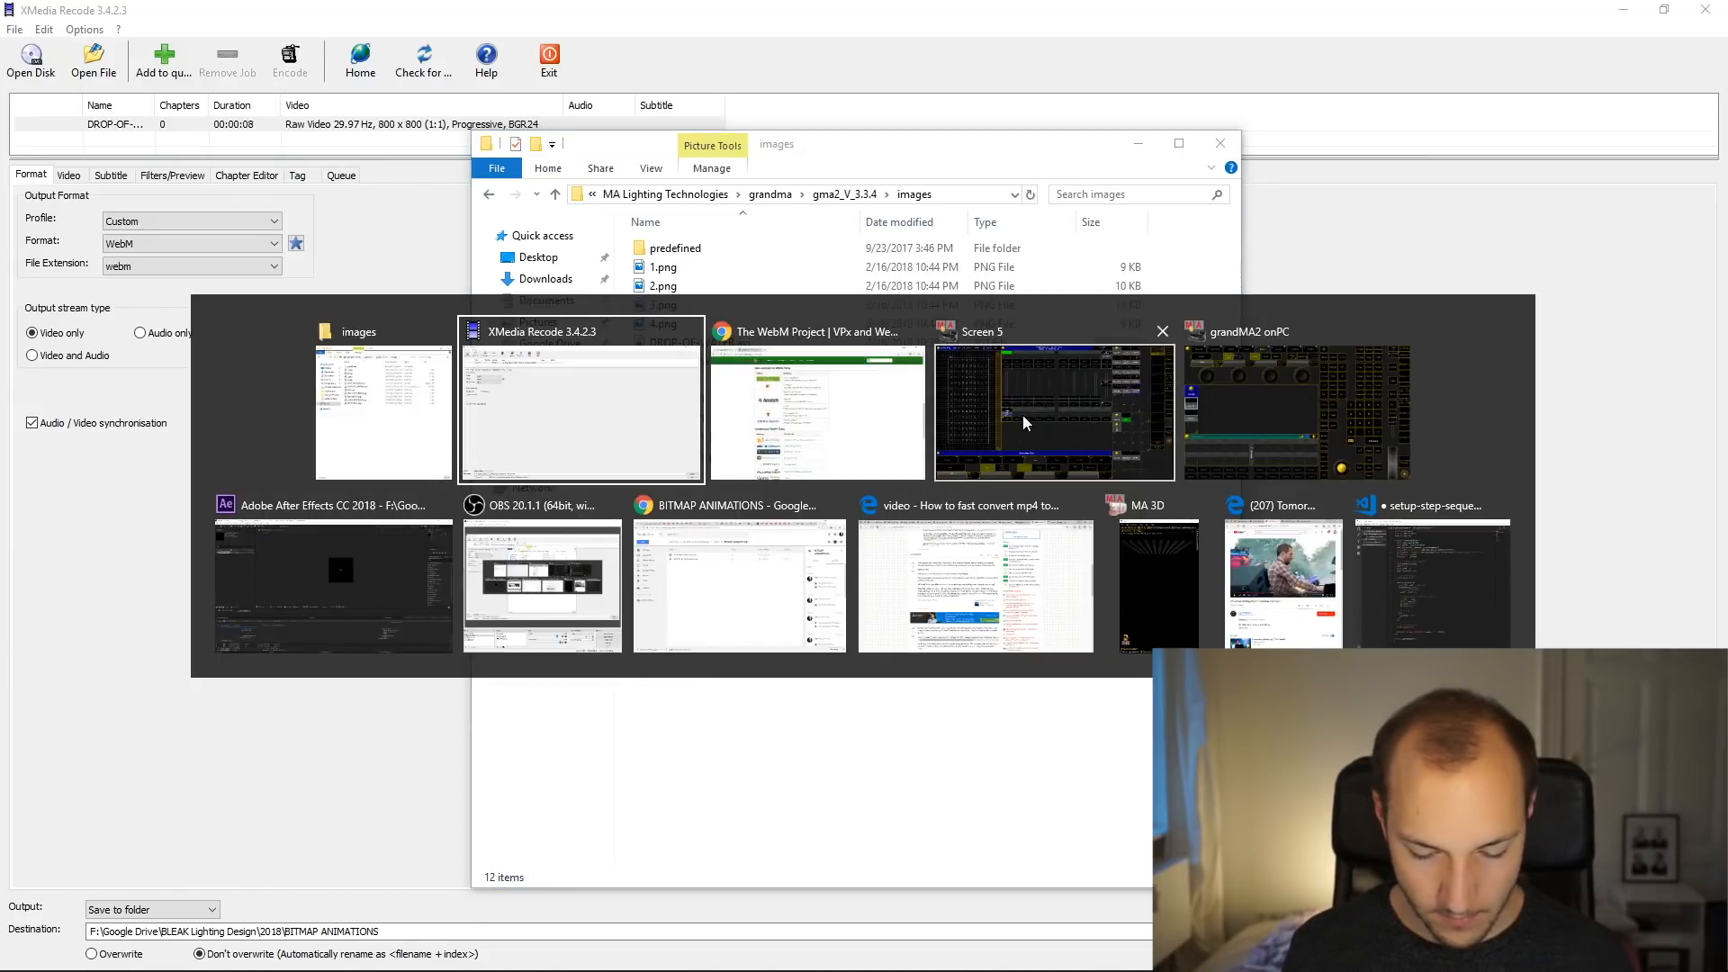
Import DROP-OF-WATER.webm from the images folder into empty image pool slot 15
{"action": "left_click", "coordinate": [1051, 410]}
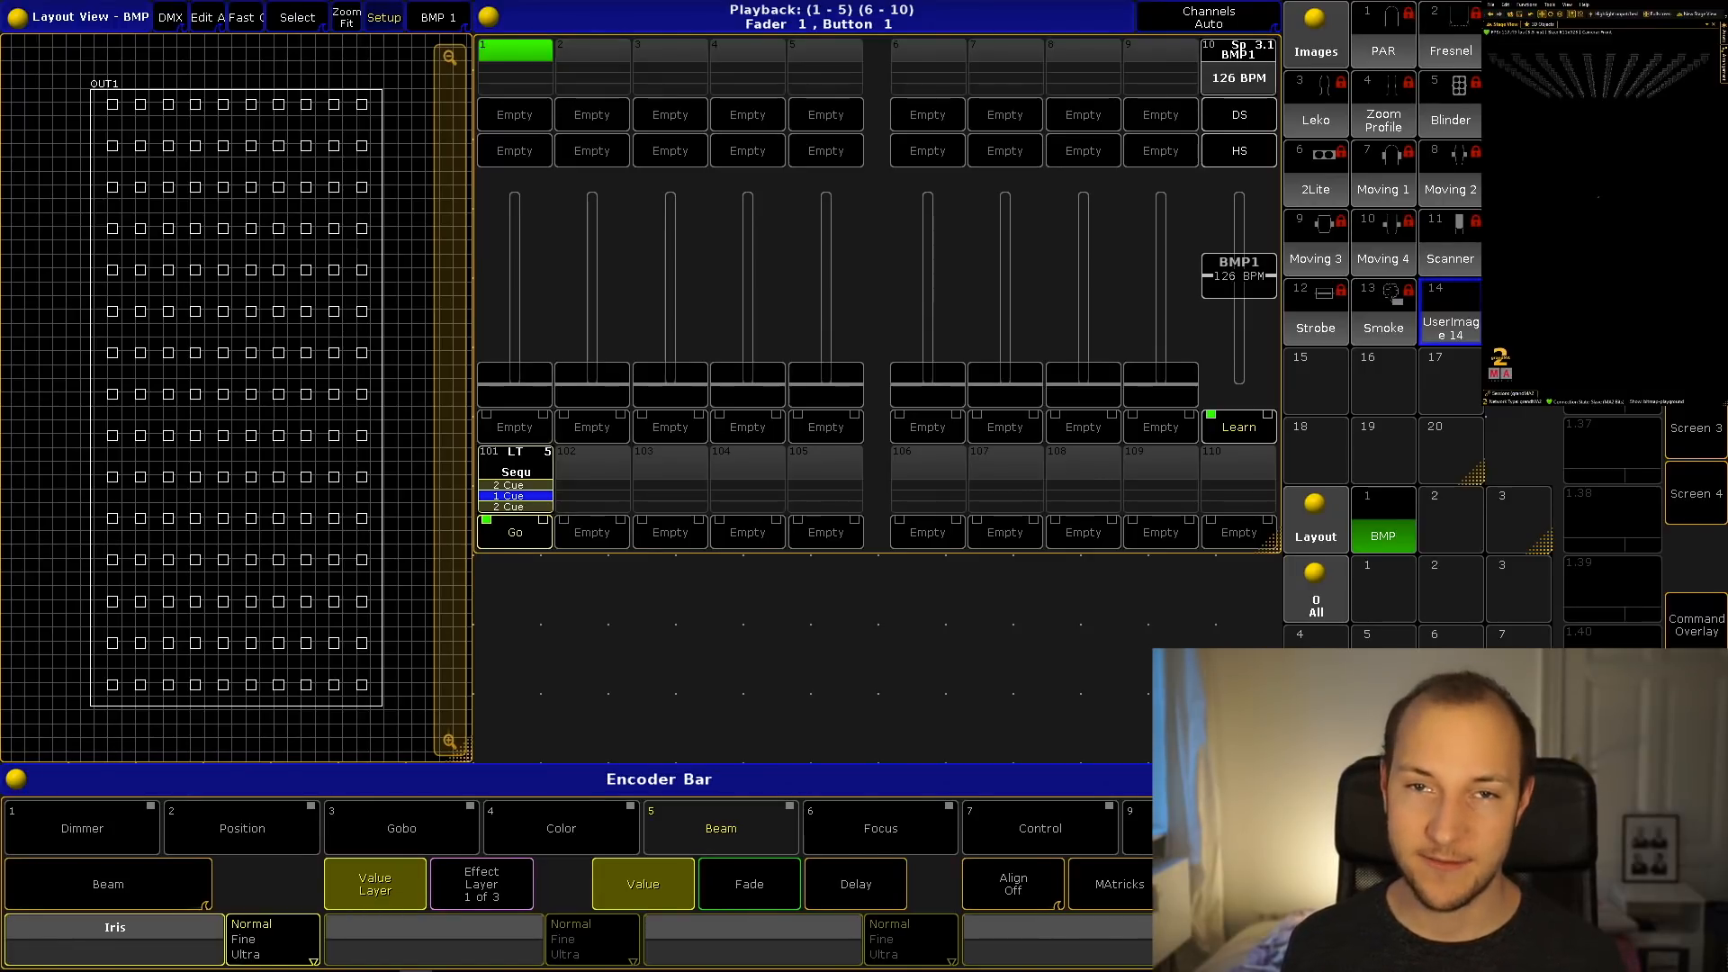
{"action": "mouse_move", "coordinate": [1037, 558]}
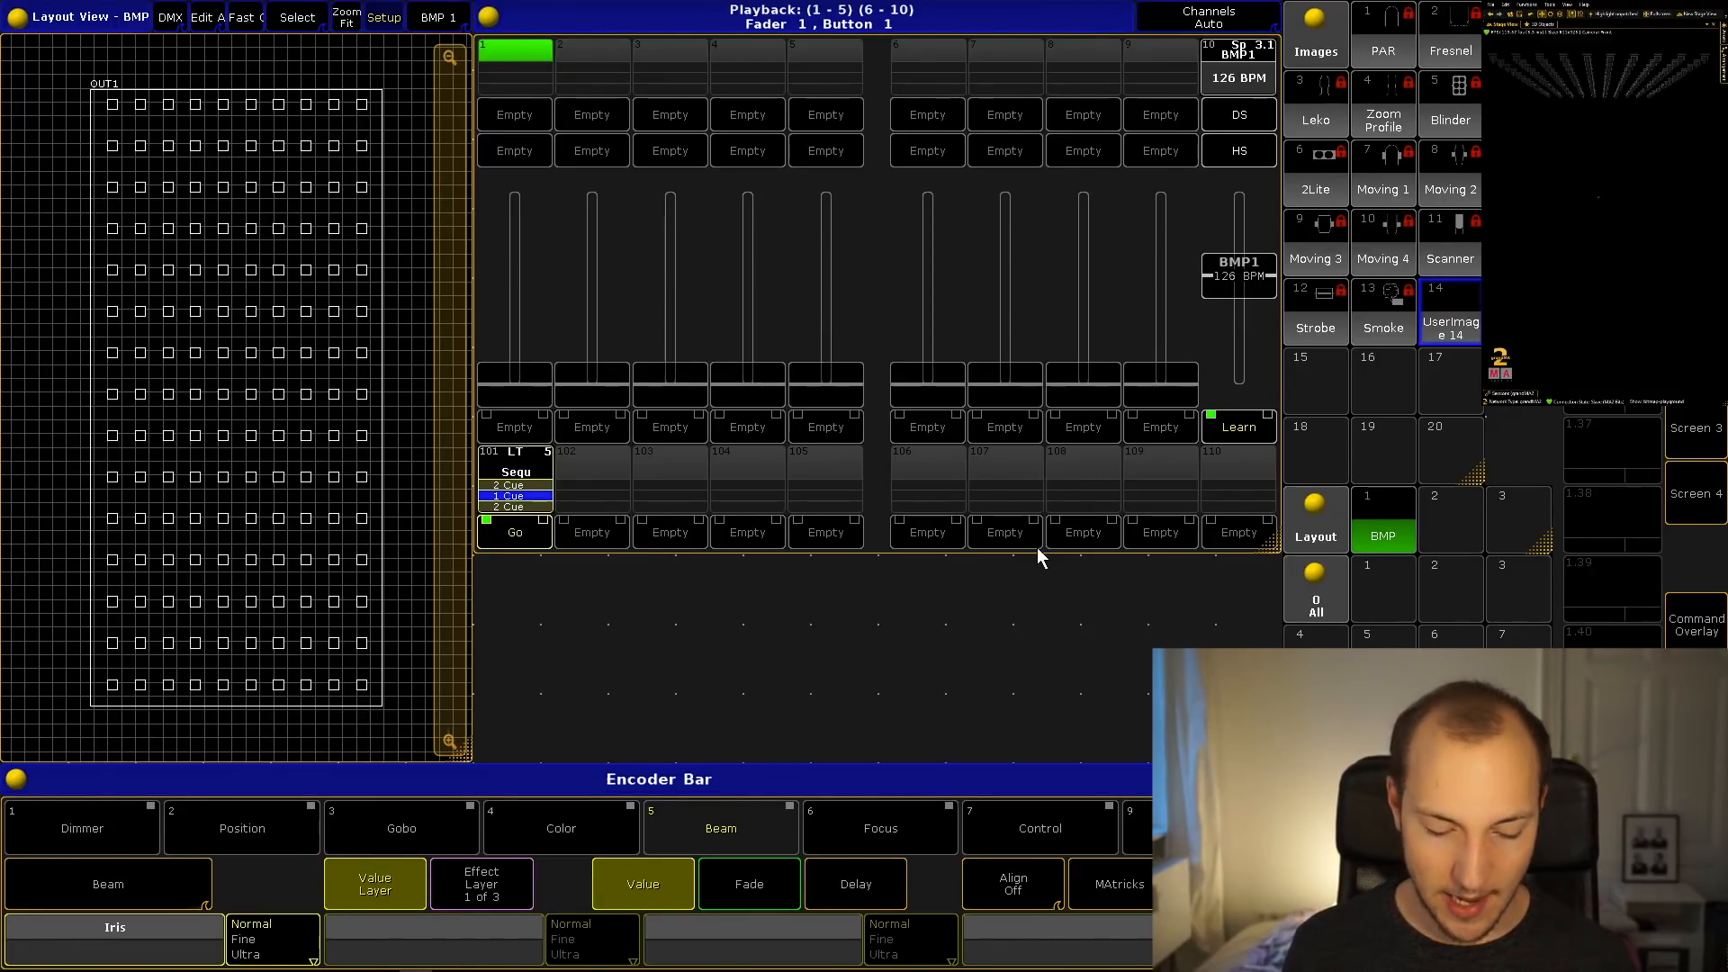
{"action": "mouse_move", "coordinate": [1053, 591]}
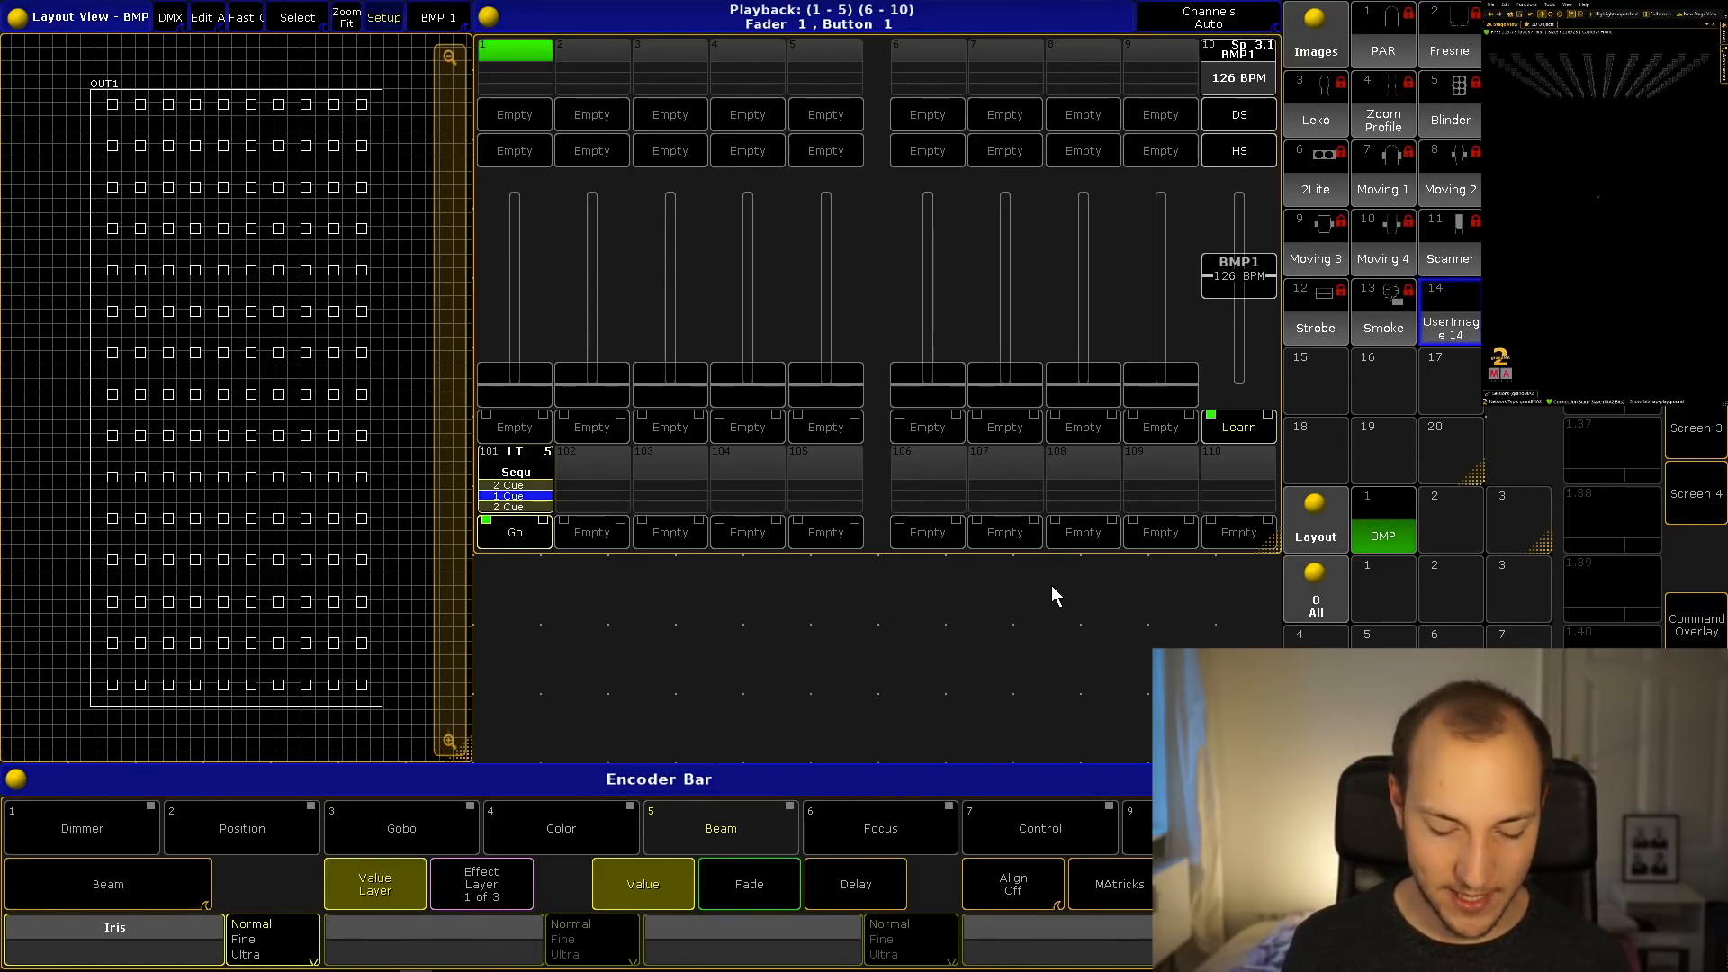
{"action": "mouse_move", "coordinate": [1401, 411]}
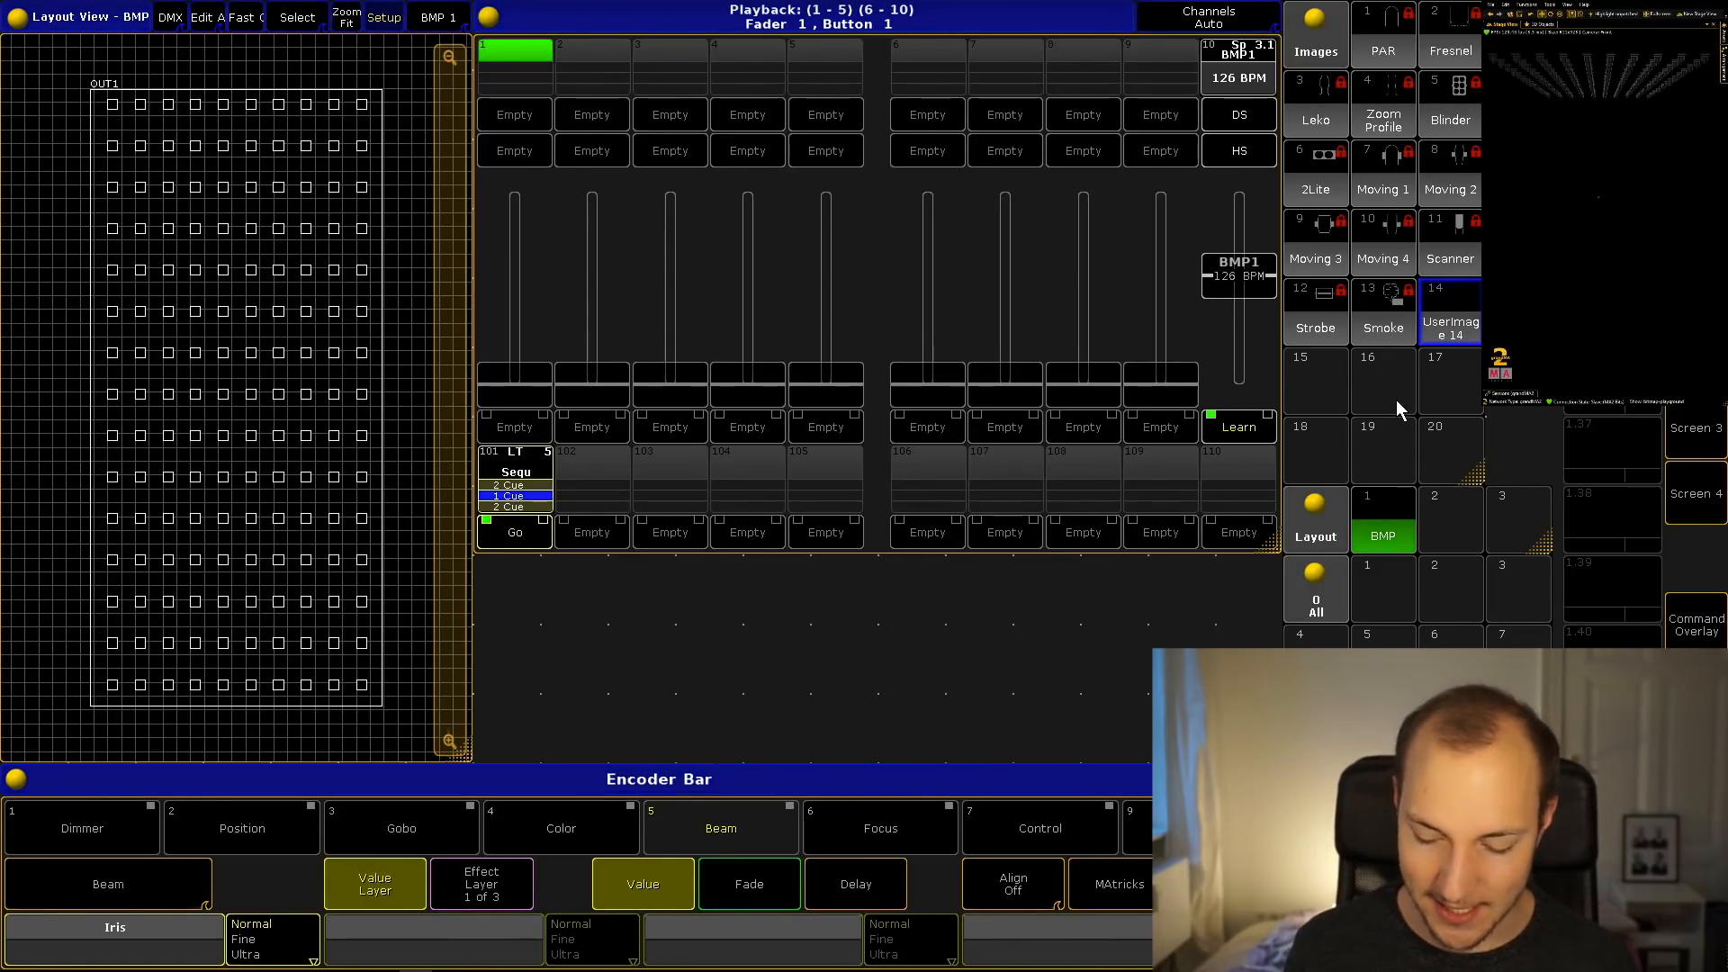
{"action": "mouse_move", "coordinate": [1318, 386]}
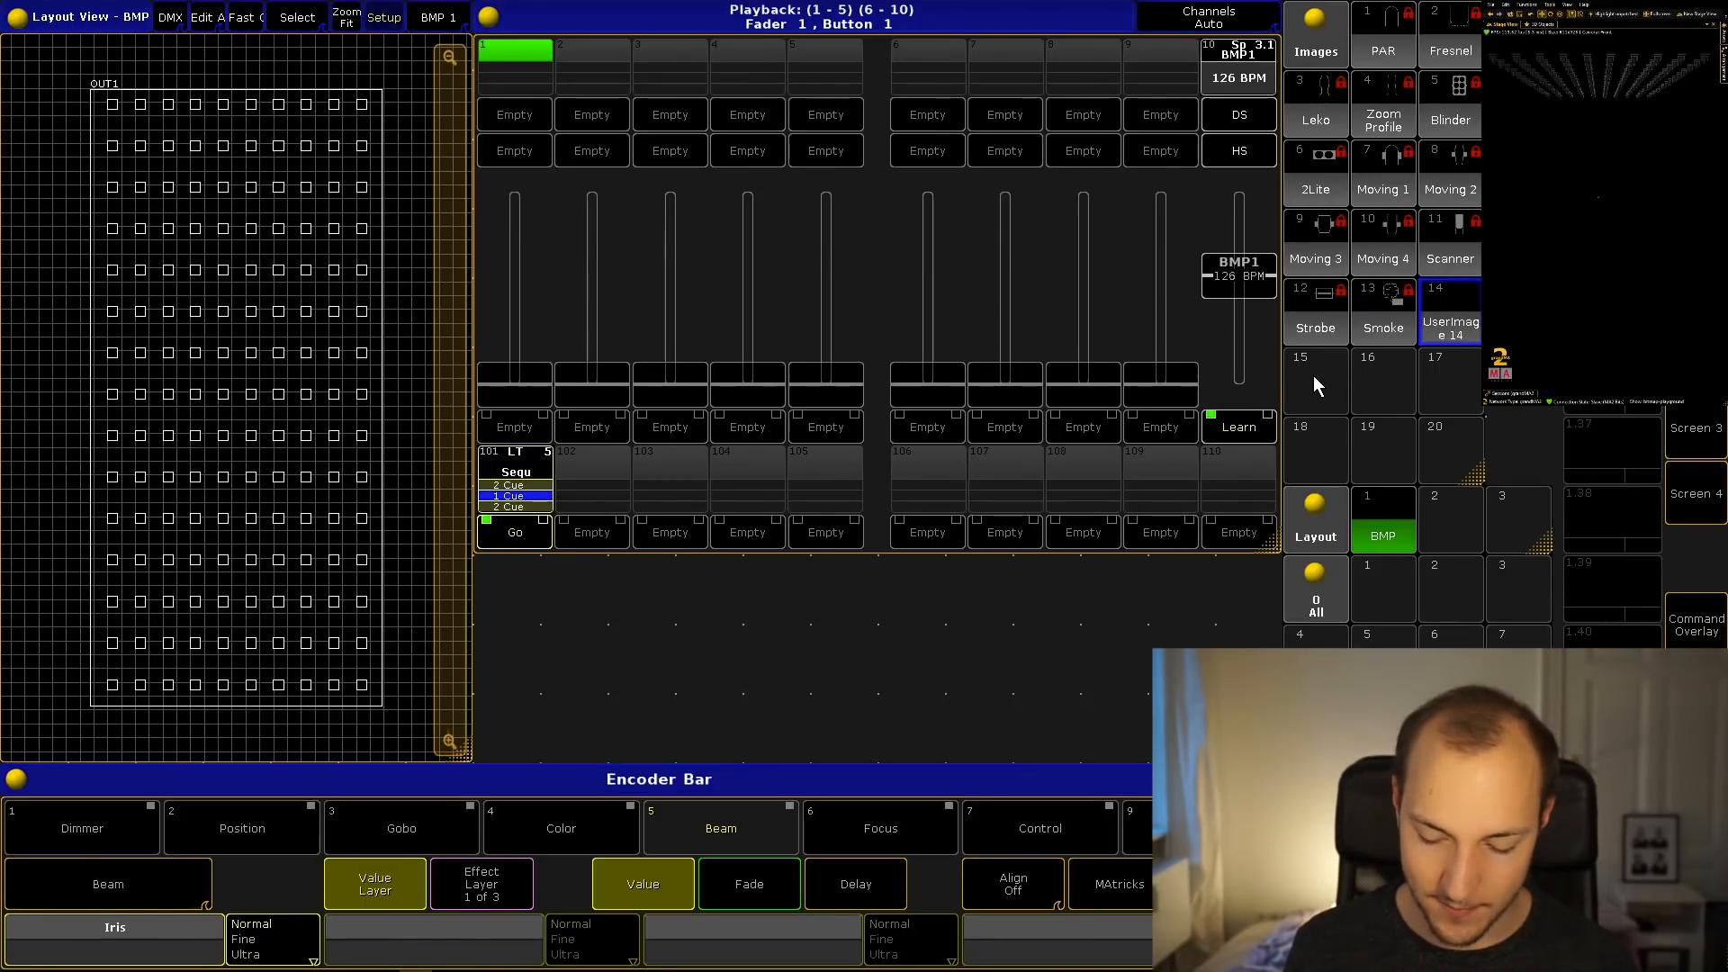
{"action": "left_click", "coordinate": [1449, 311]}
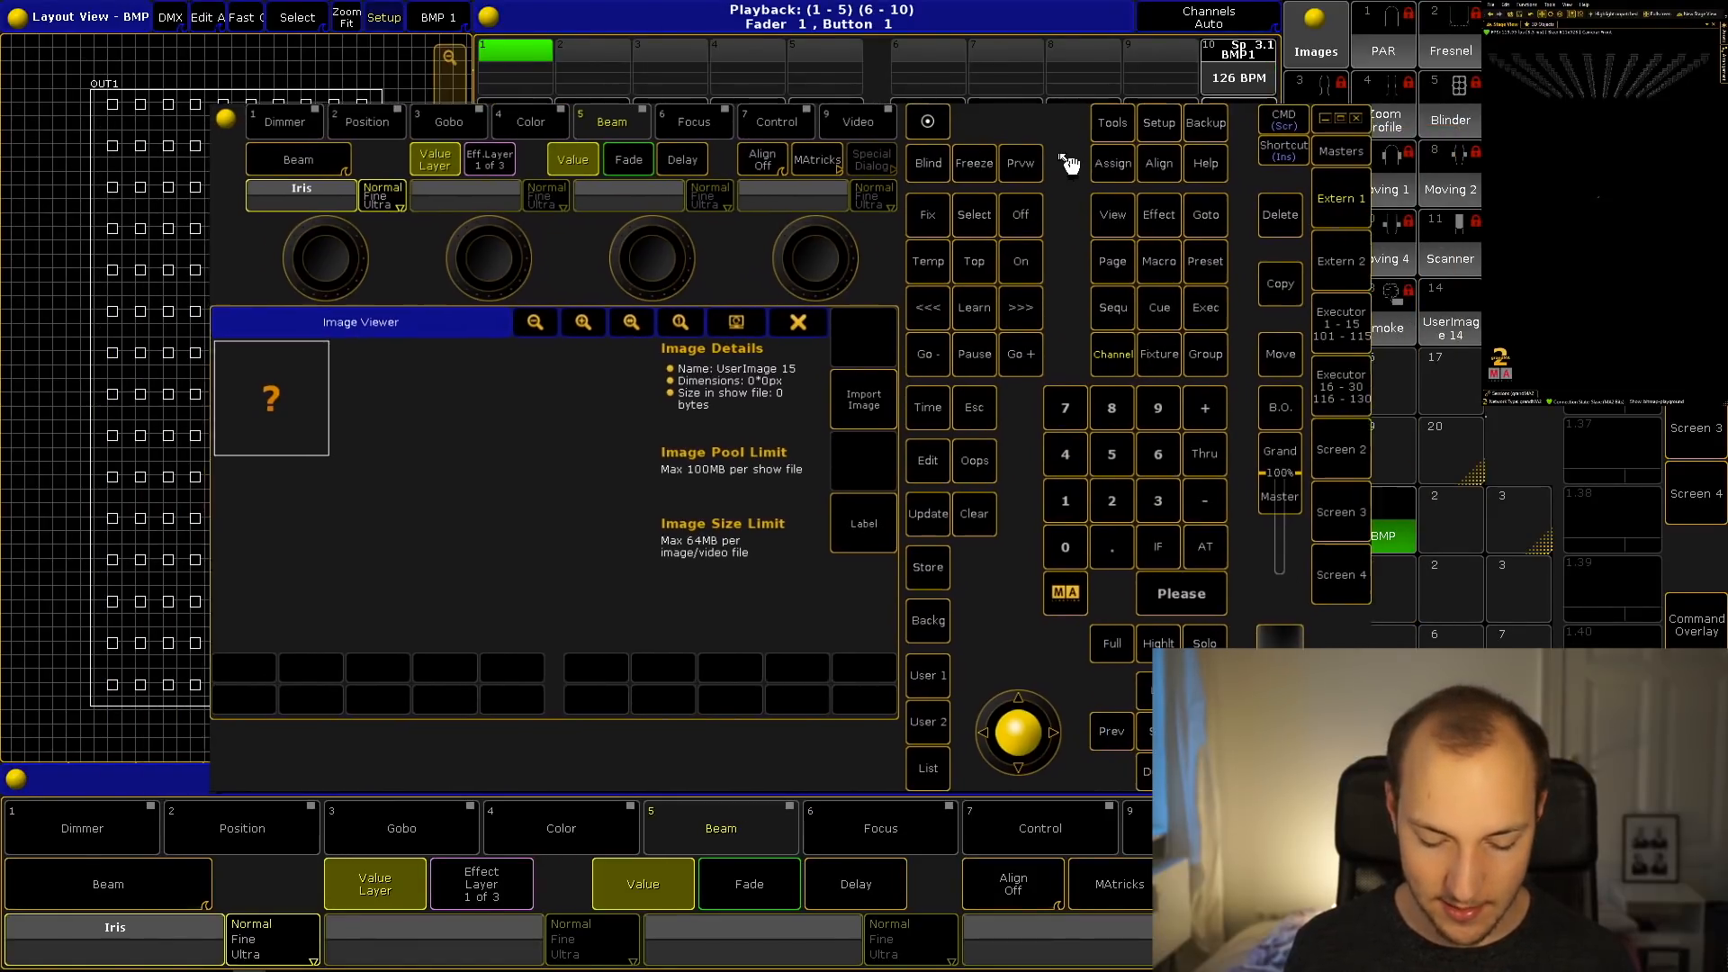
{"action": "left_click", "coordinate": [862, 396]}
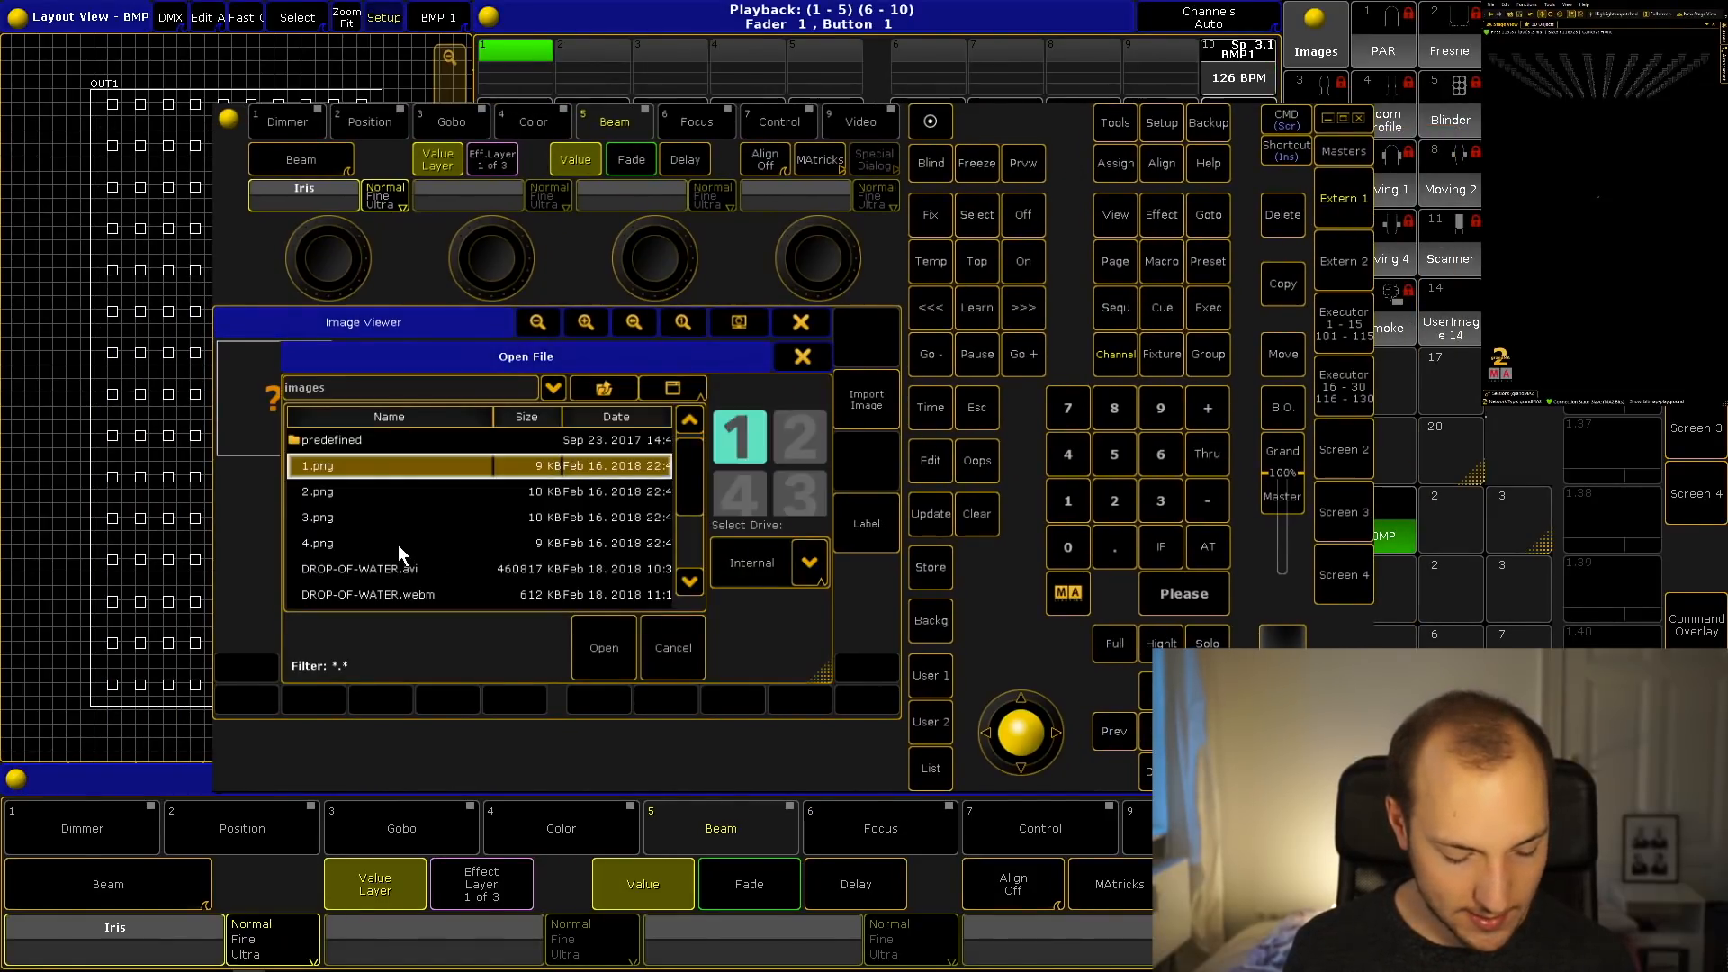
{"action": "left_click", "coordinate": [317, 541]}
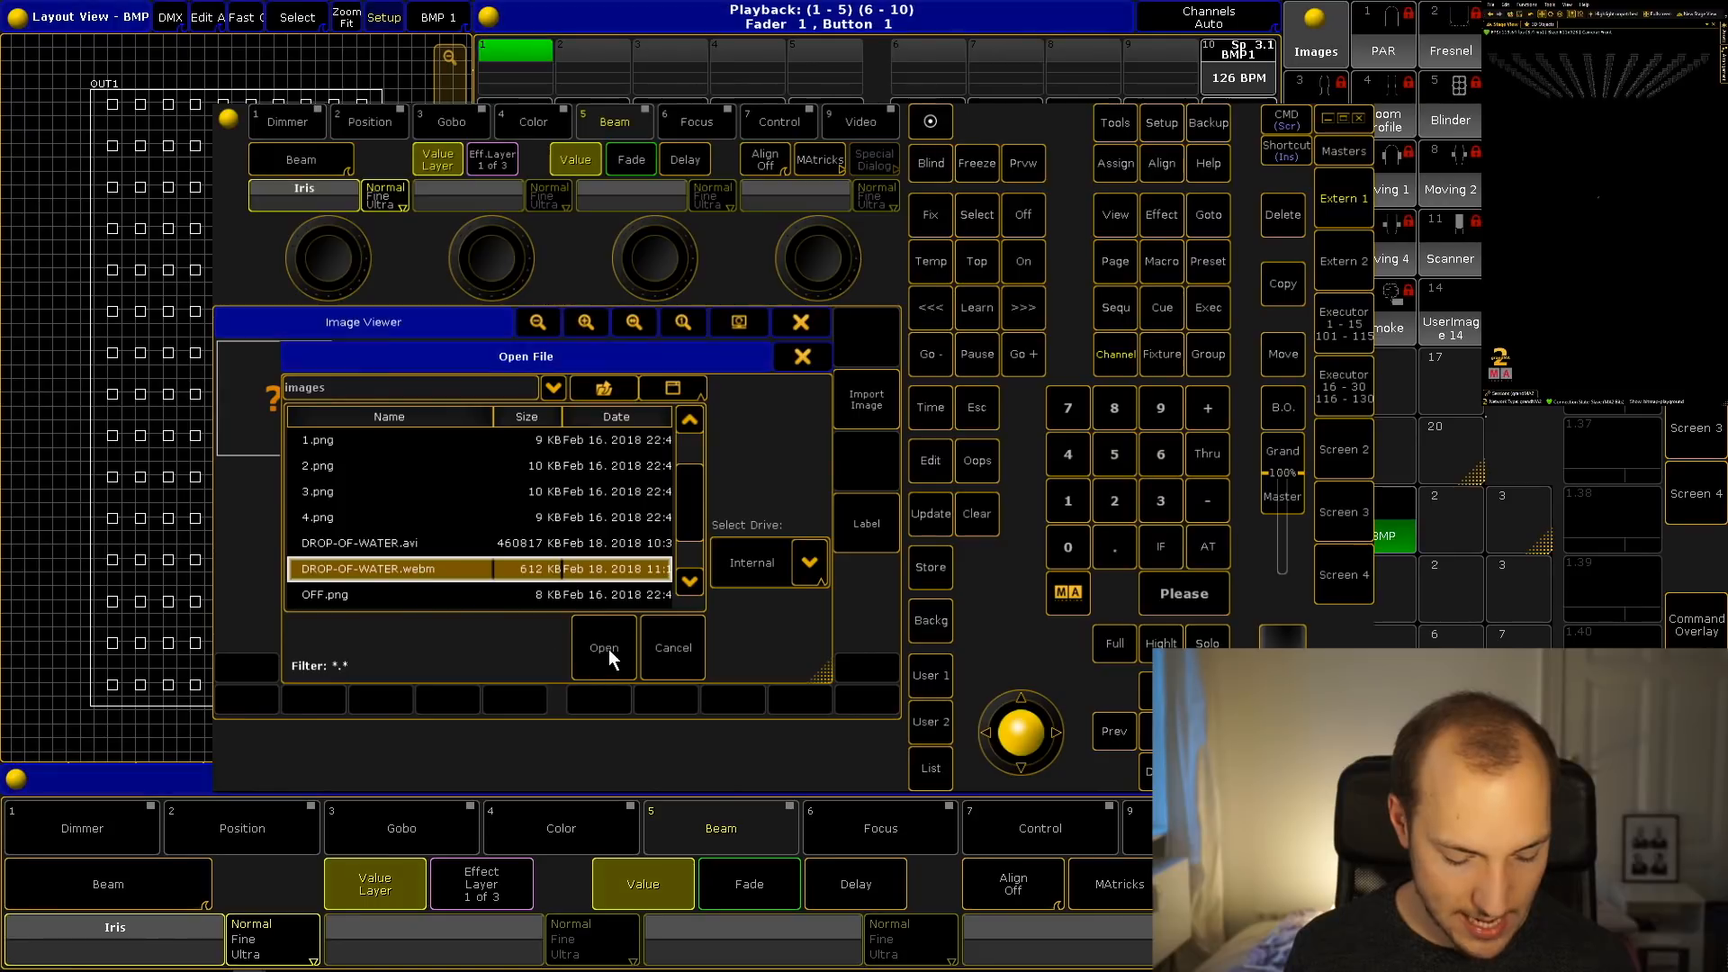
{"action": "left_click", "coordinate": [603, 646]}
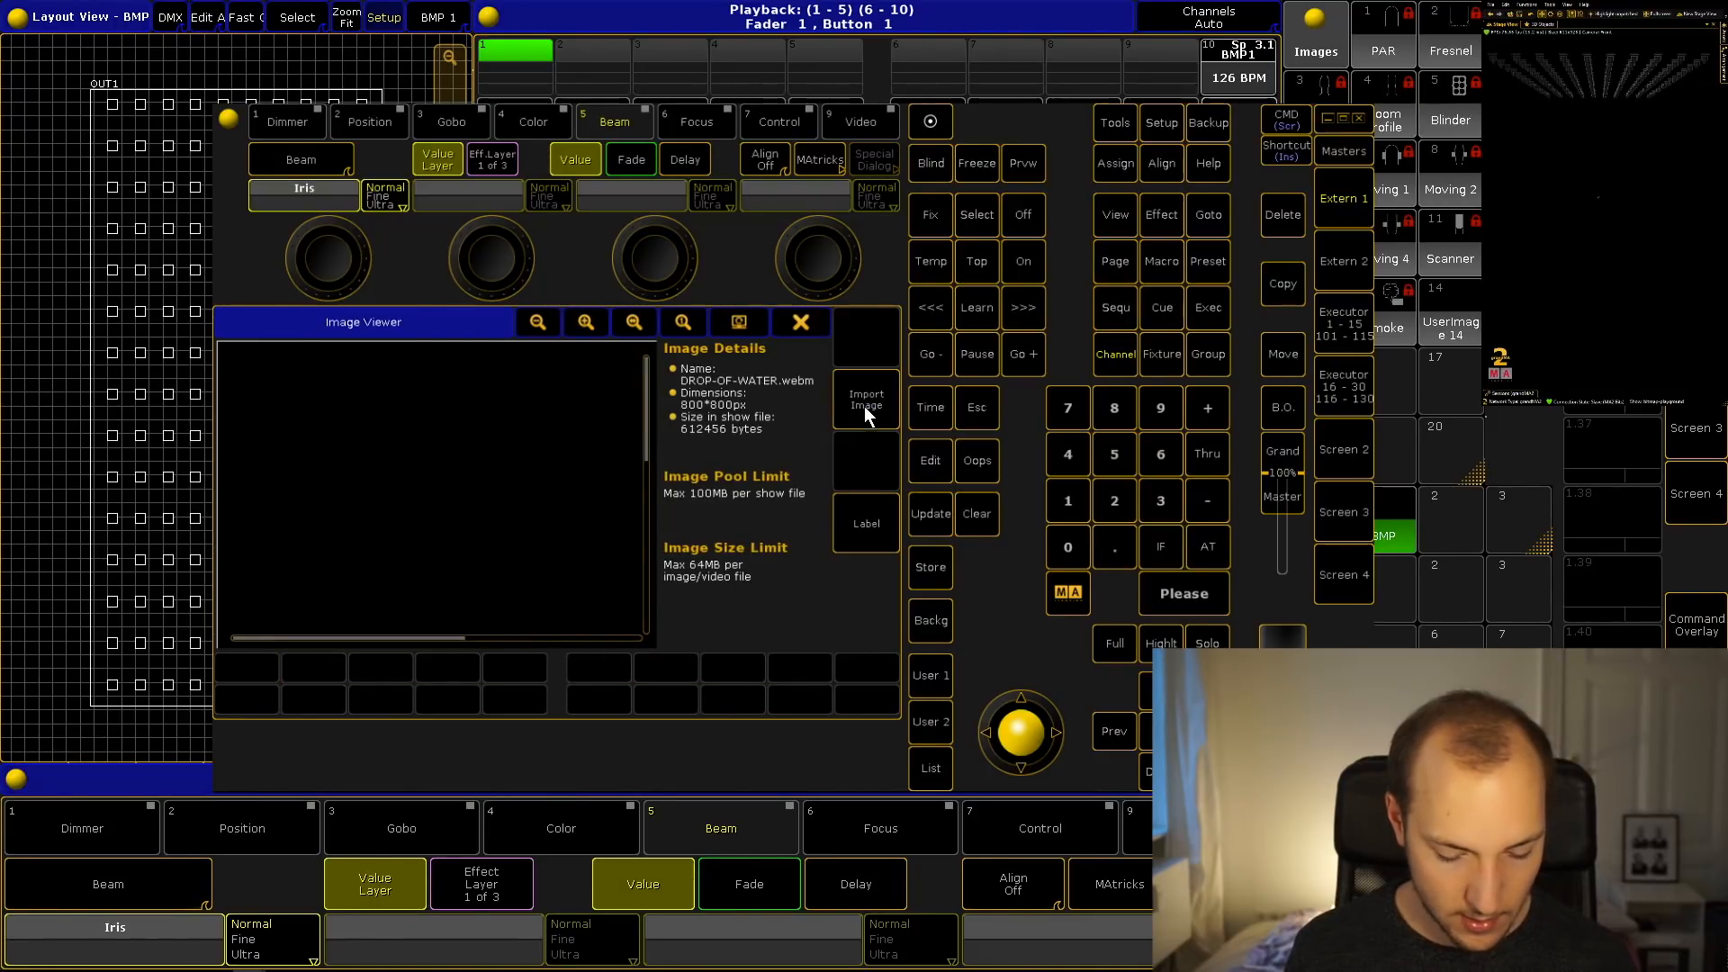
{"action": "left_click", "coordinate": [865, 524]}
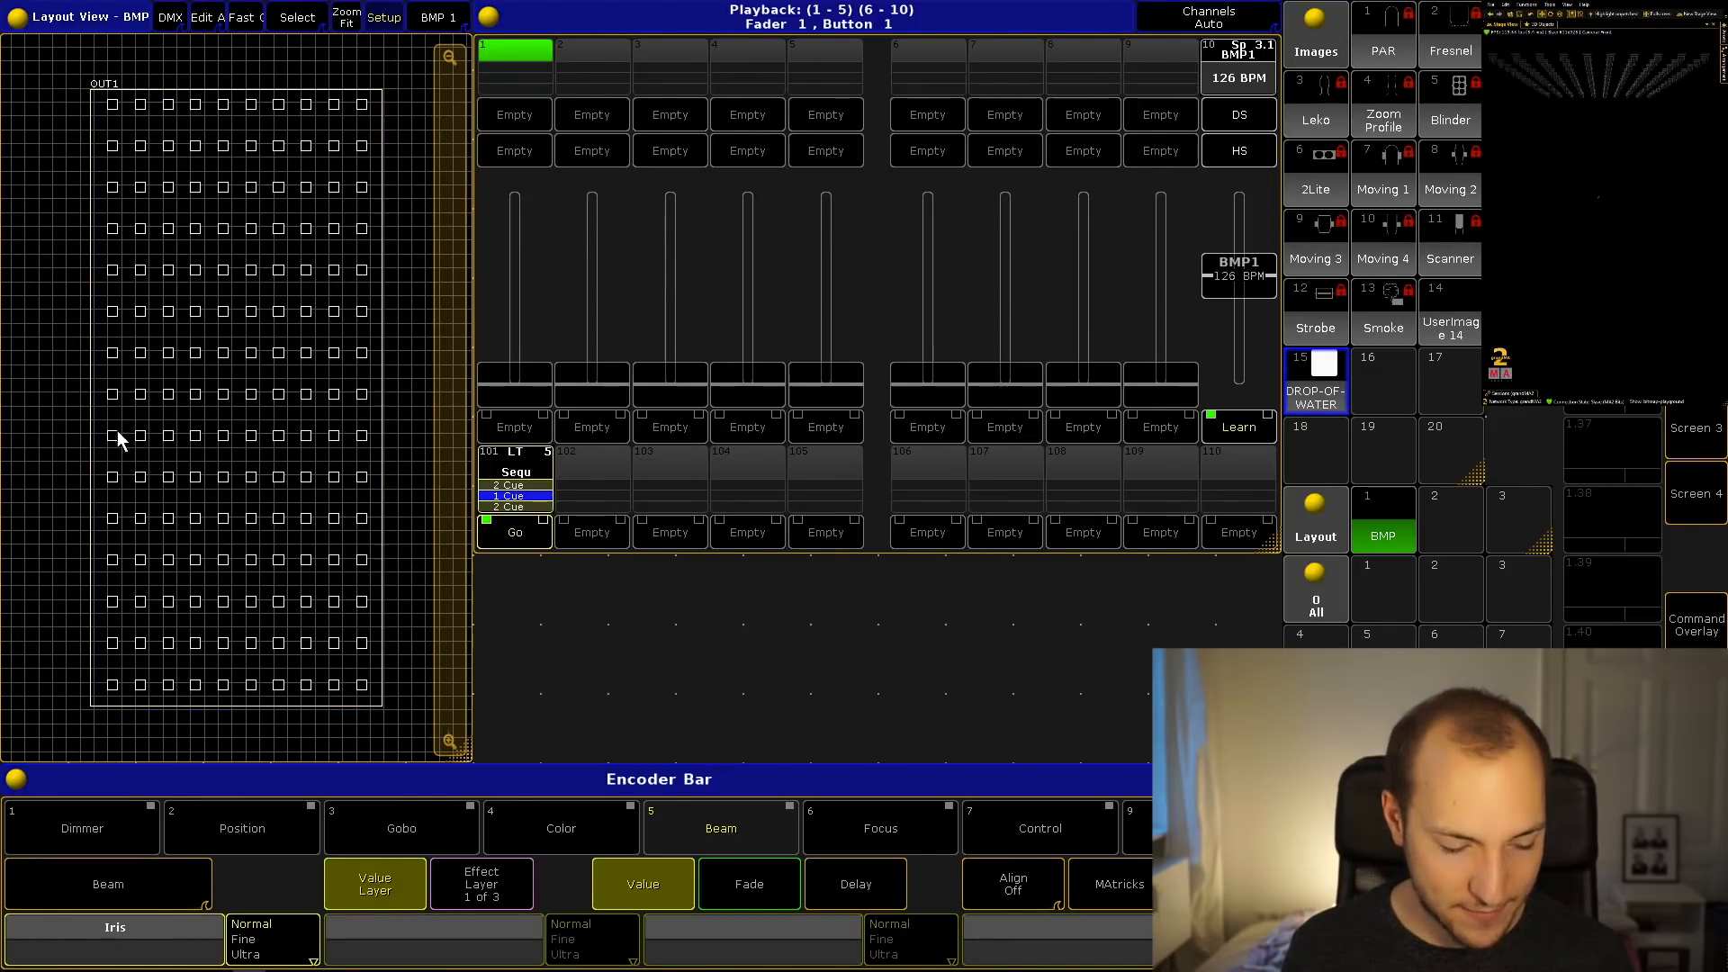
{"action": "mouse_move", "coordinate": [362, 212]}
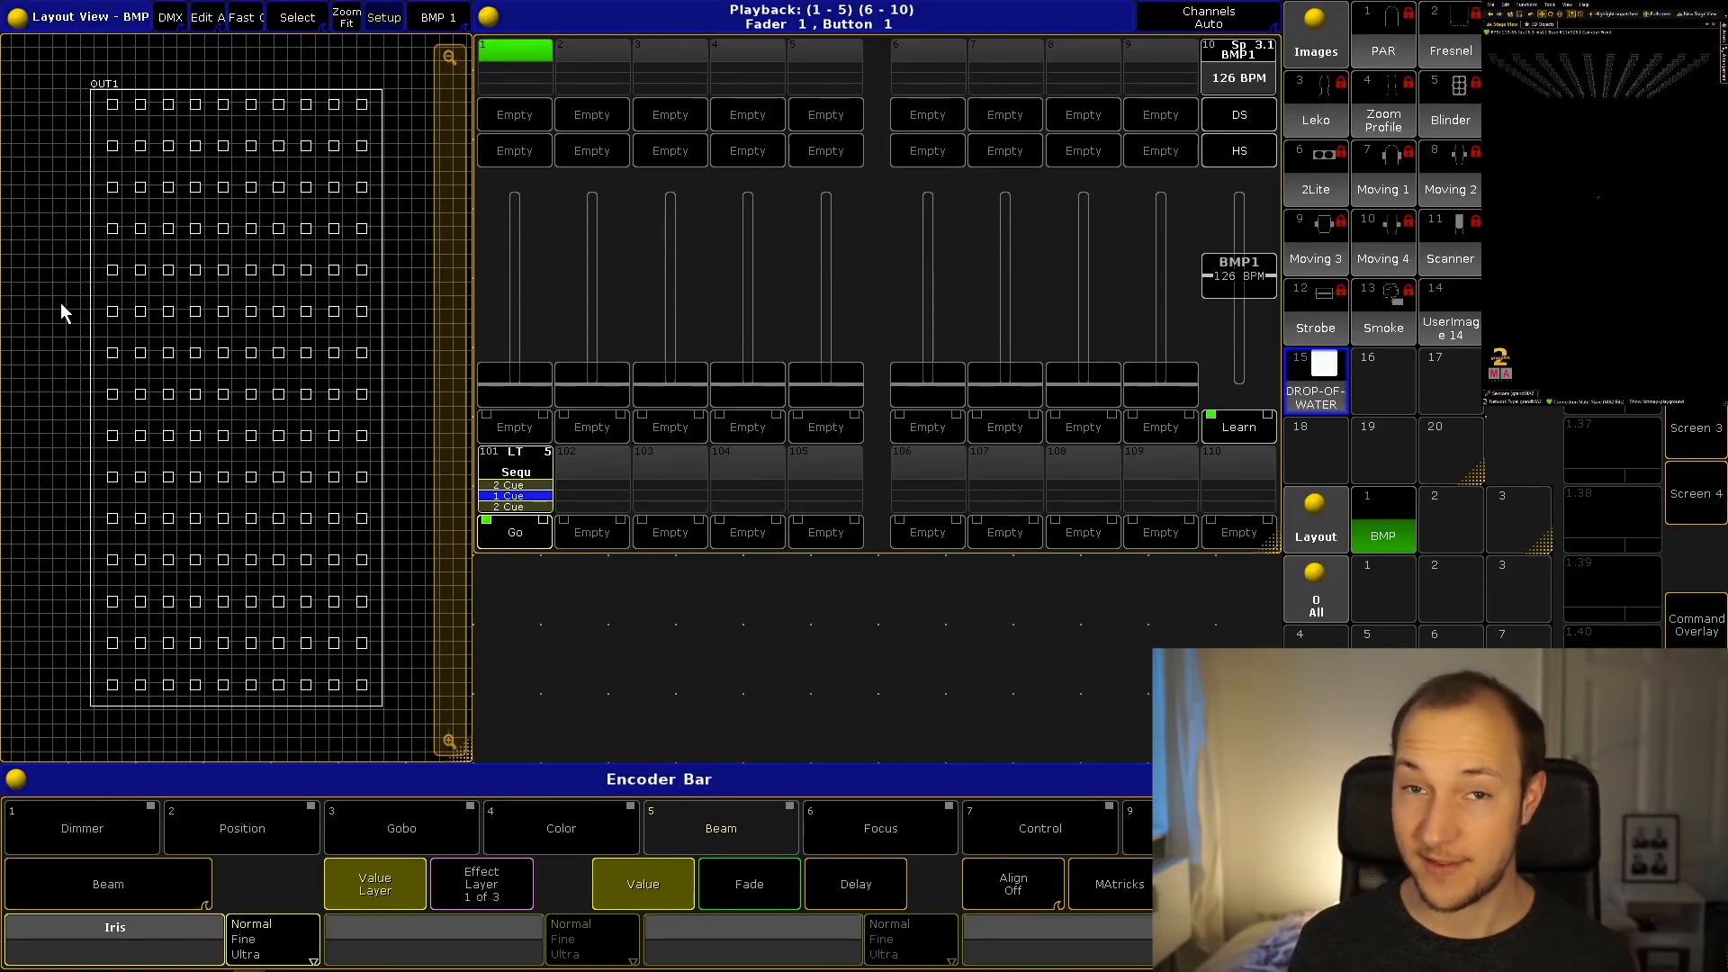
{"action": "mouse_move", "coordinate": [644, 664]}
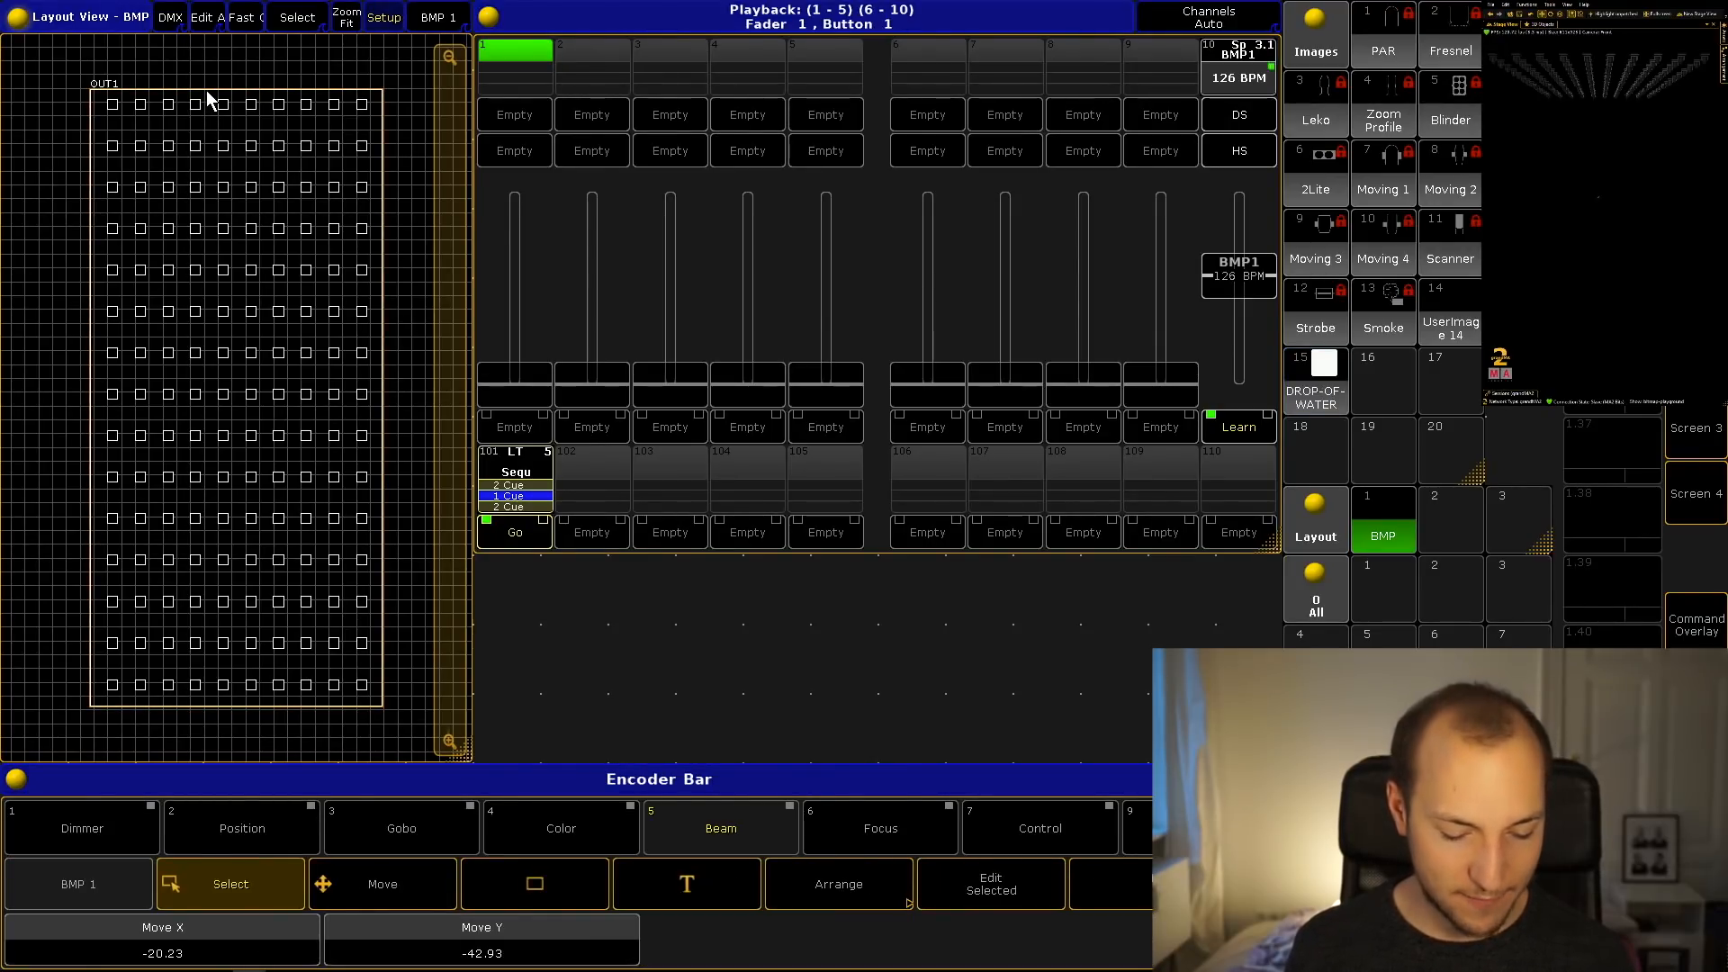
{"action": "mouse_move", "coordinate": [782, 612]}
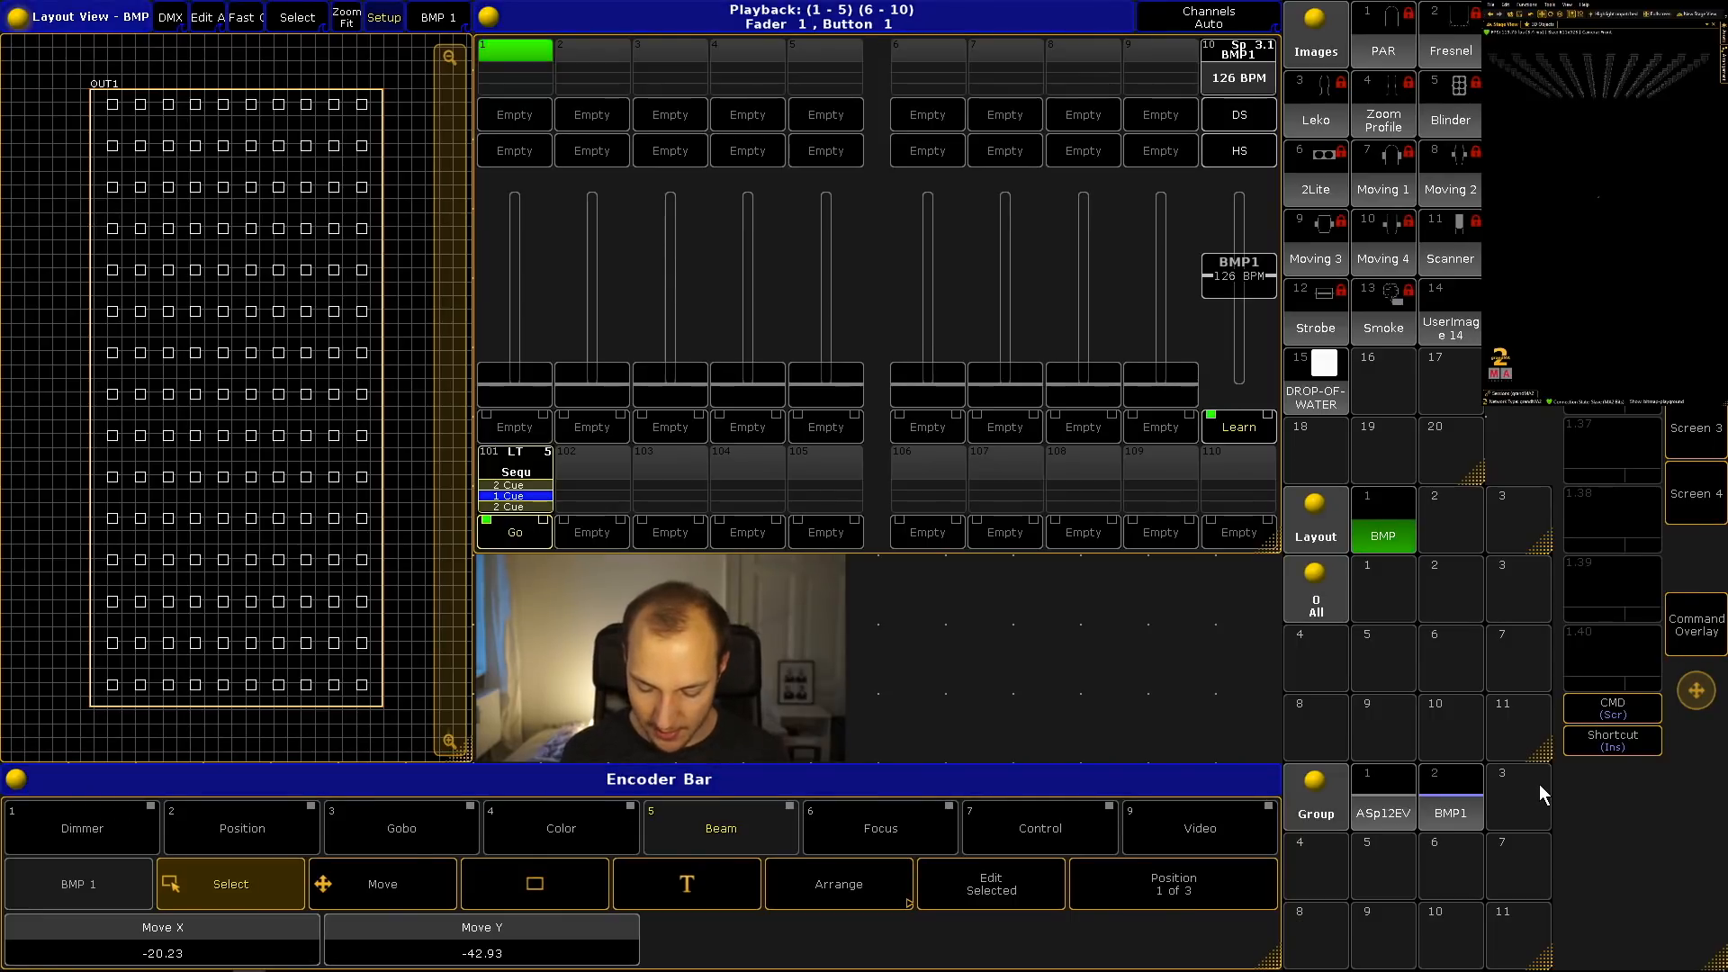
Select group BMP1, set its dimmer fully open and move to the video feature
{"action": "left_click", "coordinate": [1451, 797]}
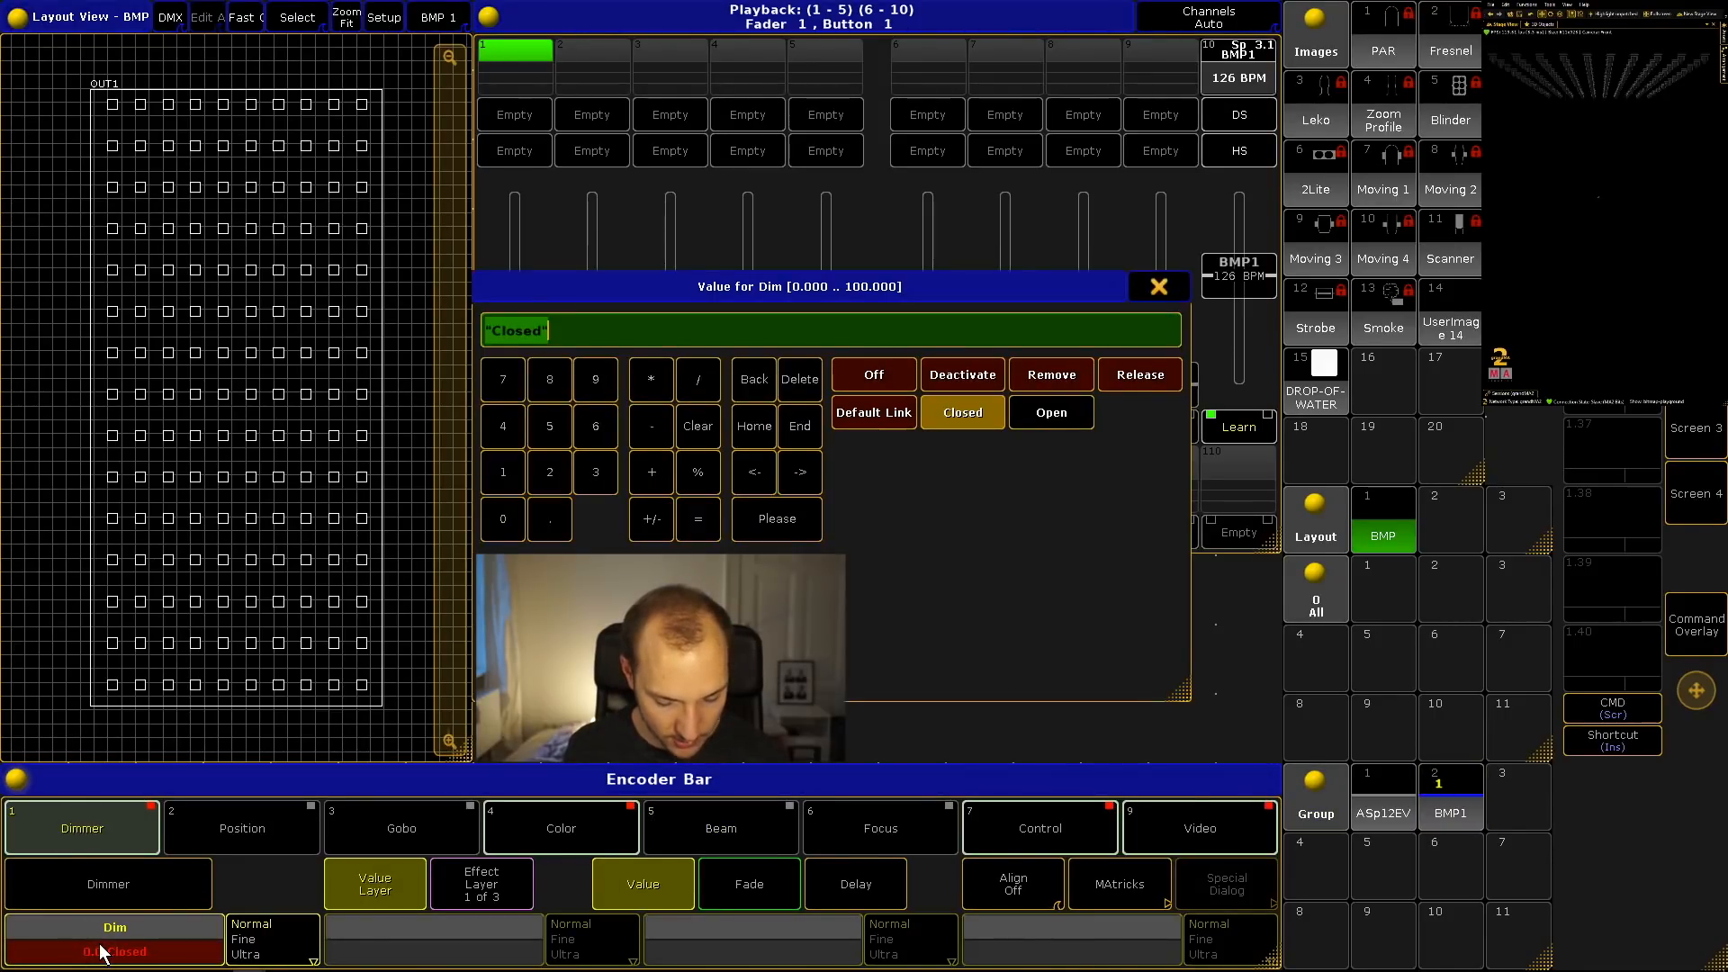
{"action": "left_click", "coordinate": [1049, 411]}
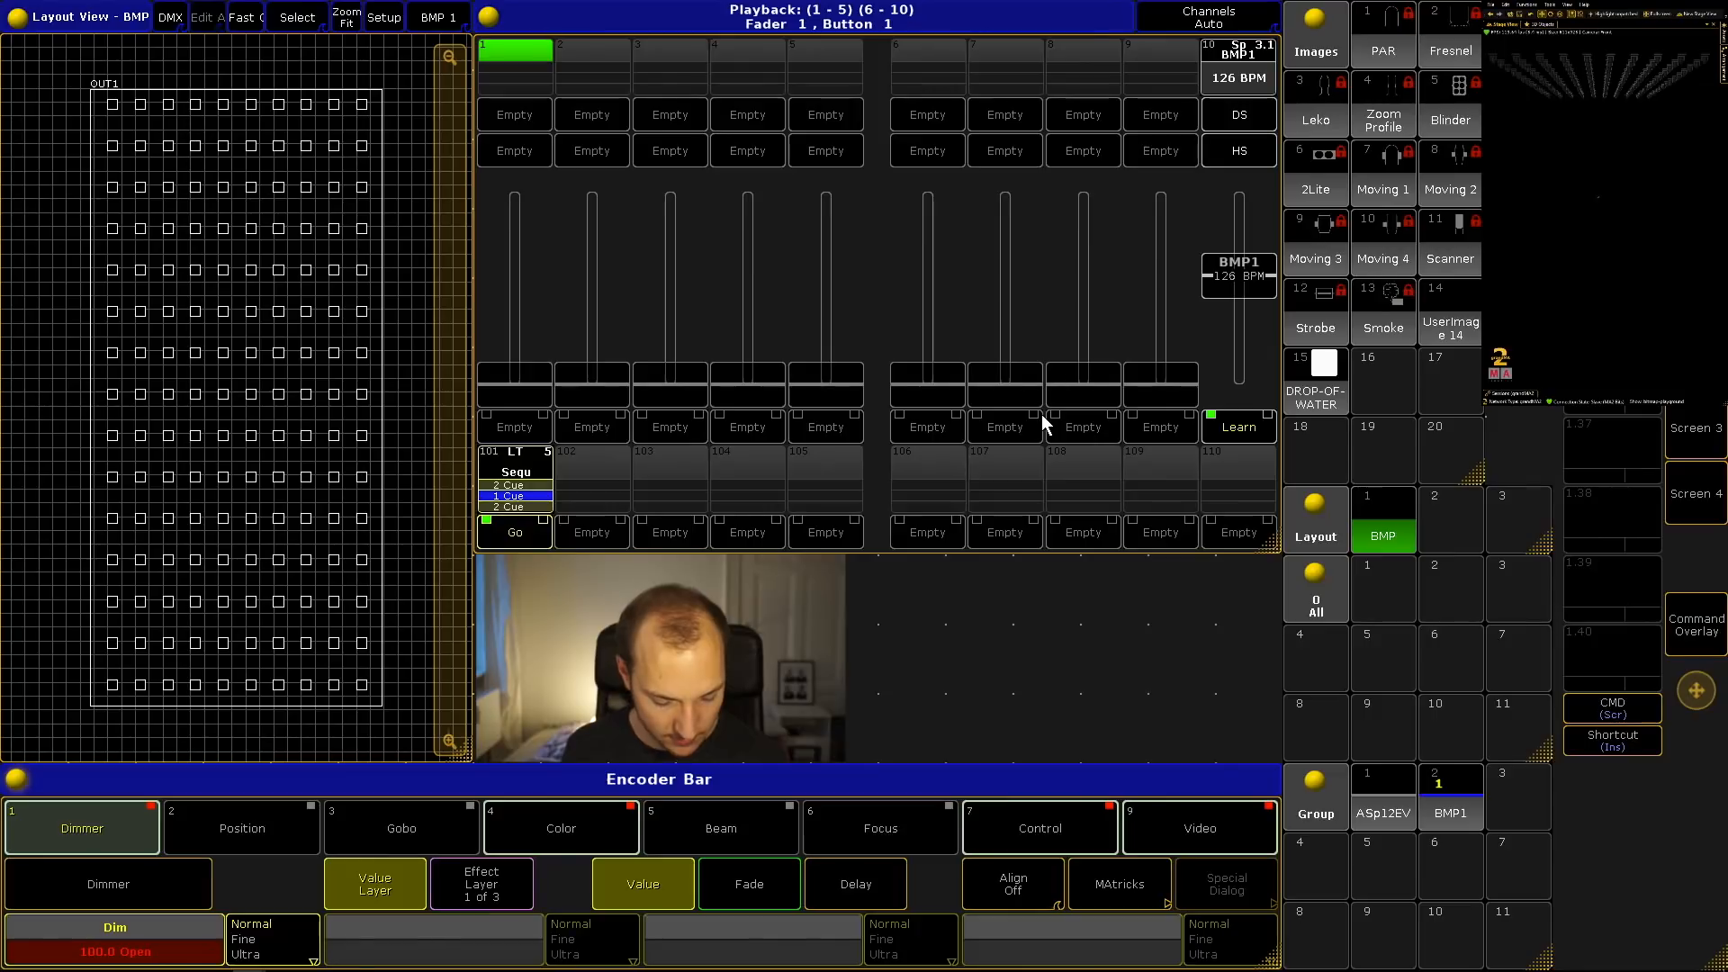
{"action": "left_click", "coordinate": [1199, 828]}
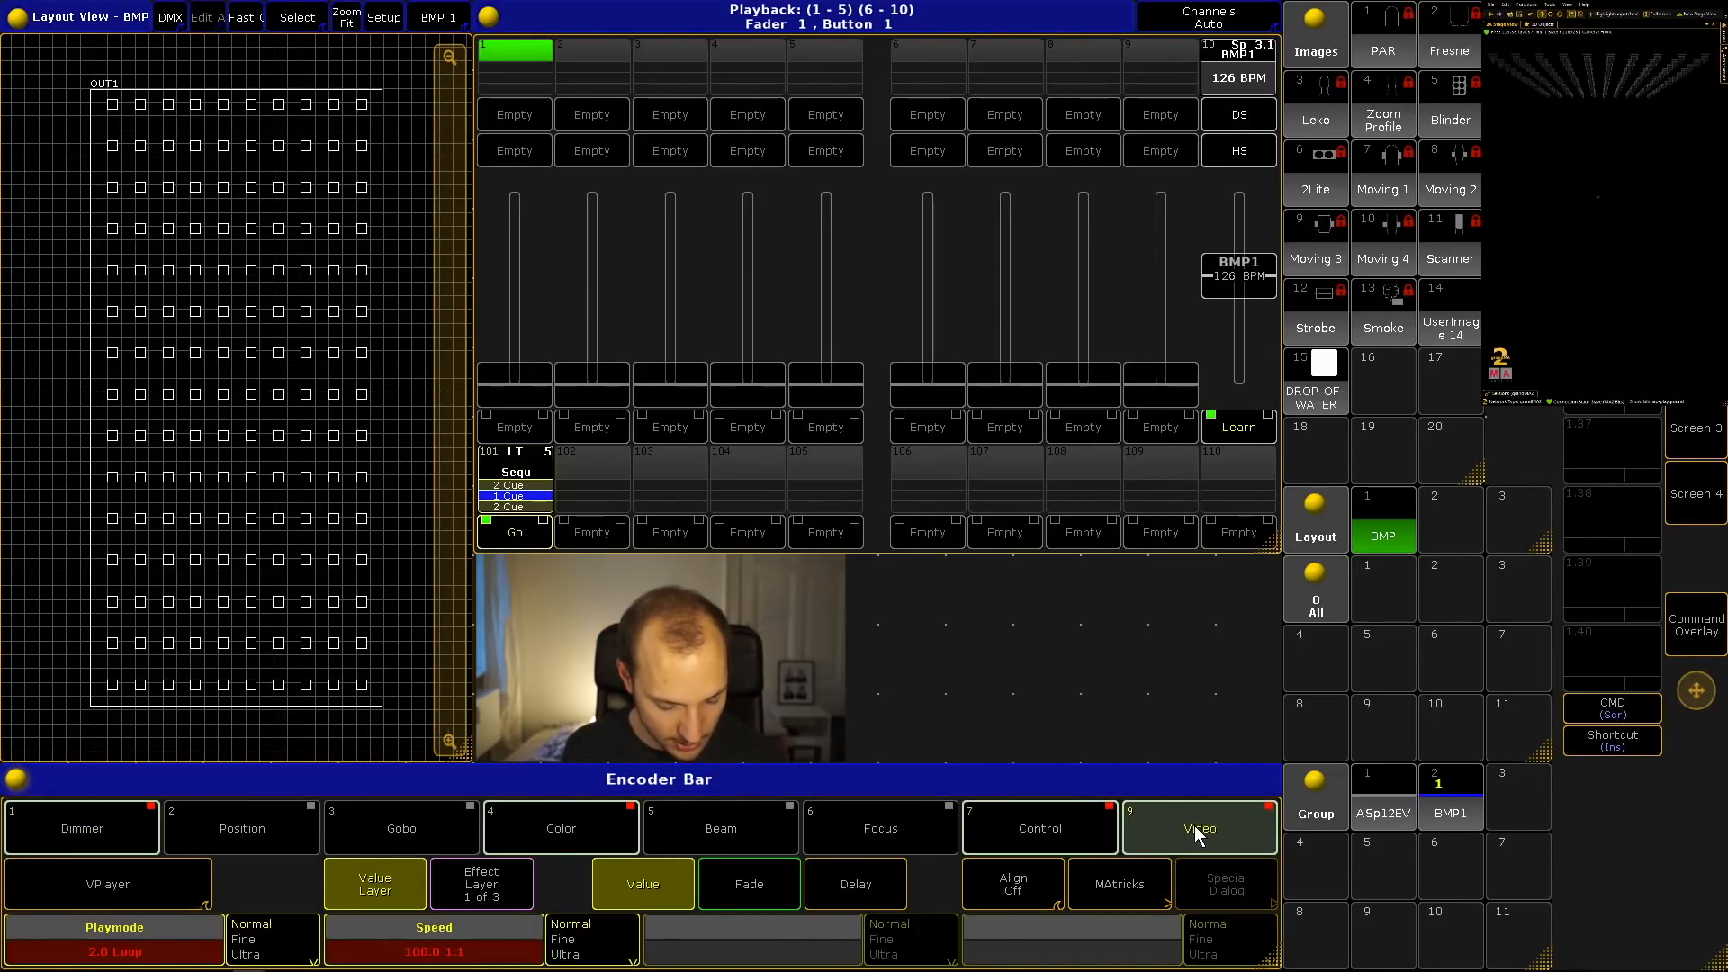
{"action": "left_click", "coordinate": [115, 931]}
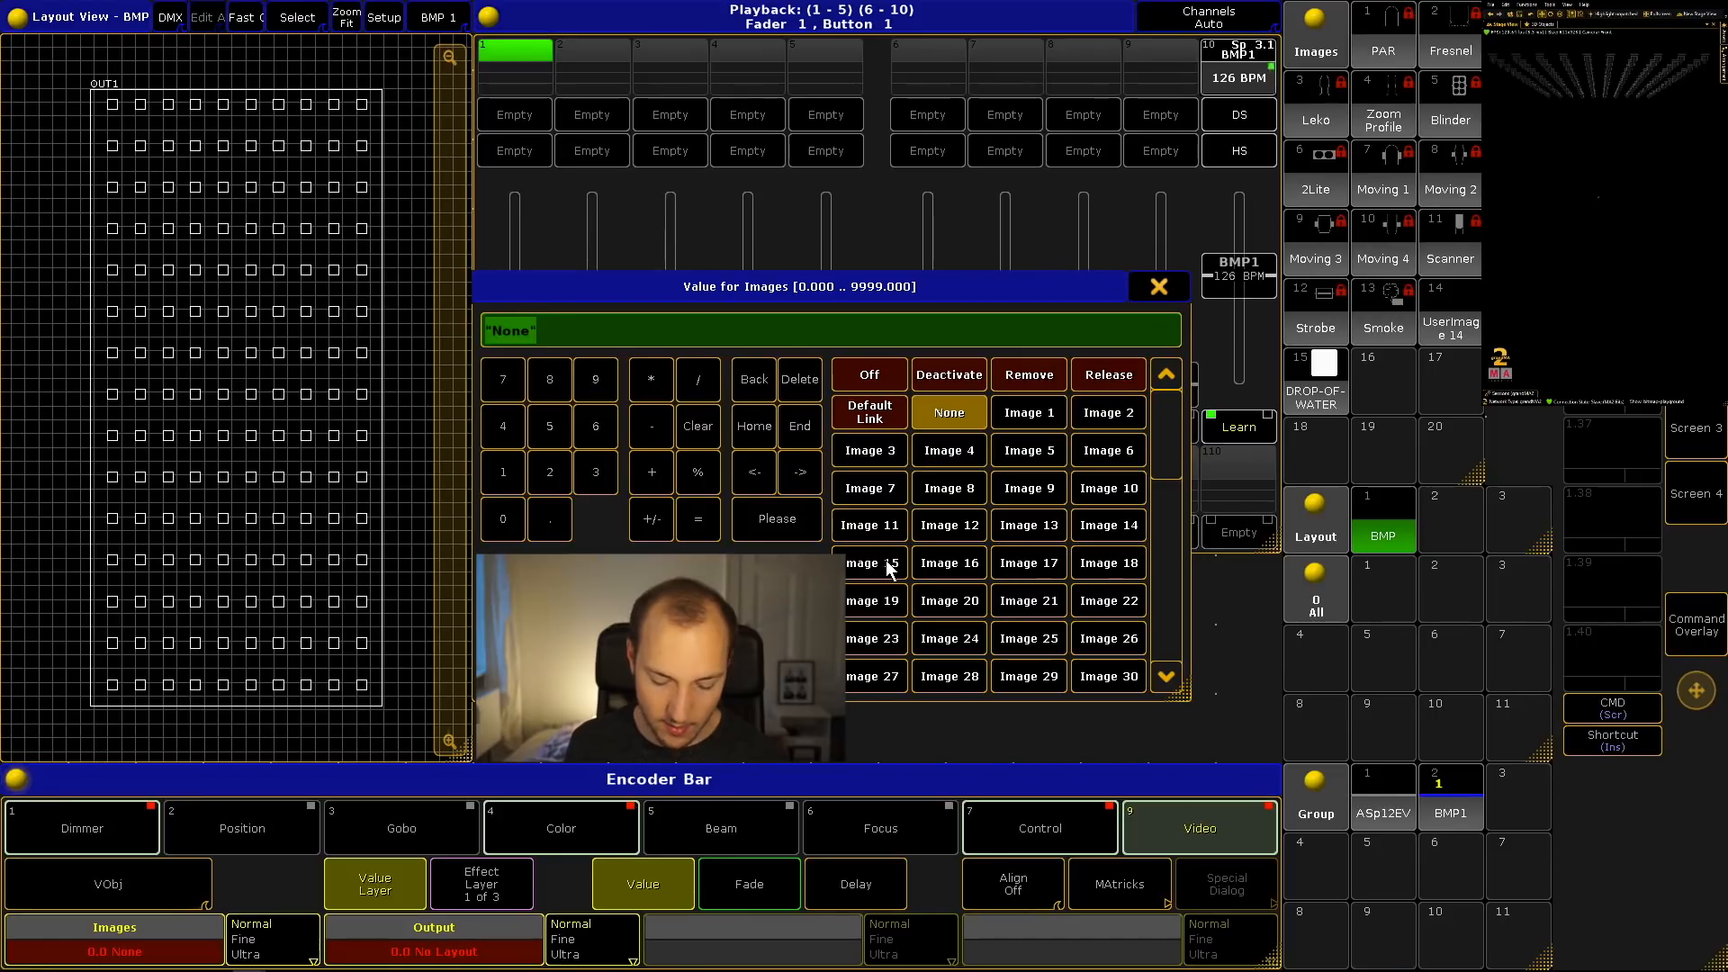
Assign Image 15 as the video source and choose an Output layout for it
{"action": "left_click", "coordinate": [869, 561]}
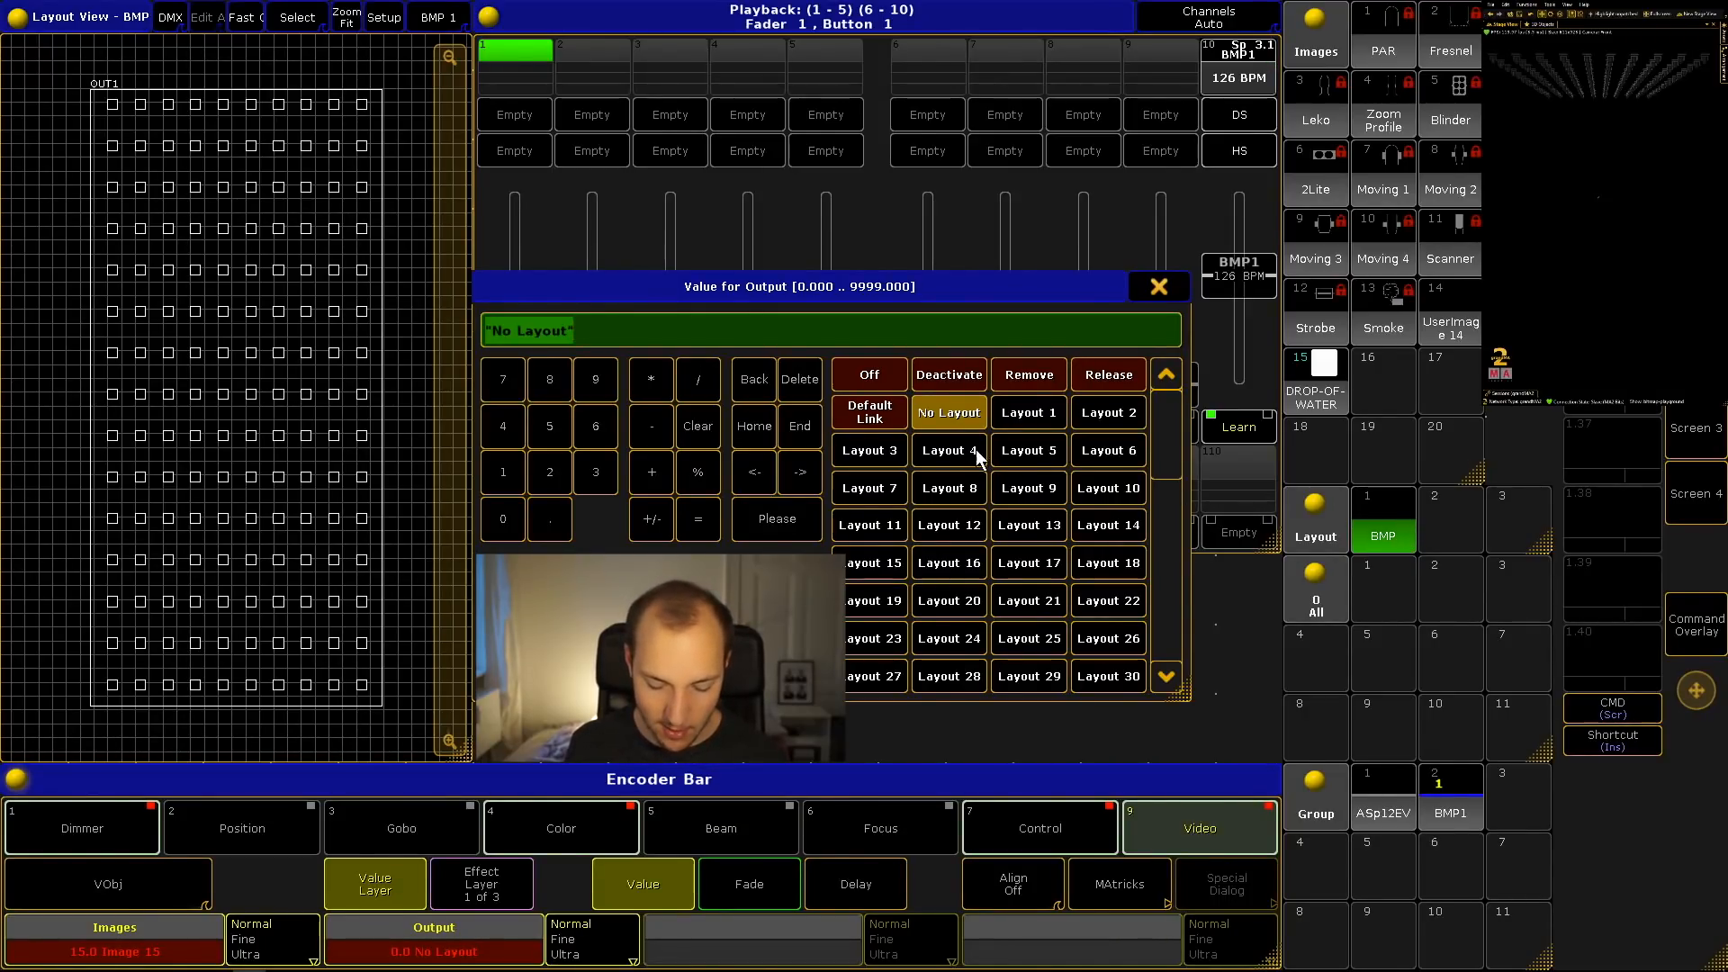
{"action": "left_click", "coordinate": [1028, 412]}
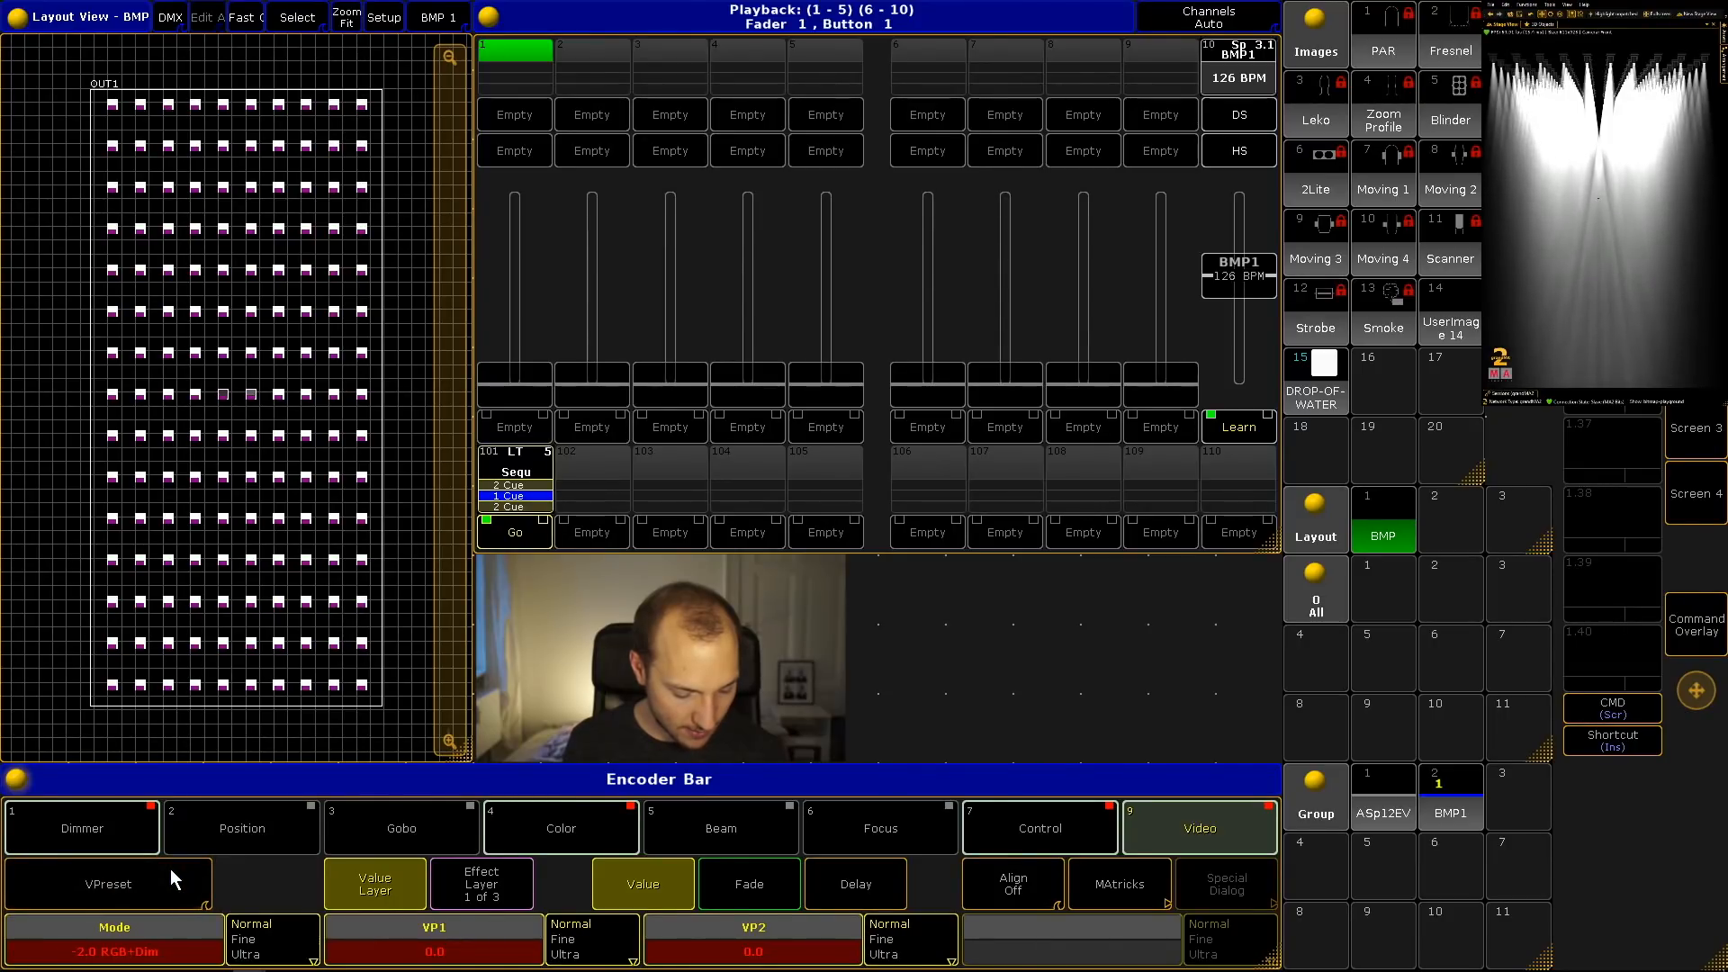
Keep the video mode at RGB+Dim from the Mode encoder choices
{"action": "left_click", "coordinate": [114, 936]}
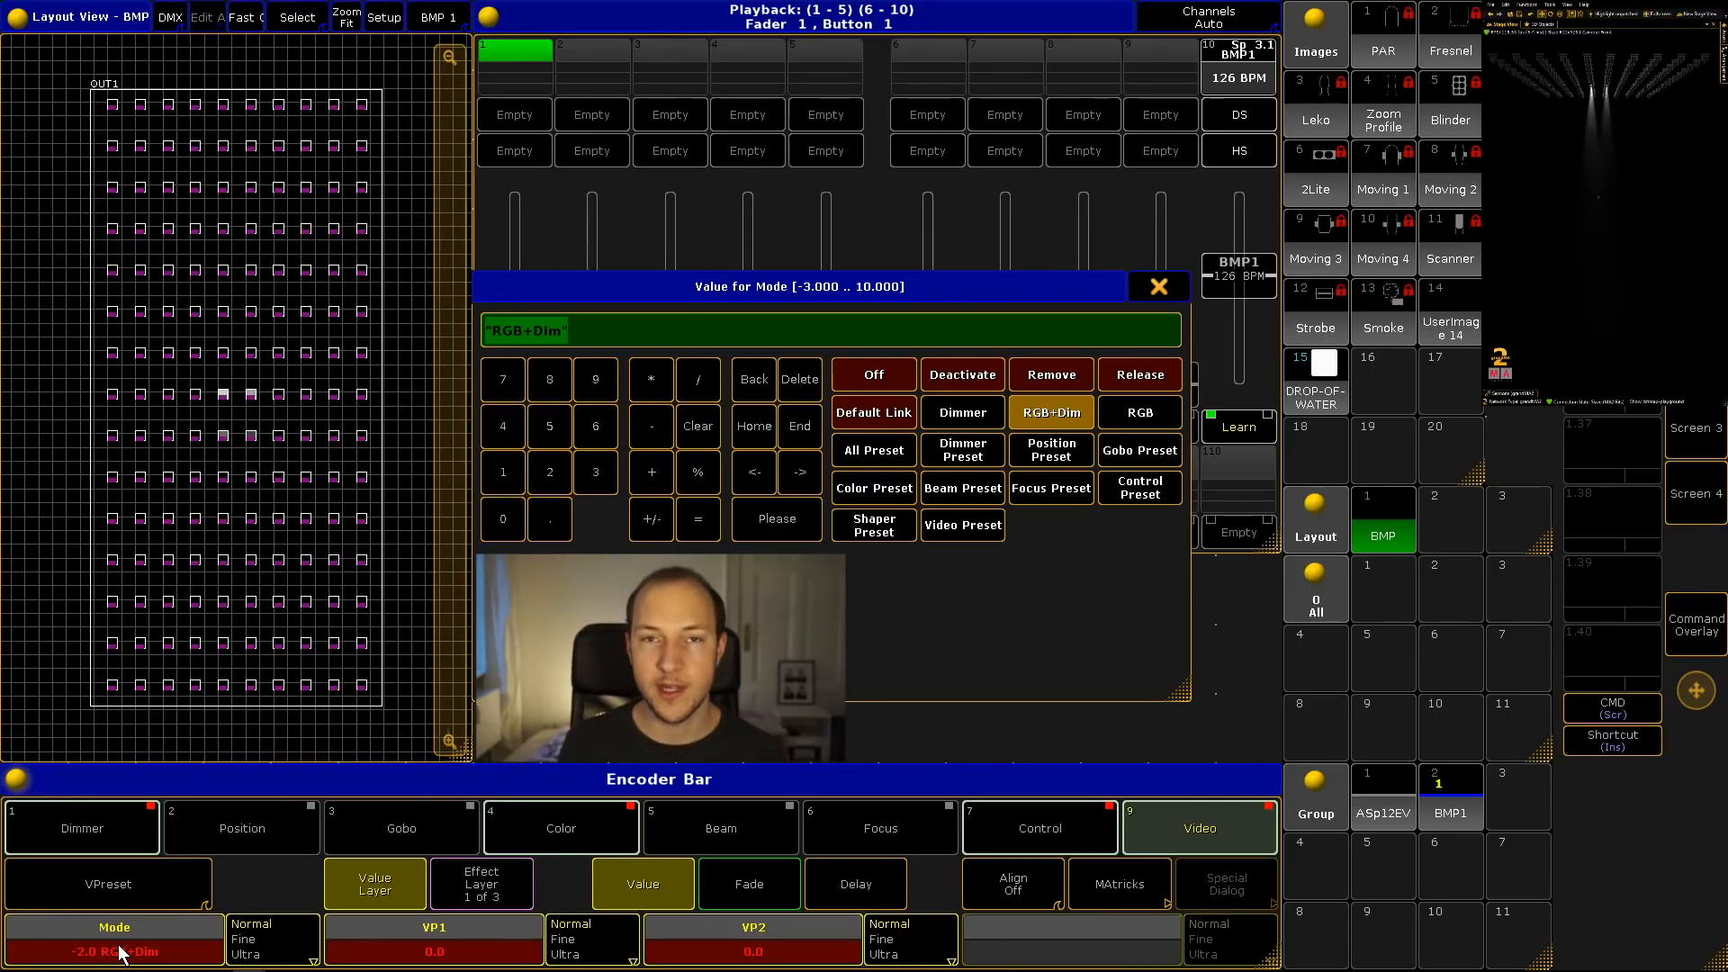
{"action": "left_click", "coordinate": [959, 412]}
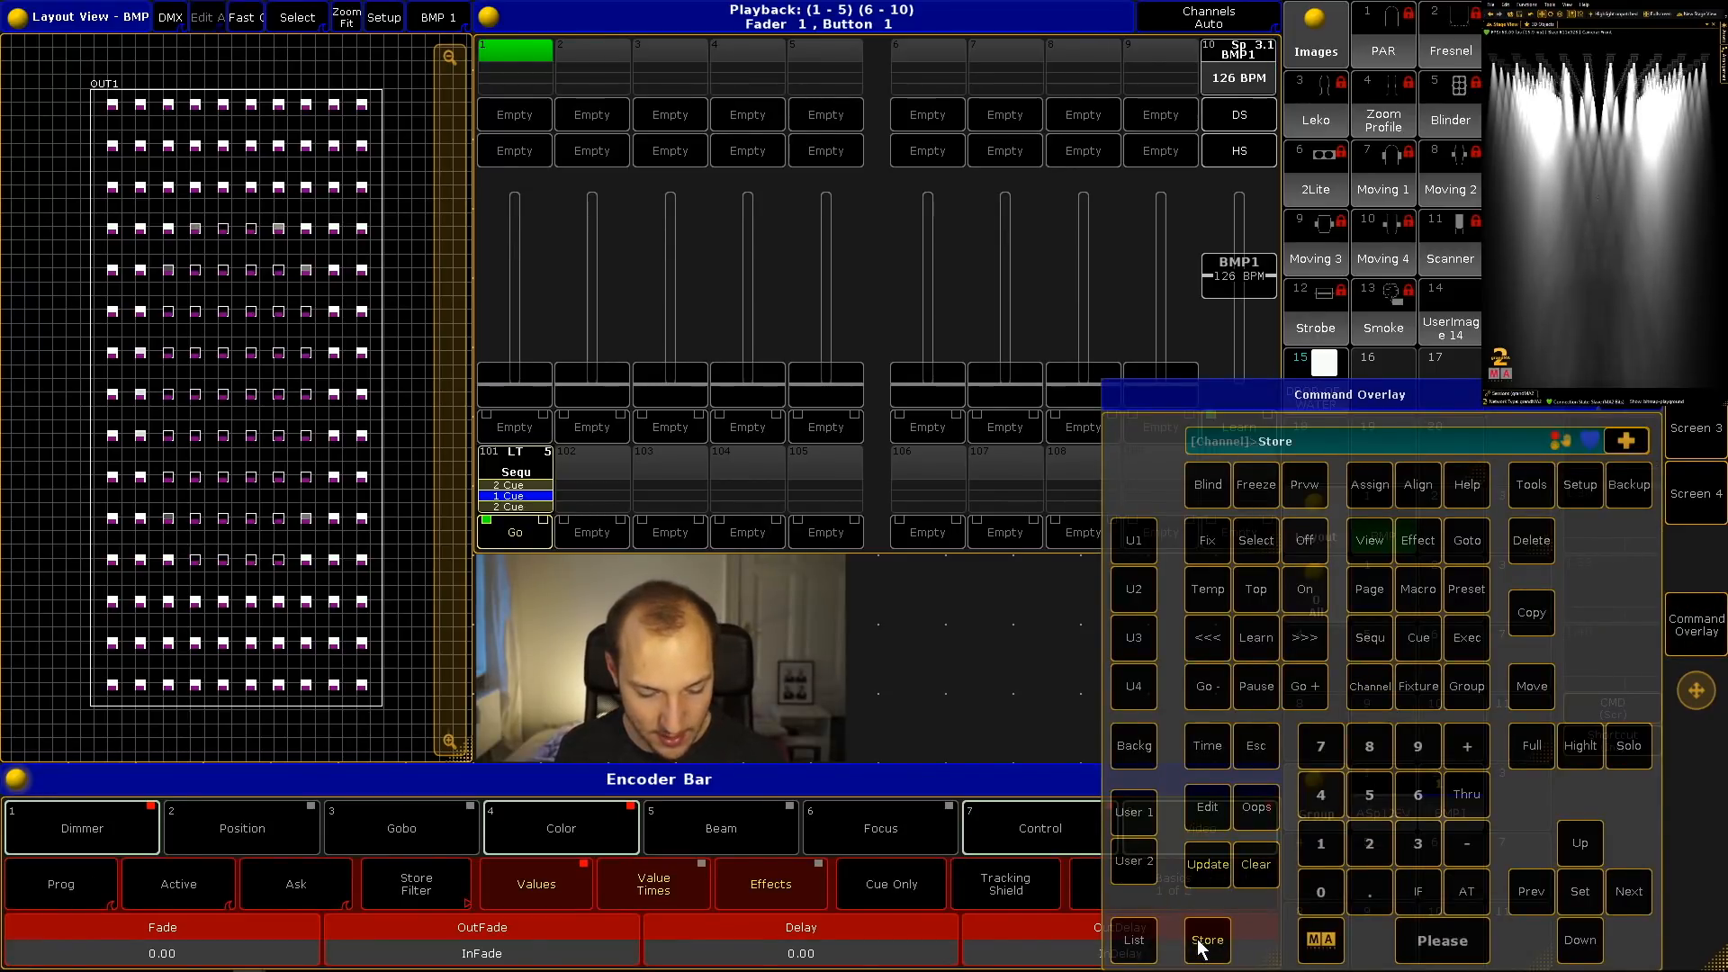
Store the programmer look as cue 1 of a new sequence on executor 1
{"action": "left_click", "coordinate": [1206, 939]}
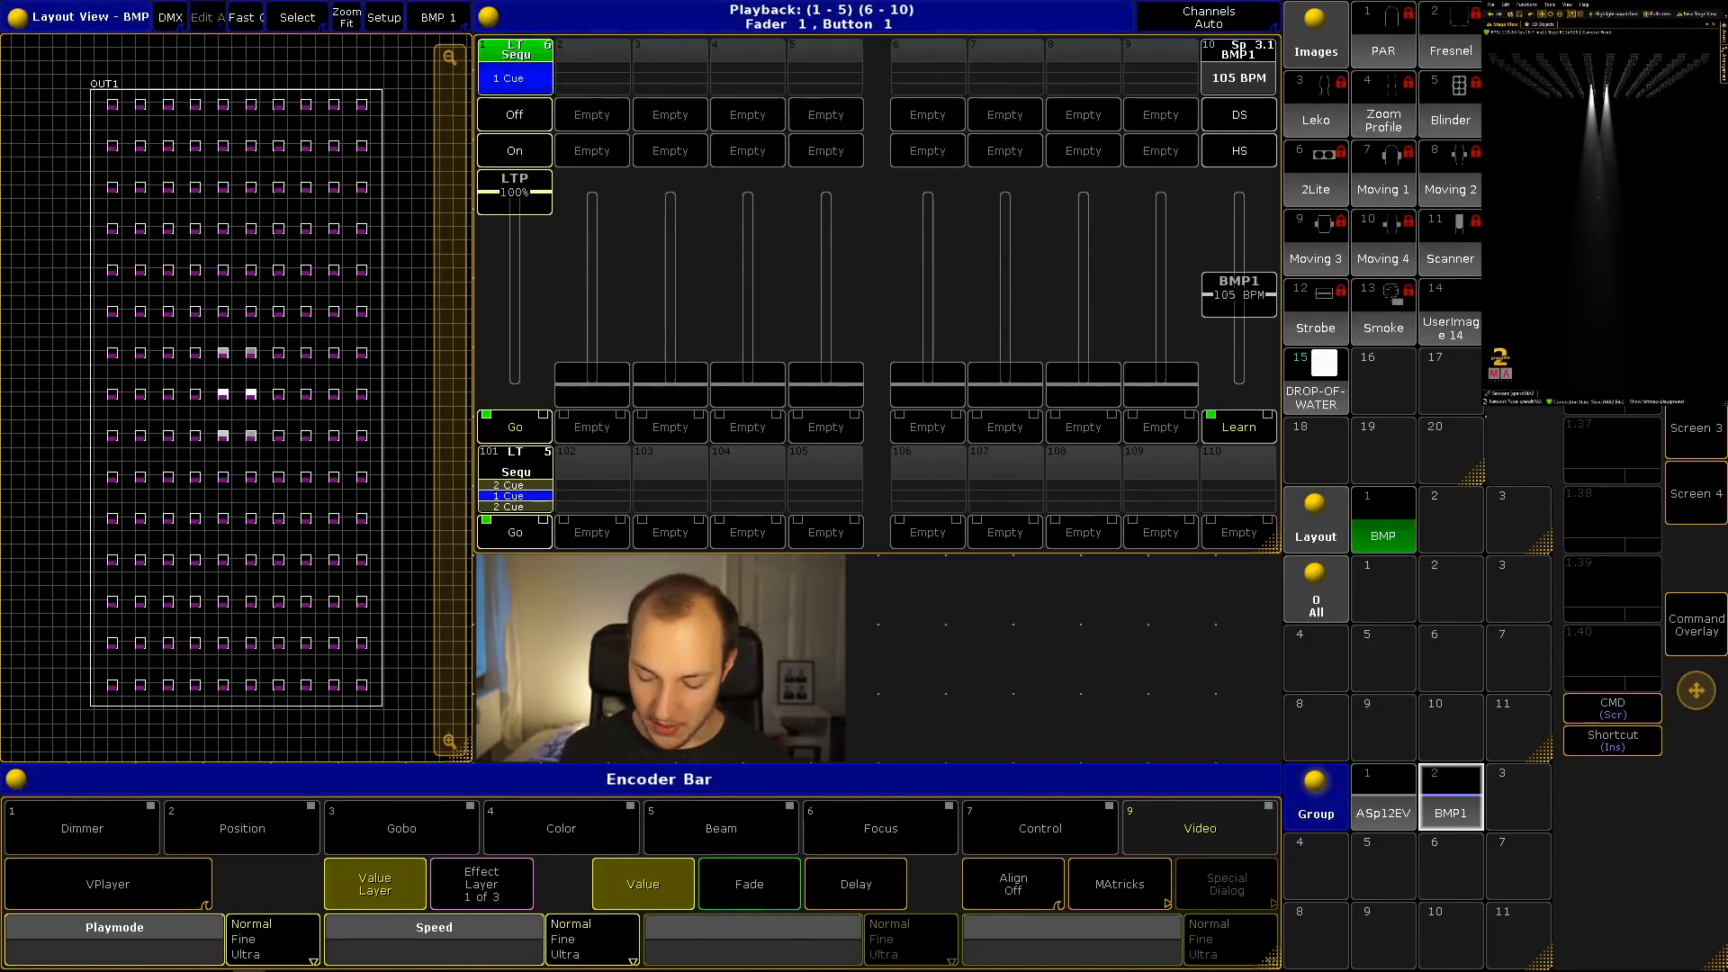
Select BMP1 and tie the video speed to SpeedMaster 1, ready to update the cue
{"action": "left_click", "coordinate": [1694, 624]}
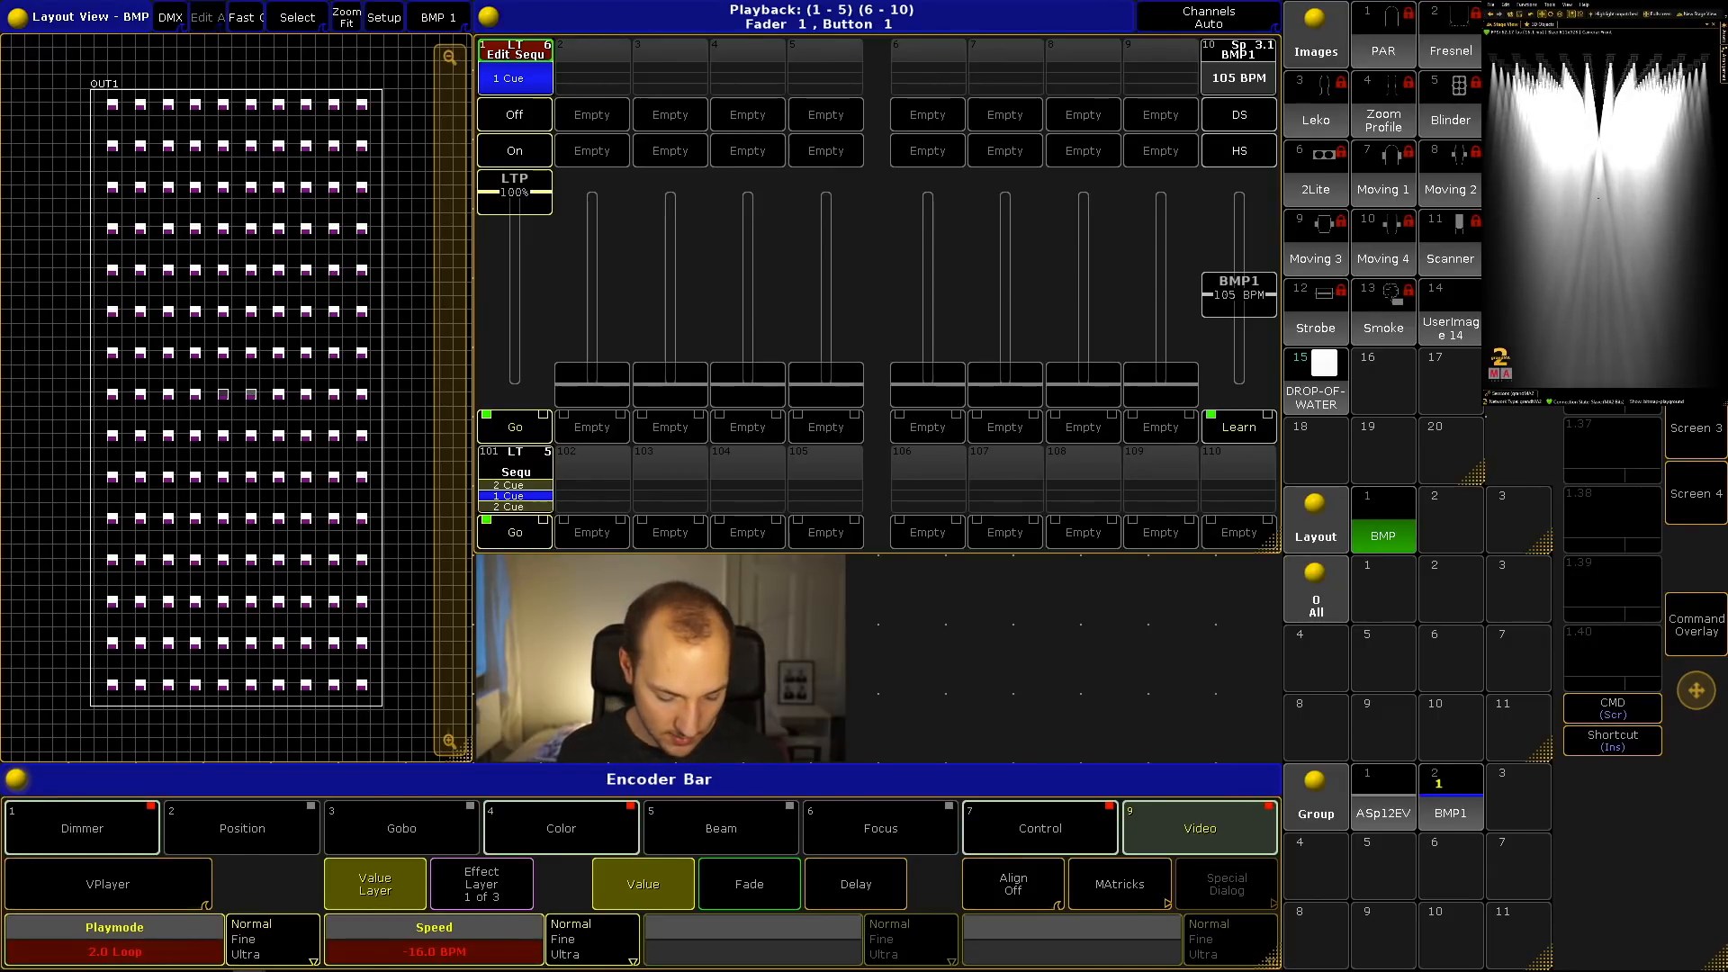
{"action": "left_click", "coordinate": [434, 934]}
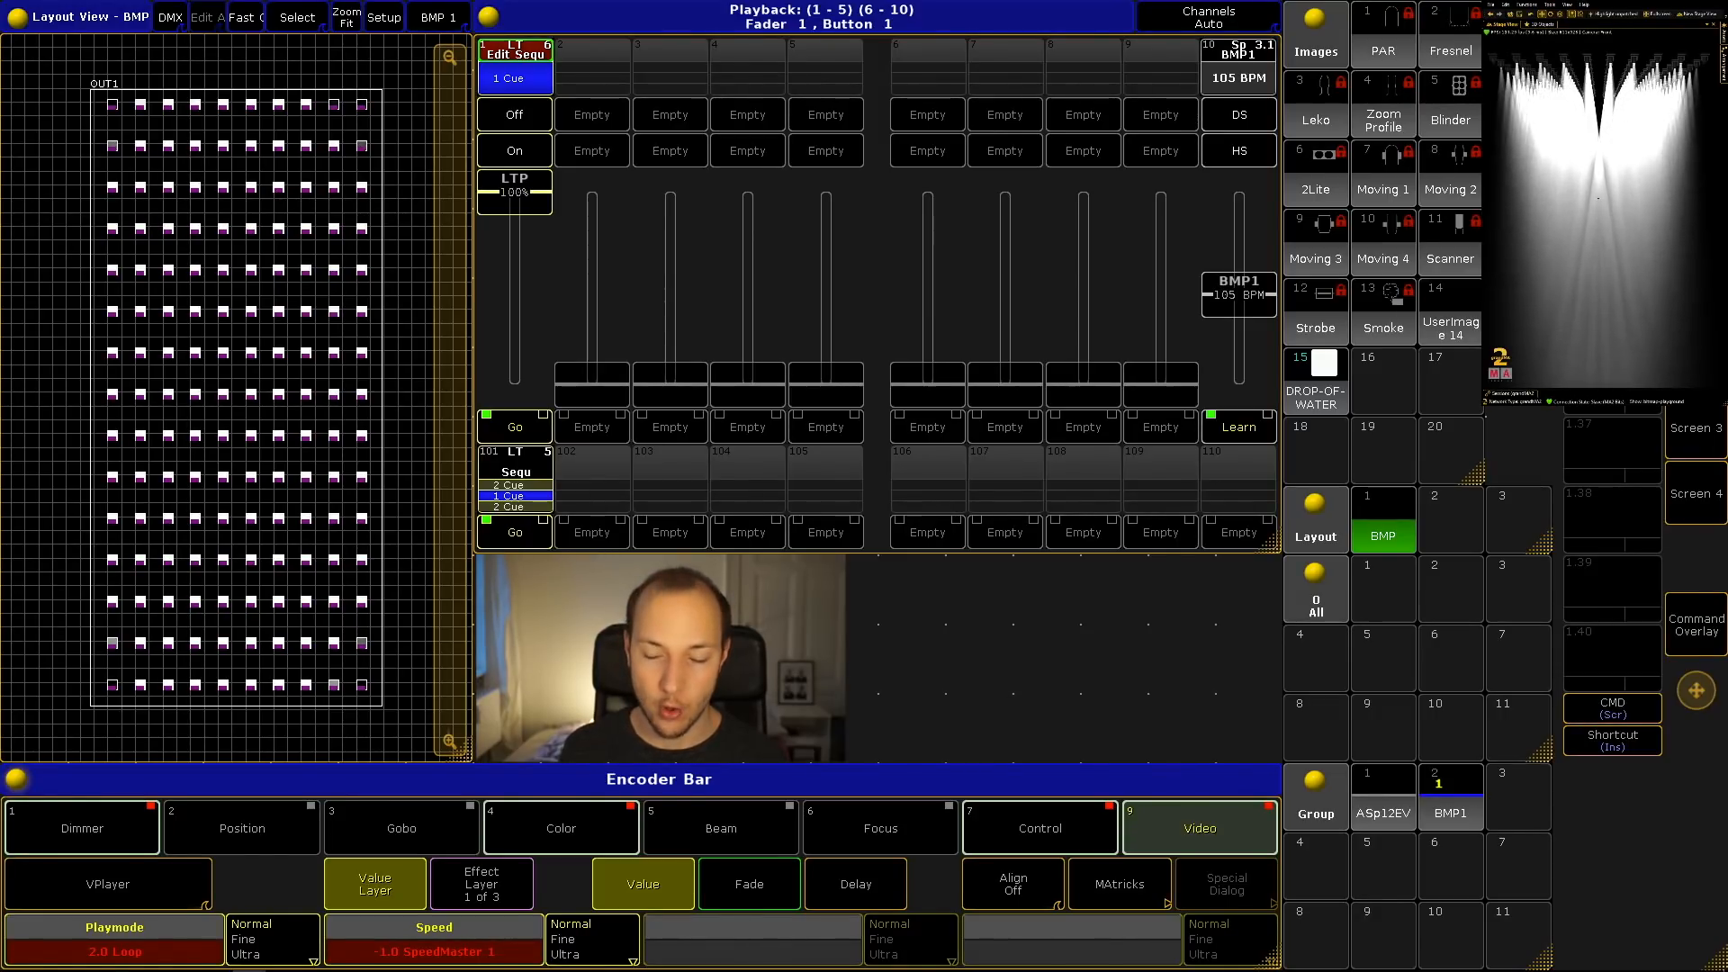
{"action": "left_click", "coordinate": [1695, 625]}
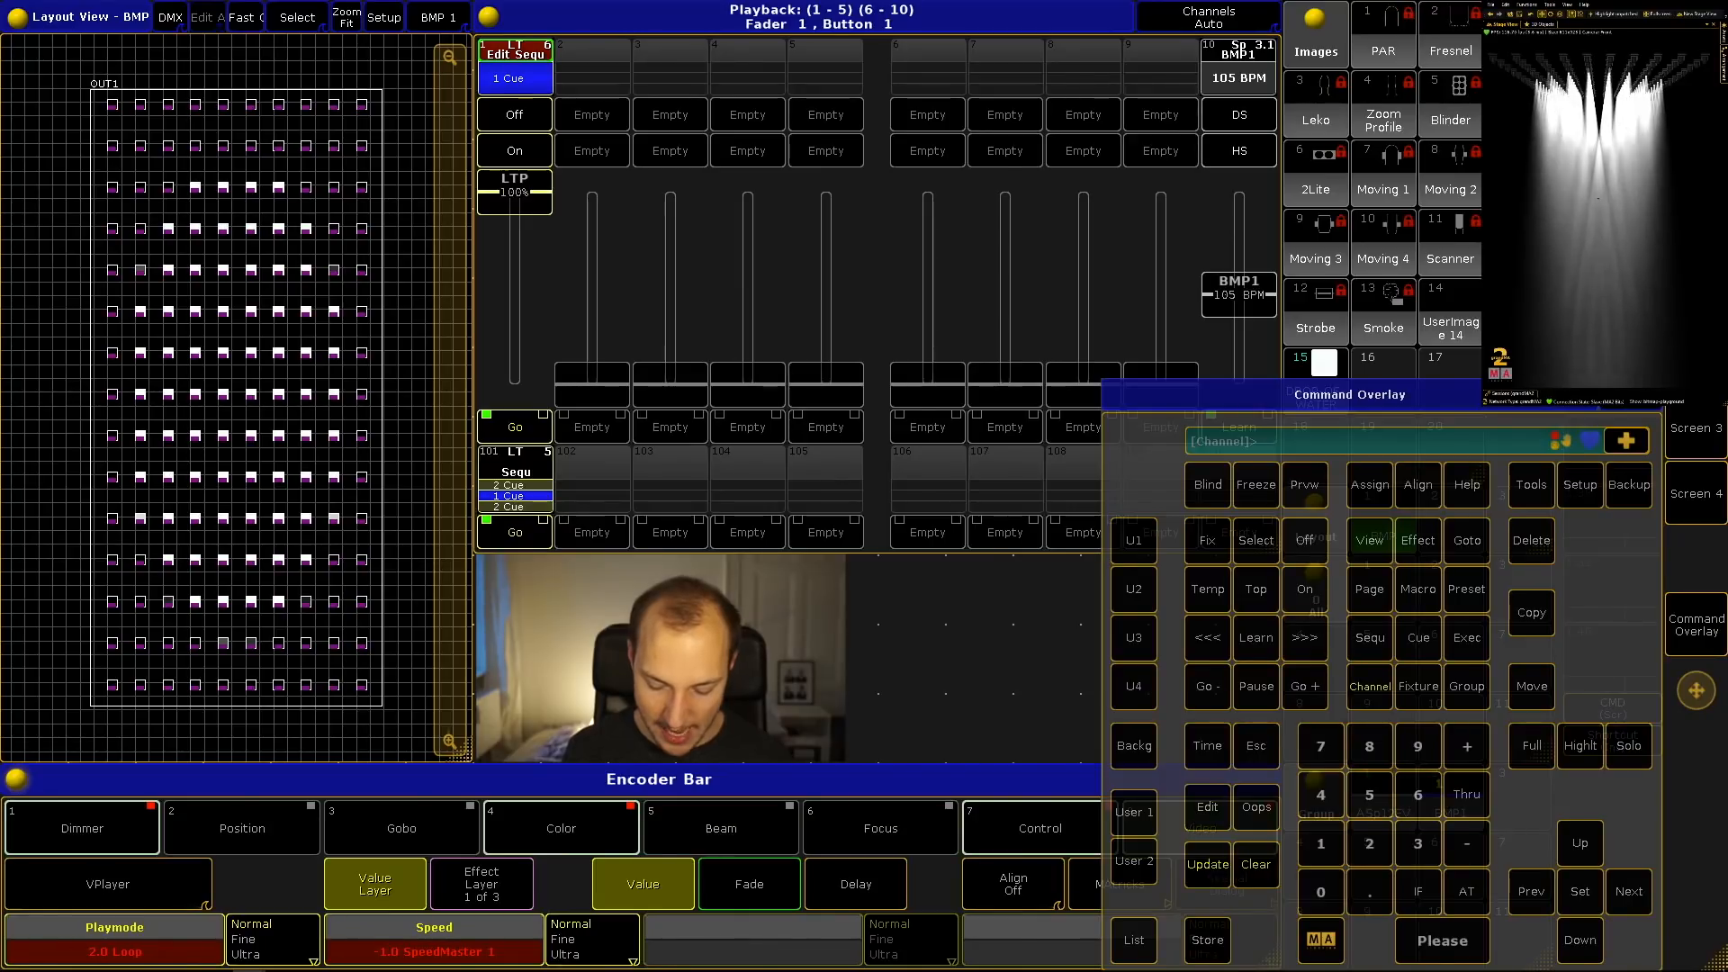
Update cue 1 of sequence 6 with the SpeedMaster speed setting and confirm
{"action": "left_click", "coordinate": [1206, 864]}
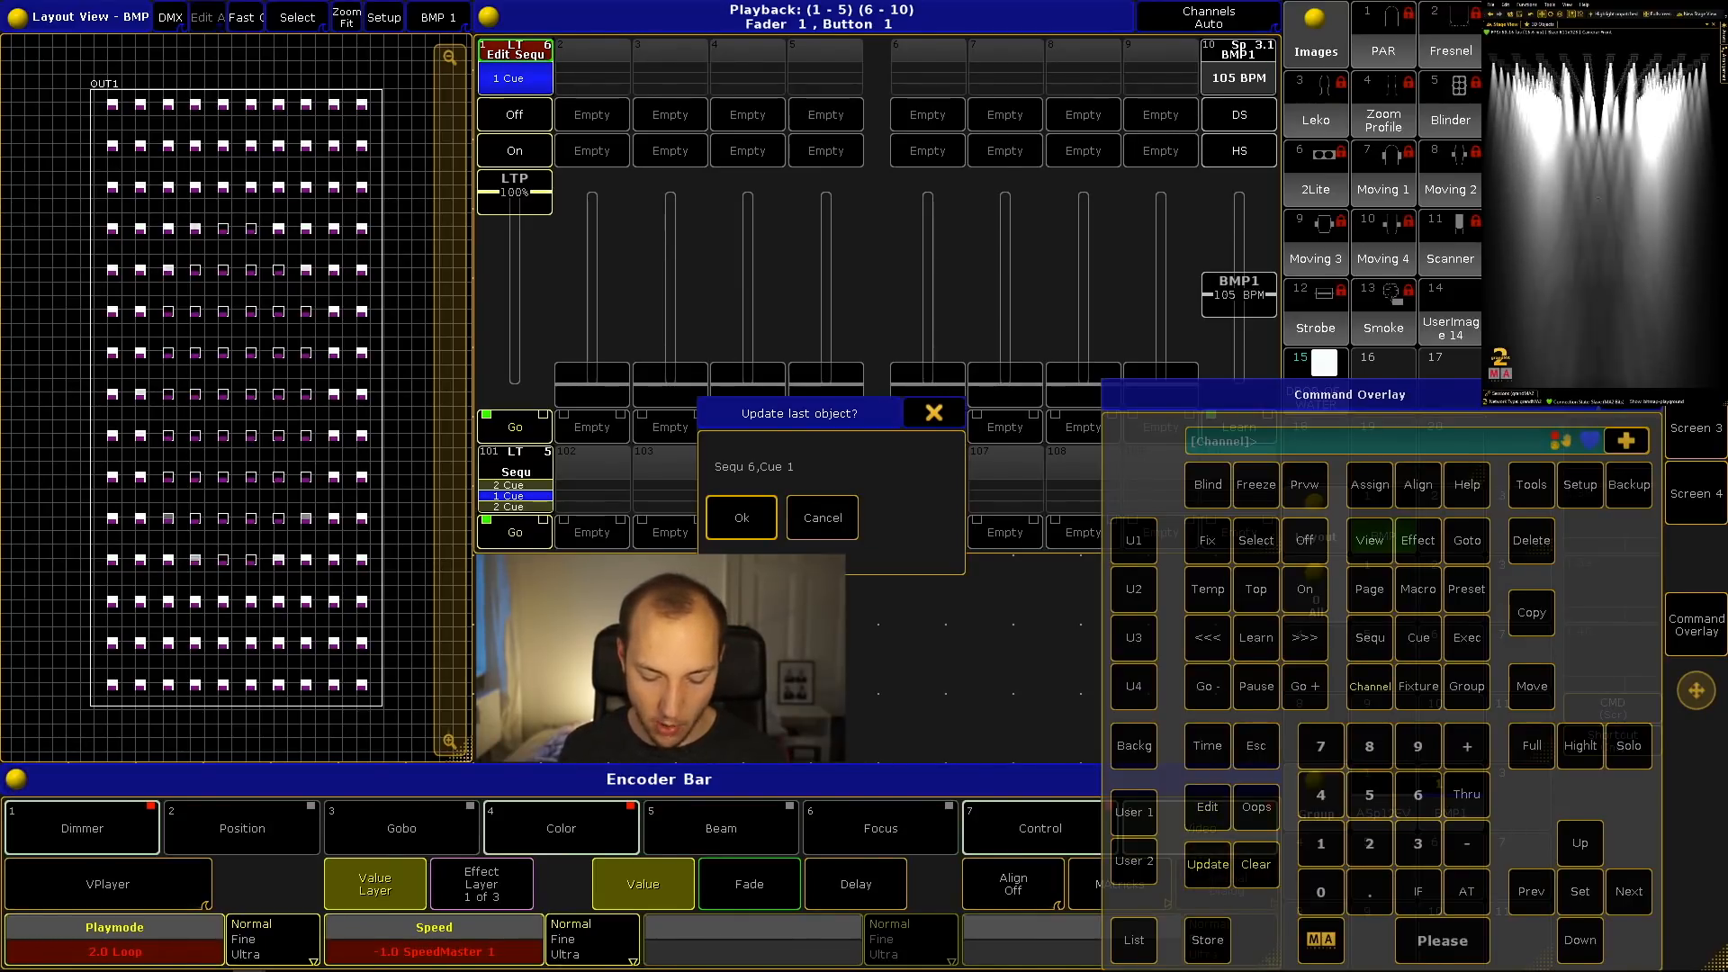
{"action": "left_click", "coordinate": [740, 516]}
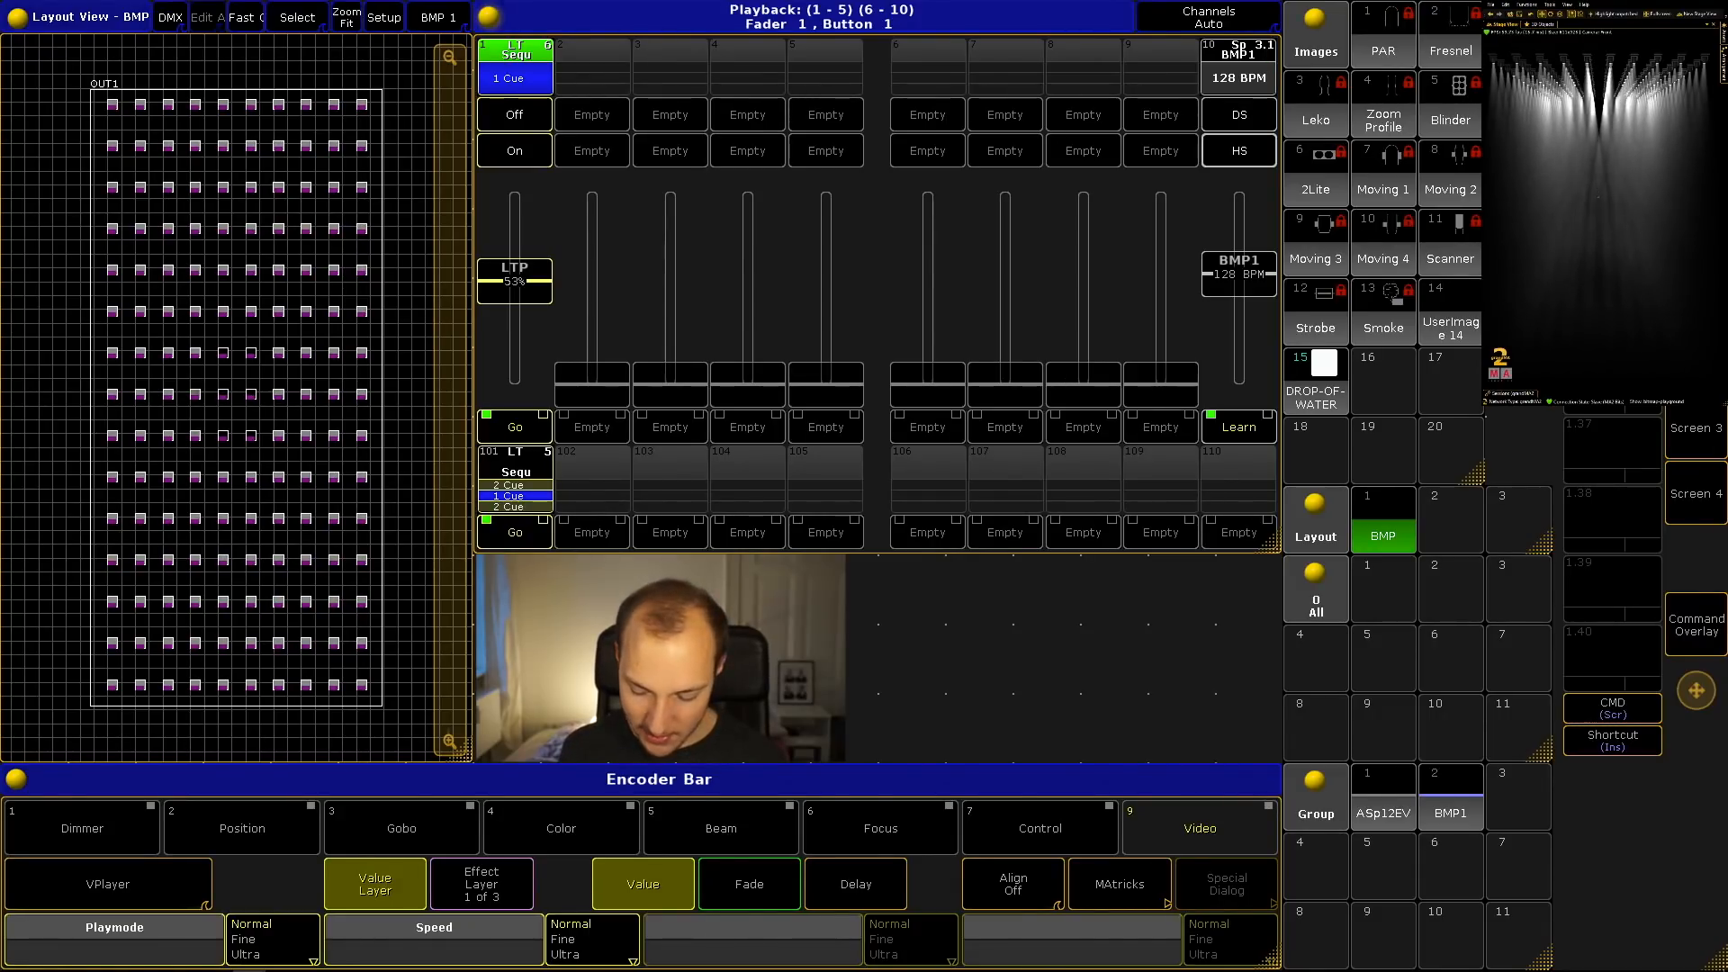
{"action": "left_click", "coordinate": [1695, 625]}
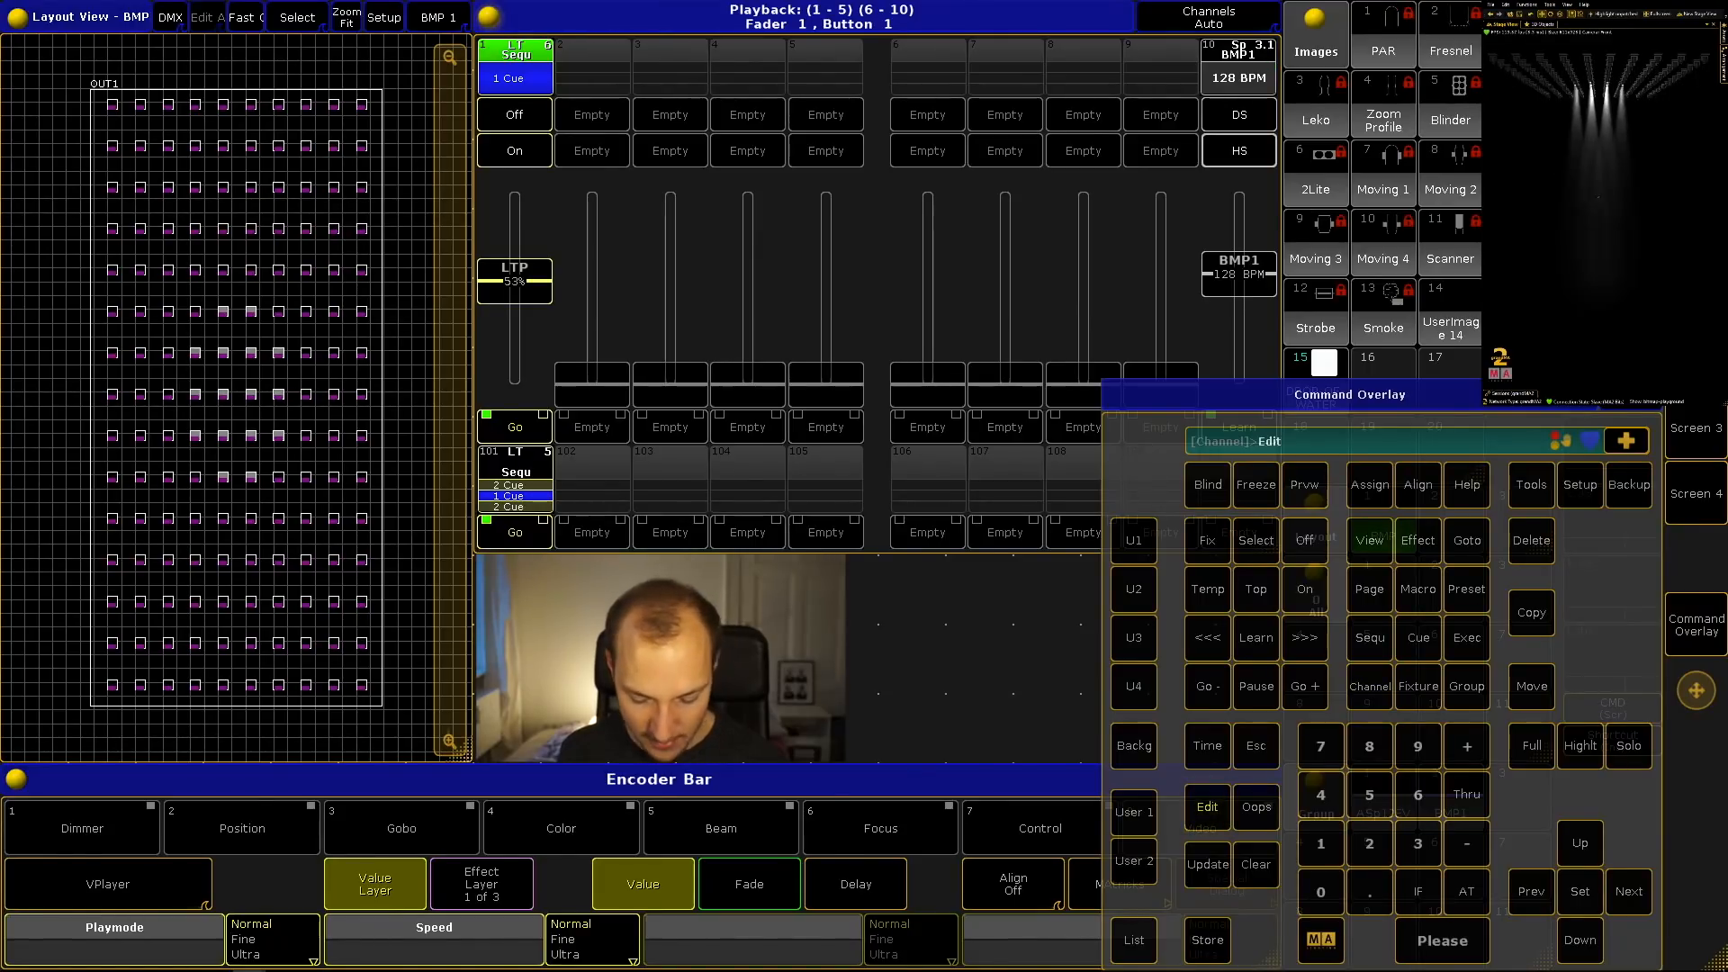